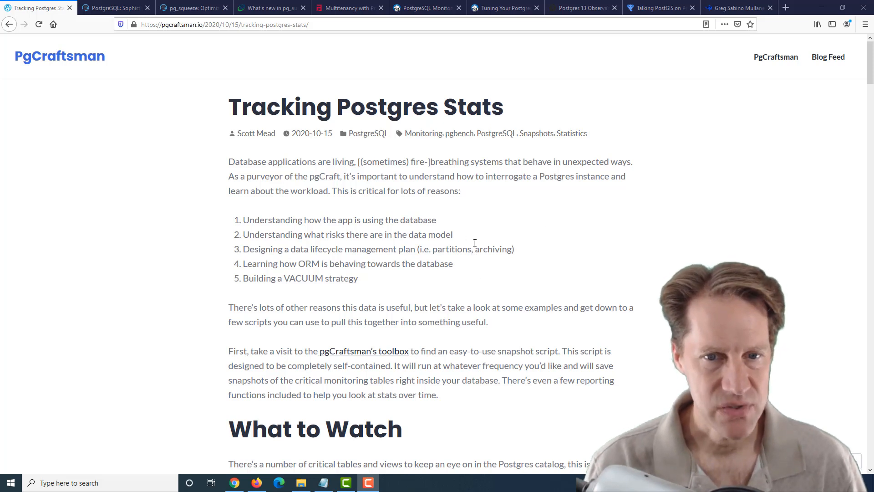
mouse_move(552, 224)
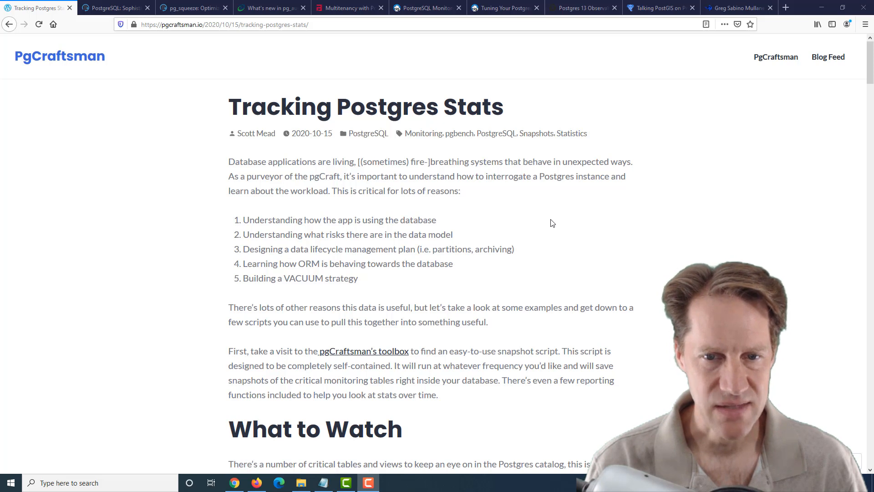
- Scroll the Tracking Postgres Stats post down to the 'Install pgcraftsman-snapshots.sql' section with its psql output
scroll("down", 3)
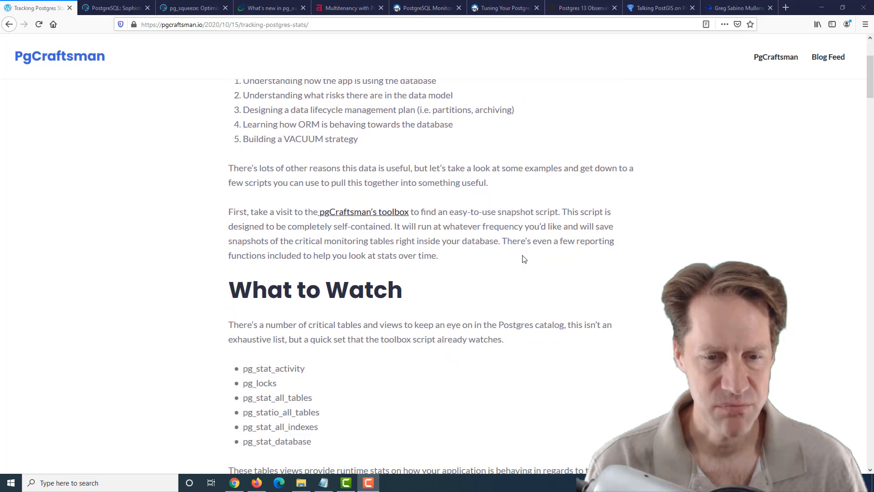
mouse_move(315, 445)
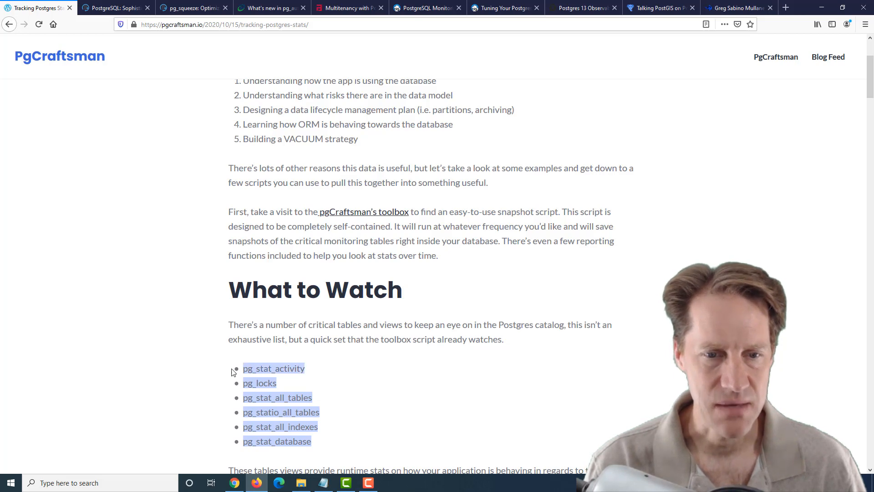
scroll("down", 3)
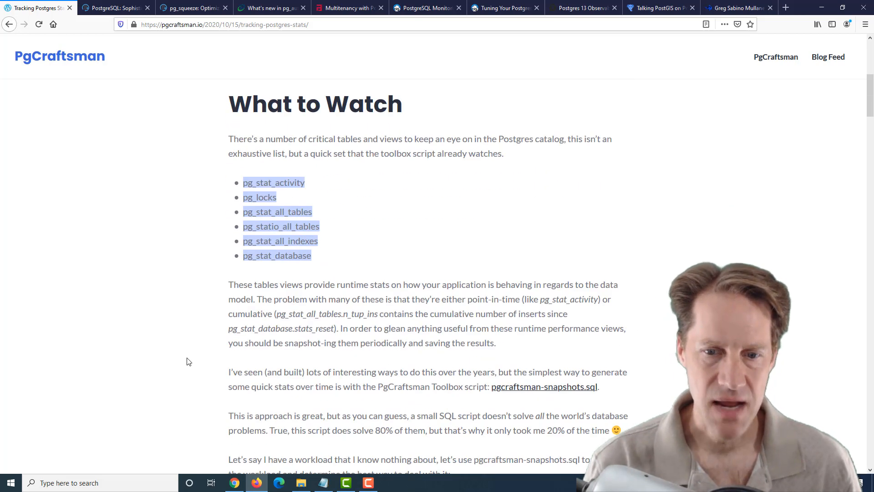
mouse_move(302, 295)
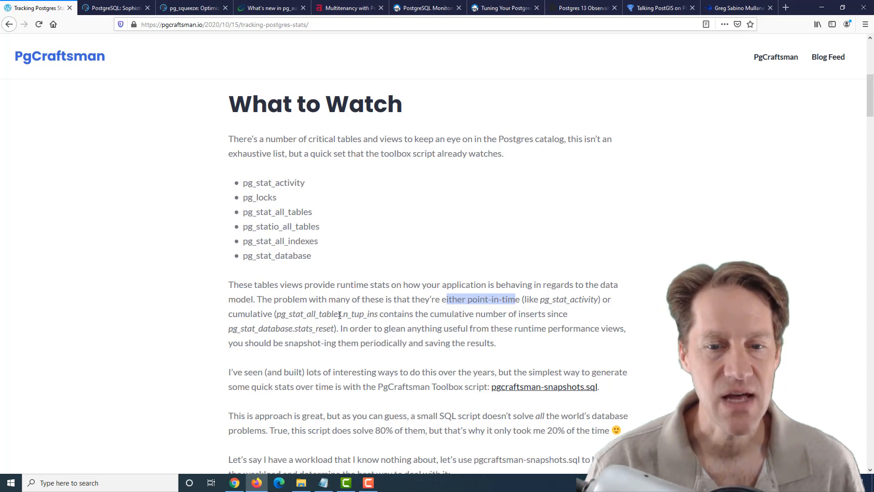
mouse_move(544, 386)
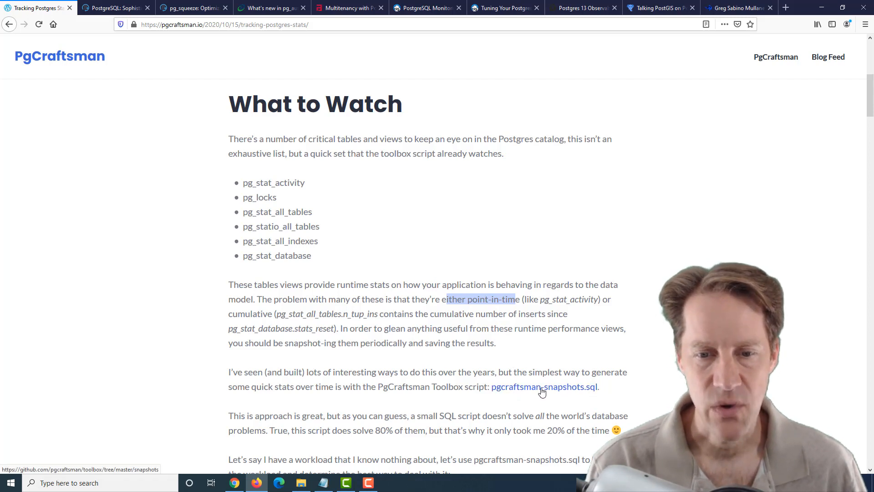
mouse_move(421, 339)
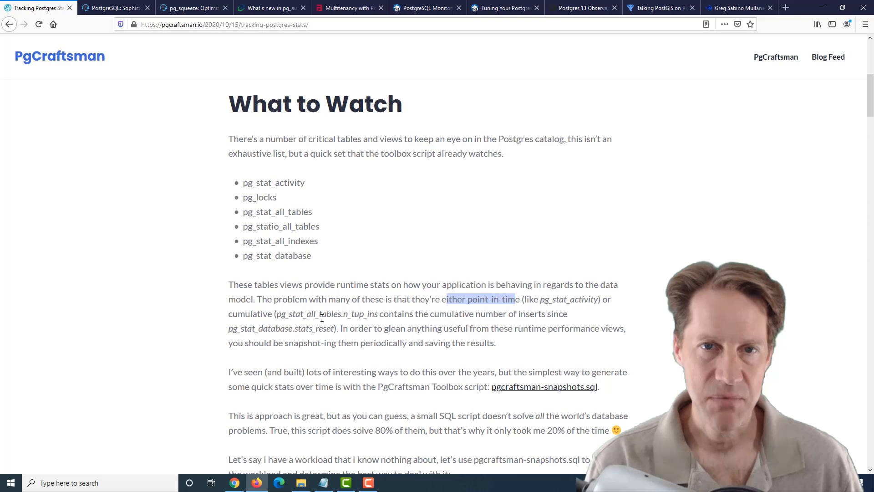
scroll("down", 3)
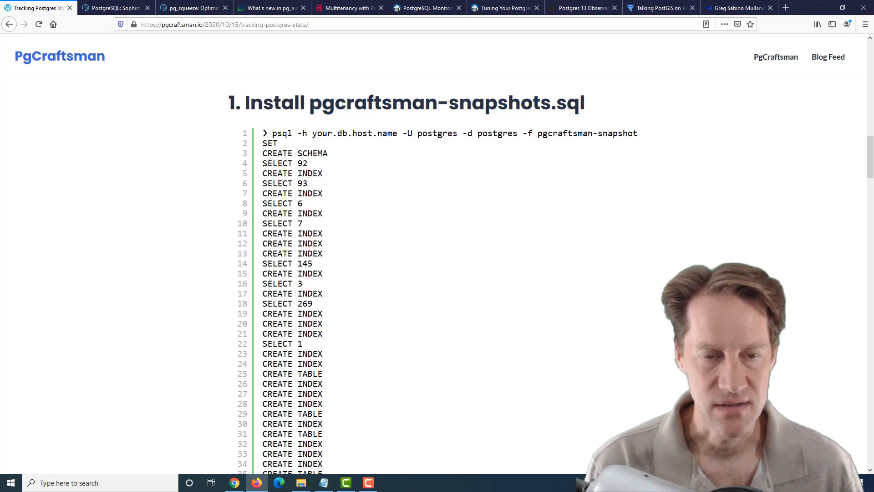
- Read past the snapshots schema listing, highlighting the words 'future post' in the paragraph
scroll("down", 3)
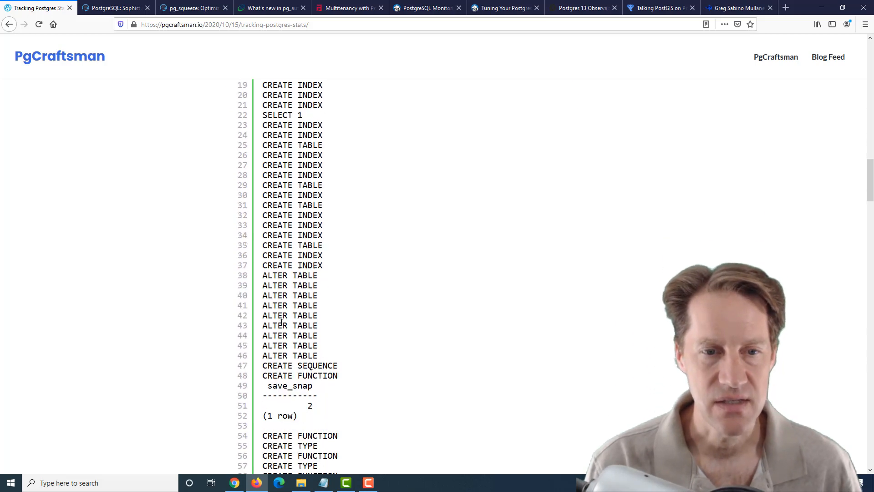
scroll("down", 3)
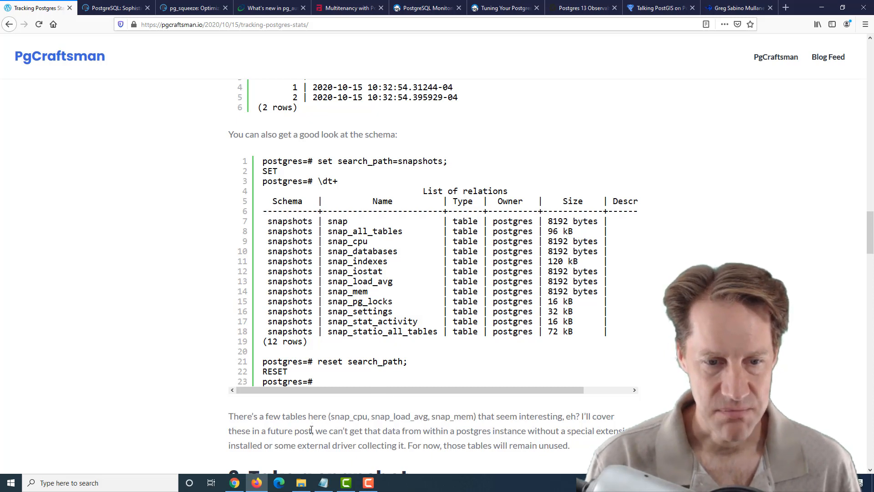
double_click(289, 430)
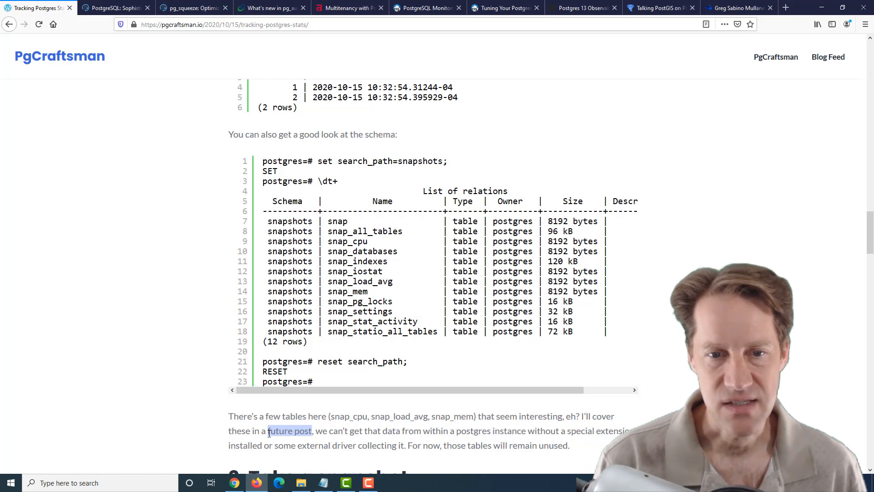
- Scroll past 'Take a snapshot' to the Snapshot Performance and Pruning old snapshots sections
scroll("down", 3)
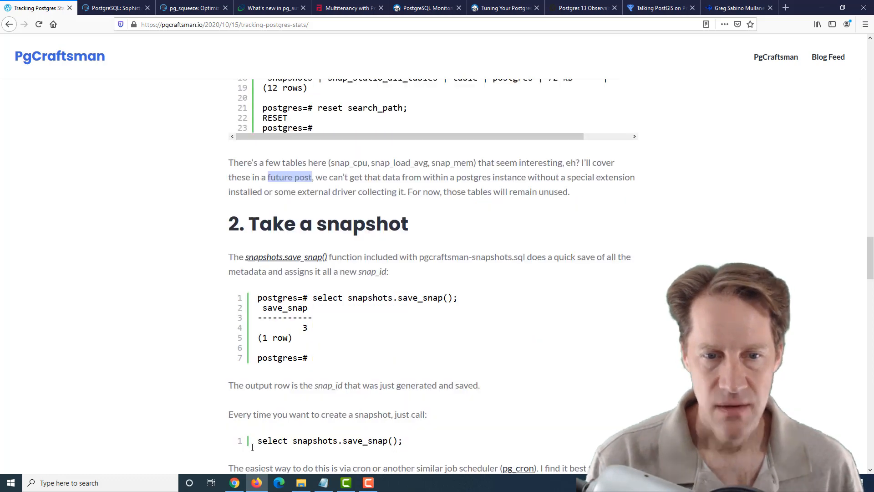
scroll("down", 3)
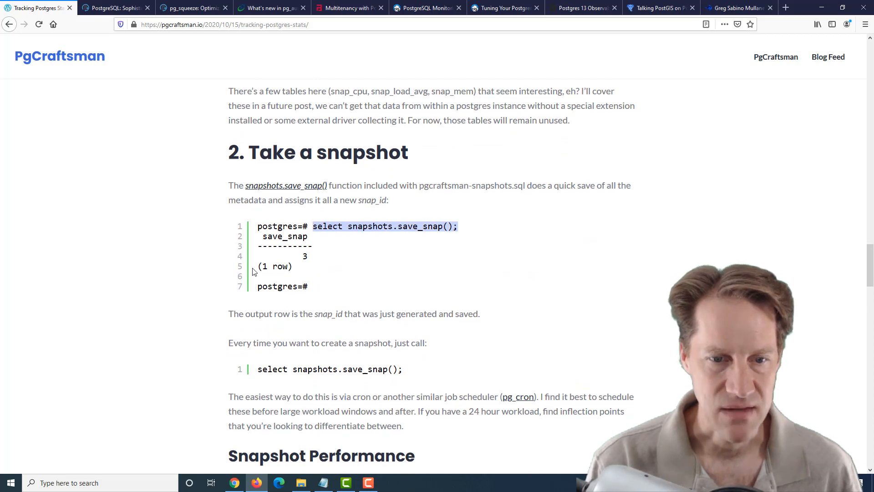
mouse_move(211, 325)
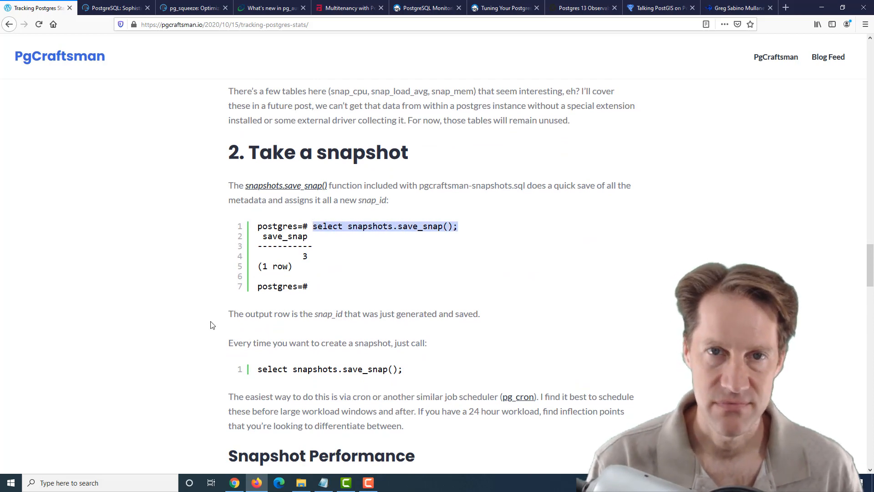
scroll("down", 3)
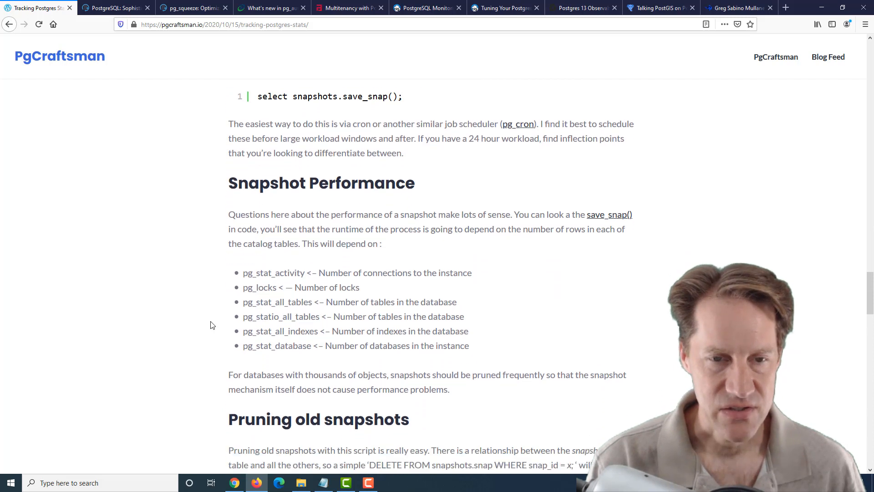
scroll("down", 3)
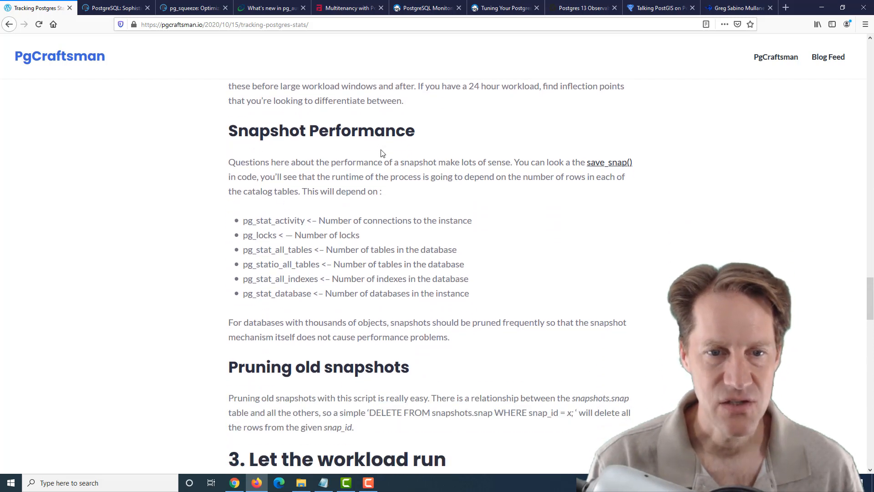
mouse_move(396, 265)
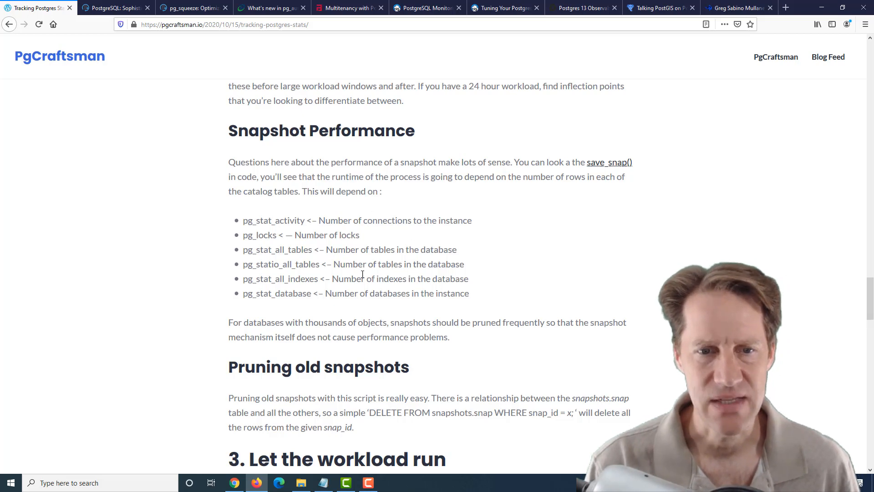
mouse_move(237, 292)
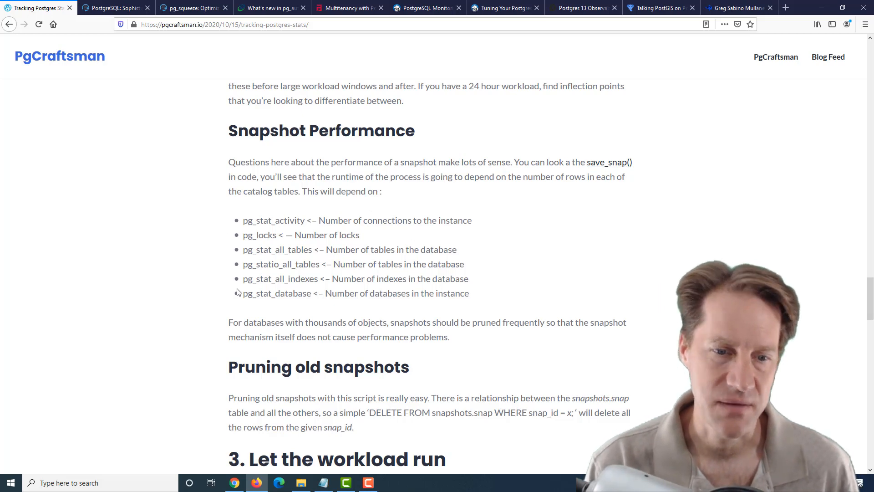
- Read through 'Analyze the report', highlighting the 588564 insert count for pgbench_history
scroll("down", 3)
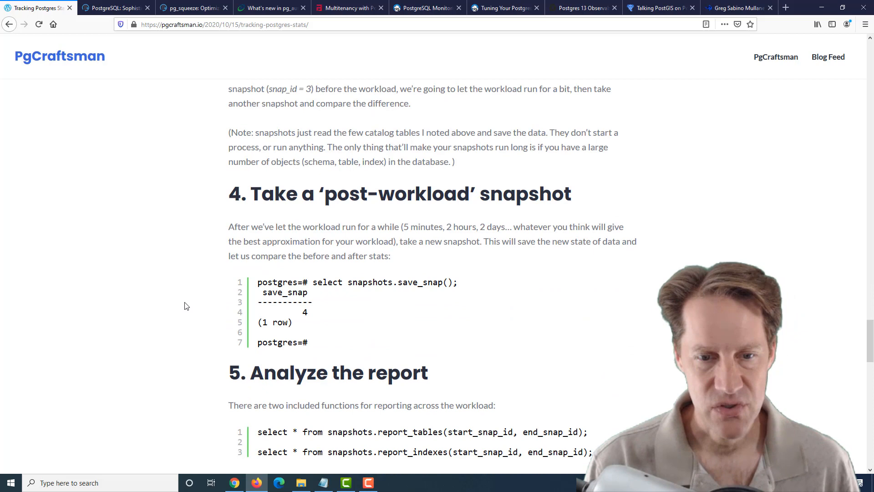
scroll("down", 3)
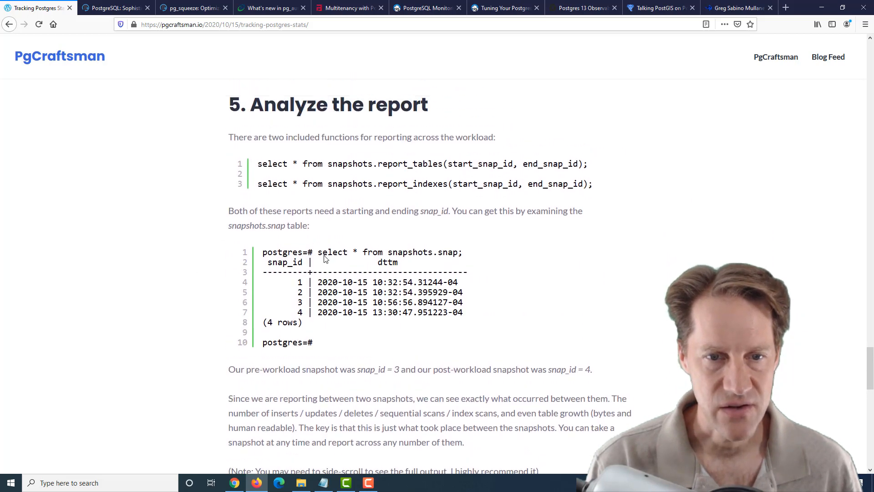
scroll("down", 3)
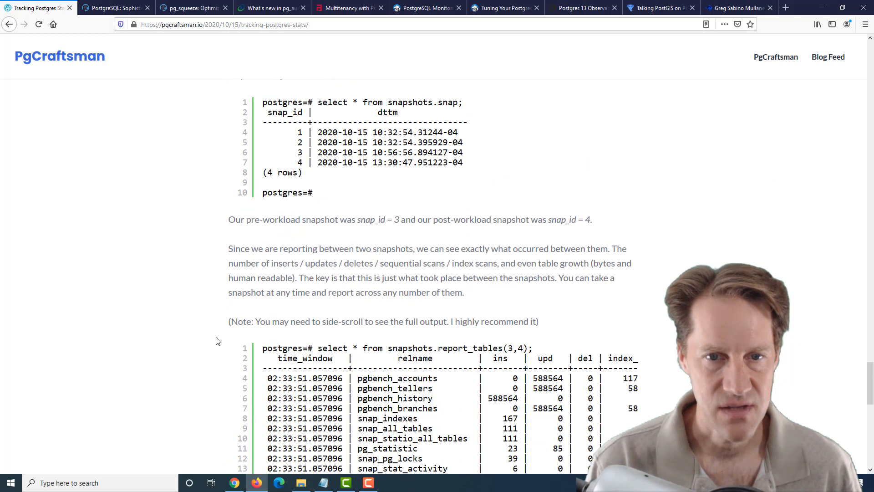
scroll("down", 3)
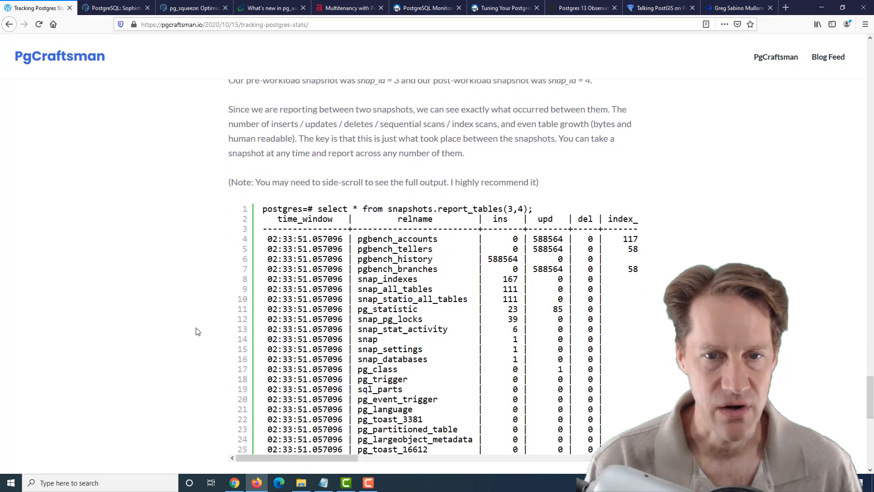
scroll("down", 3)
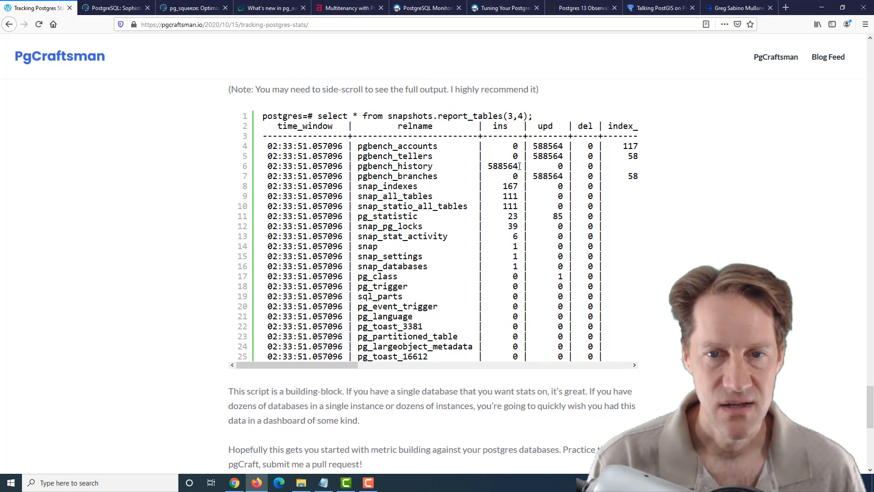
double_click(501, 166)
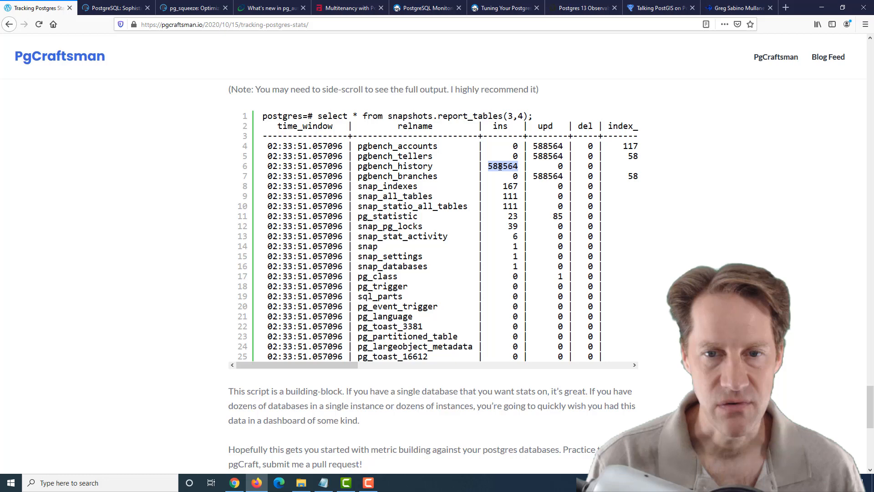
- Reach the end of the post and come back to the report_tables(3,4) output
scroll("down", 3)
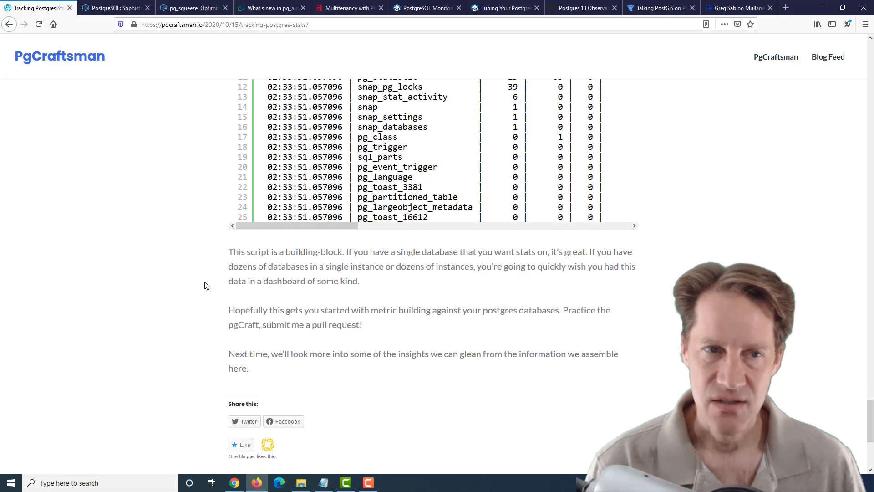
scroll("up", 3)
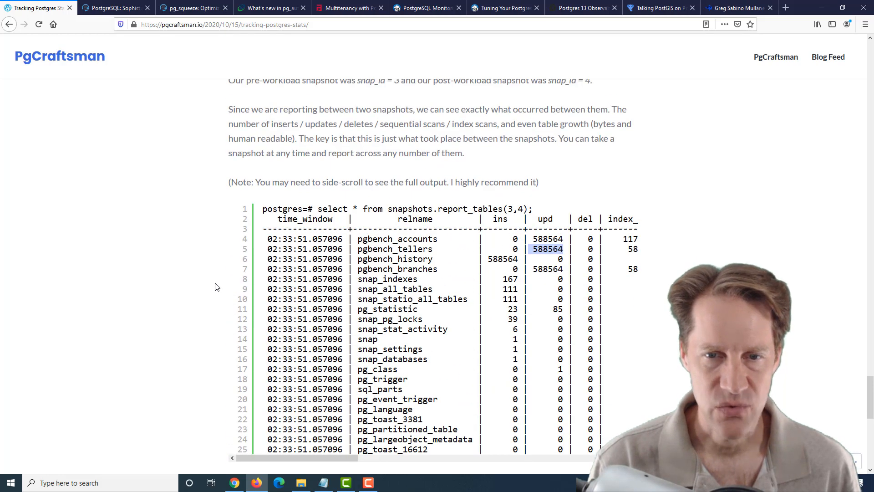
scroll("up", 3)
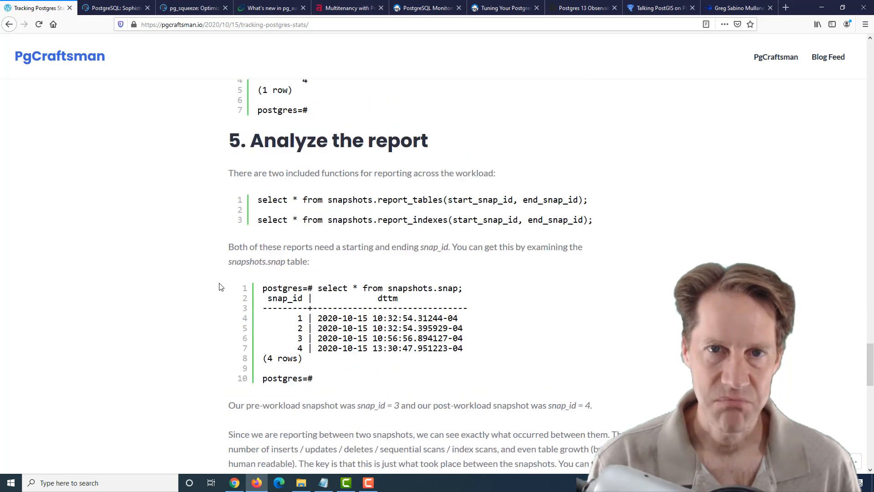
scroll("down", 3)
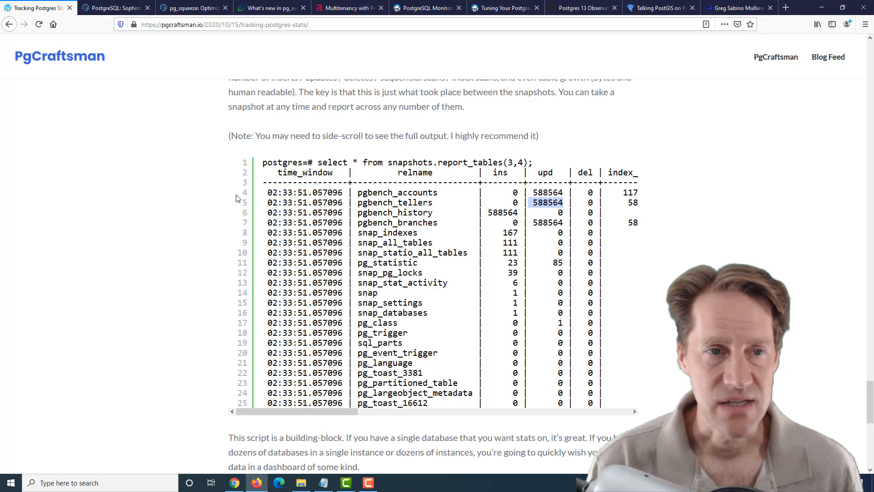
mouse_move(144, 73)
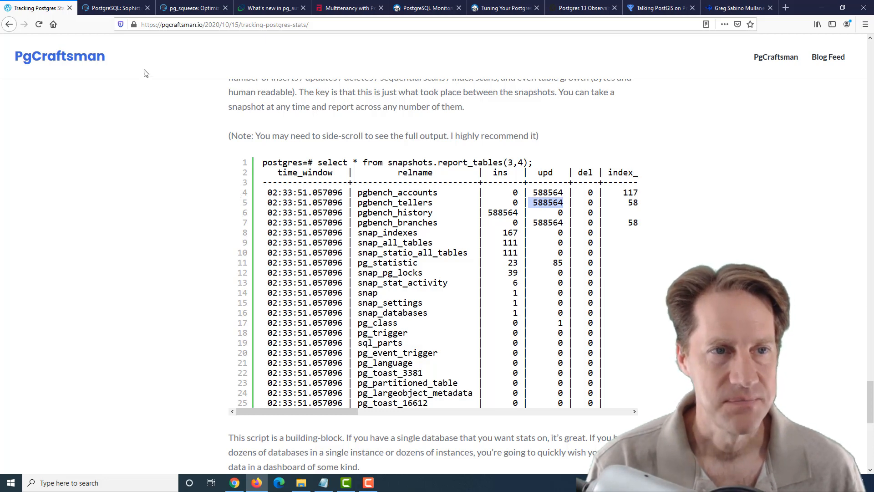
left_click(114, 7)
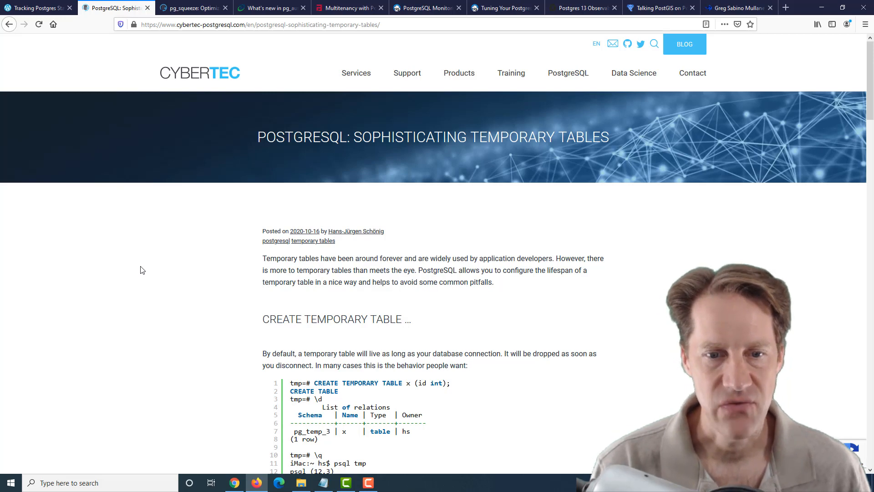
scroll("down", 3)
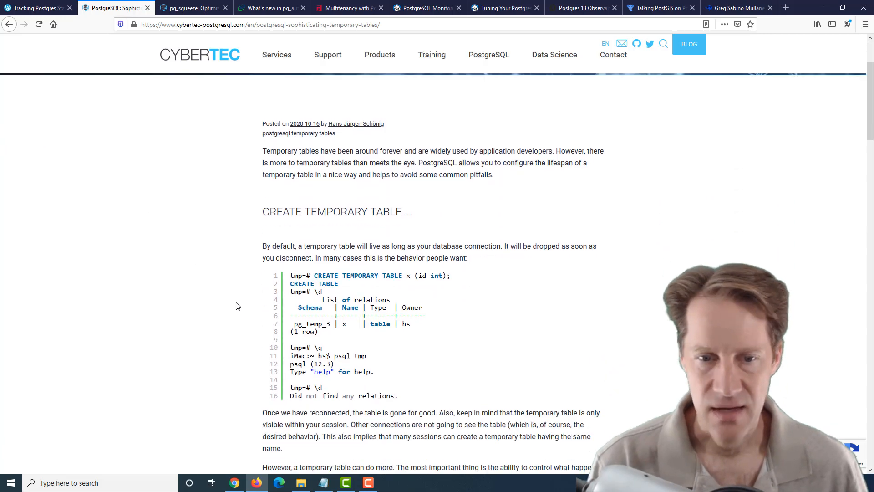
scroll("down", 3)
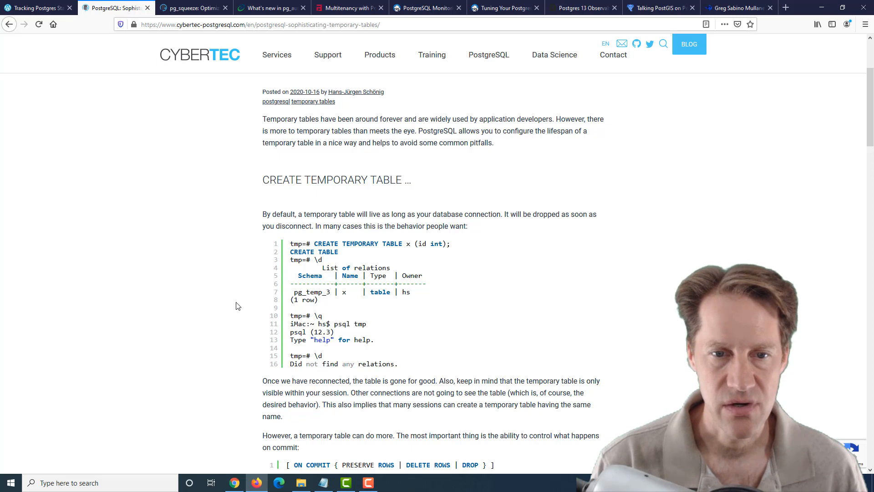
scroll("down", 3)
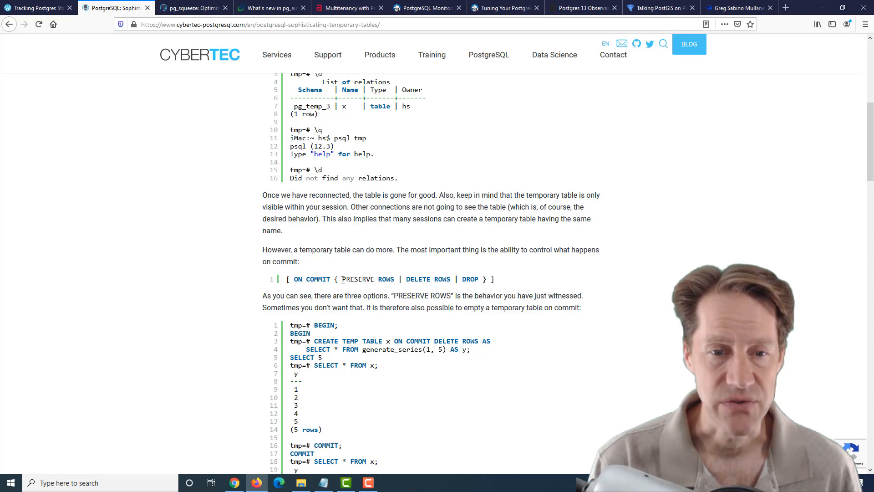
double_click(368, 279)
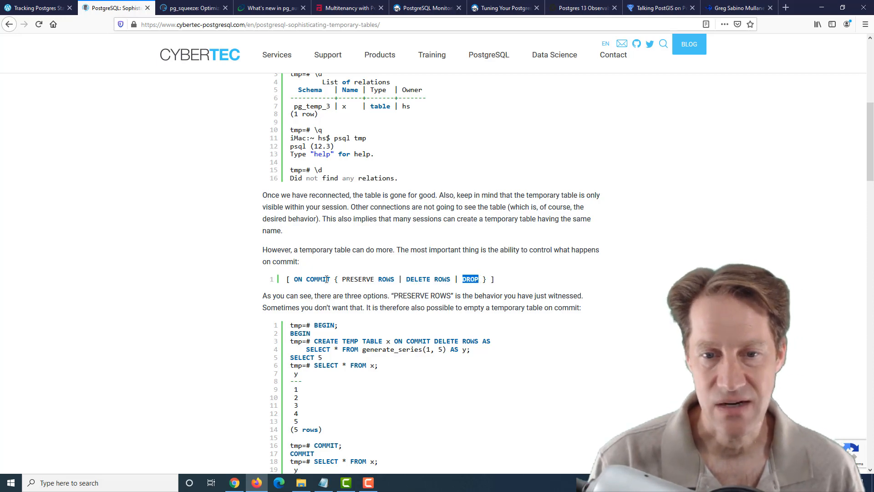
scroll("down", 3)
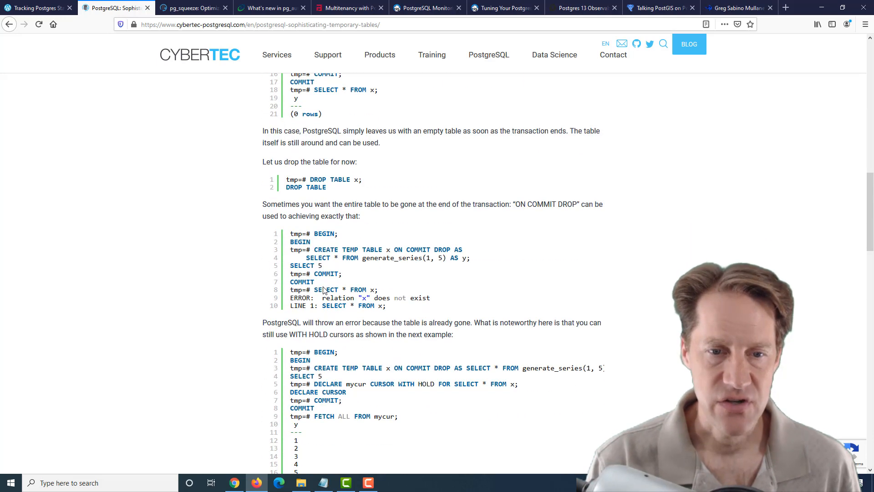
scroll("down", 3)
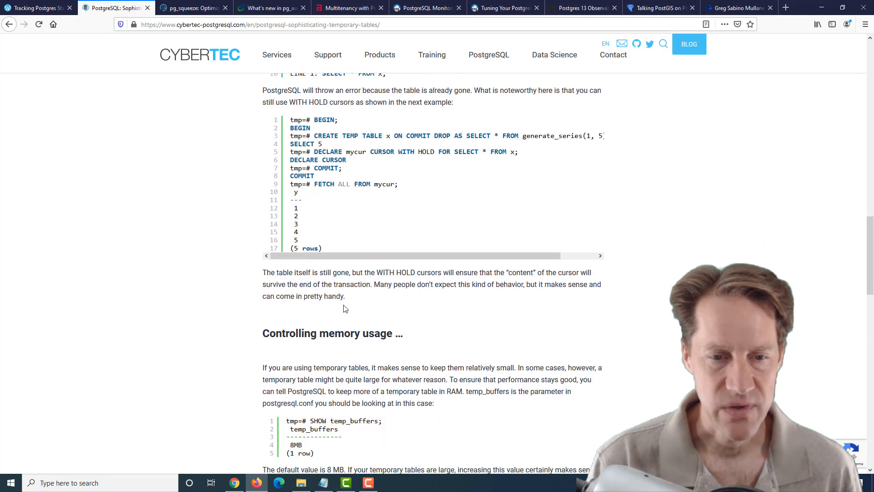
scroll("down", 3)
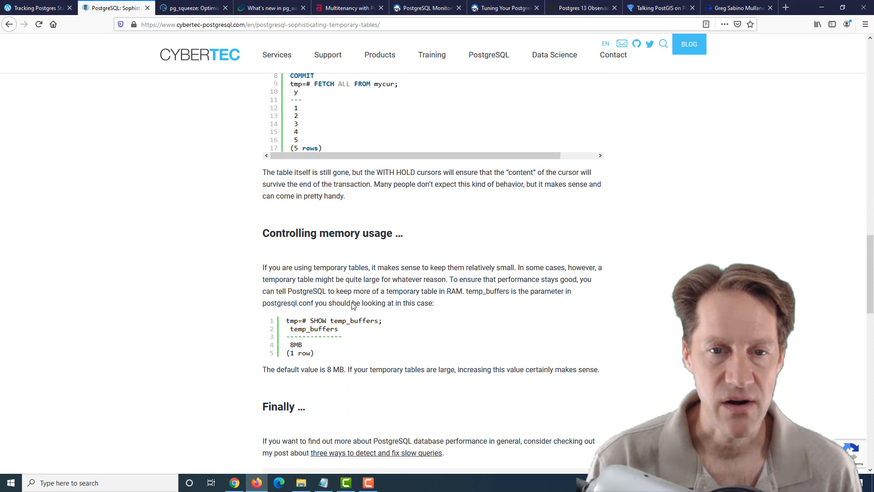
scroll("up", 3)
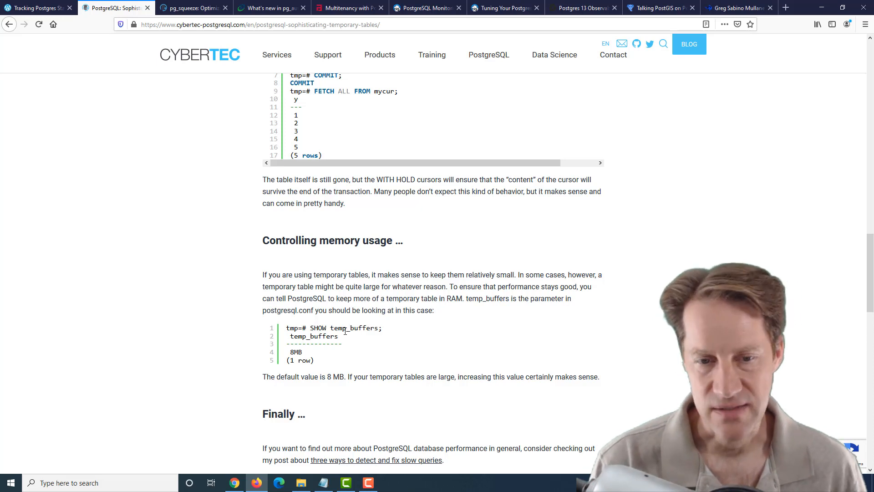
mouse_move(370, 366)
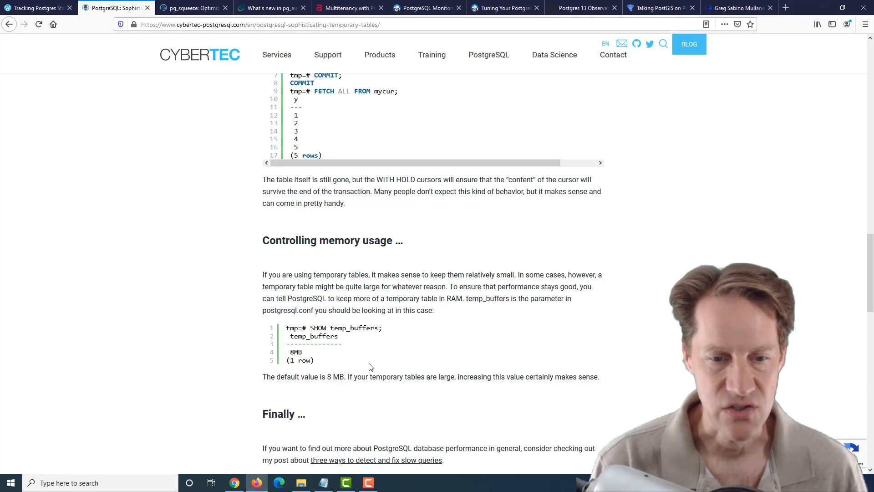
scroll("down", 3)
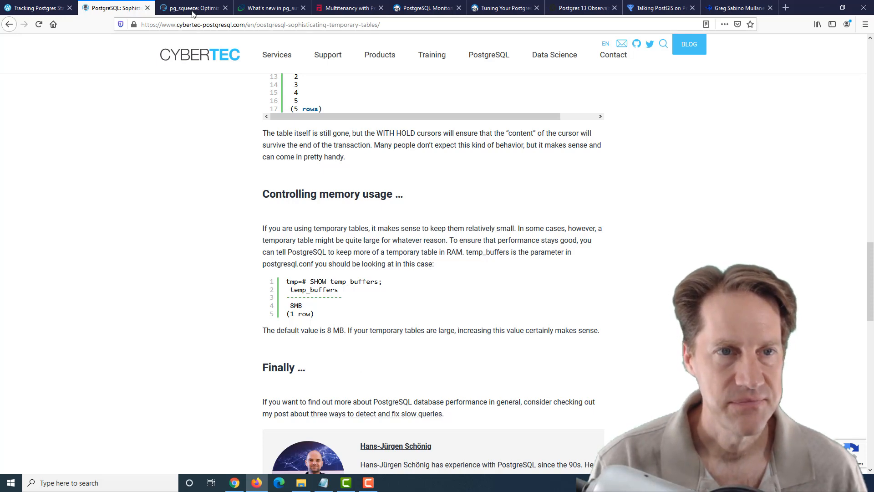
- Switch to the Cybertec pg_squeeze article and highlight the 'Shrink tables' bullet
left_click(193, 8)
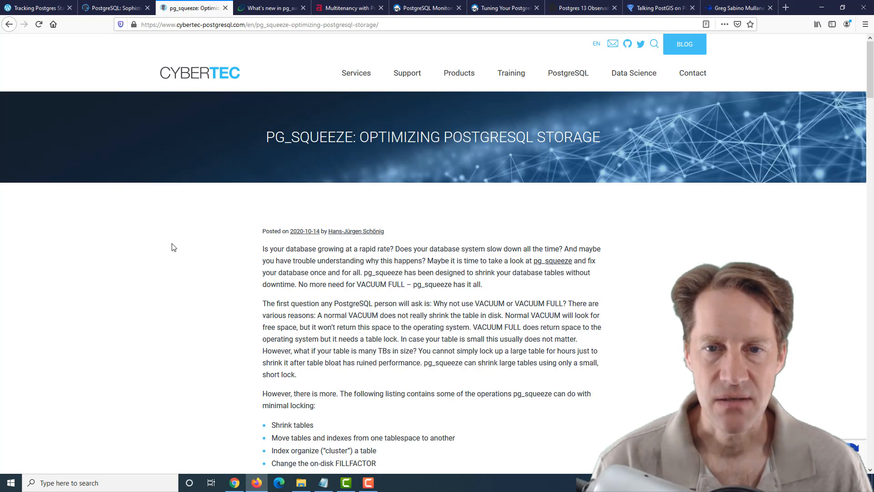
mouse_move(202, 327)
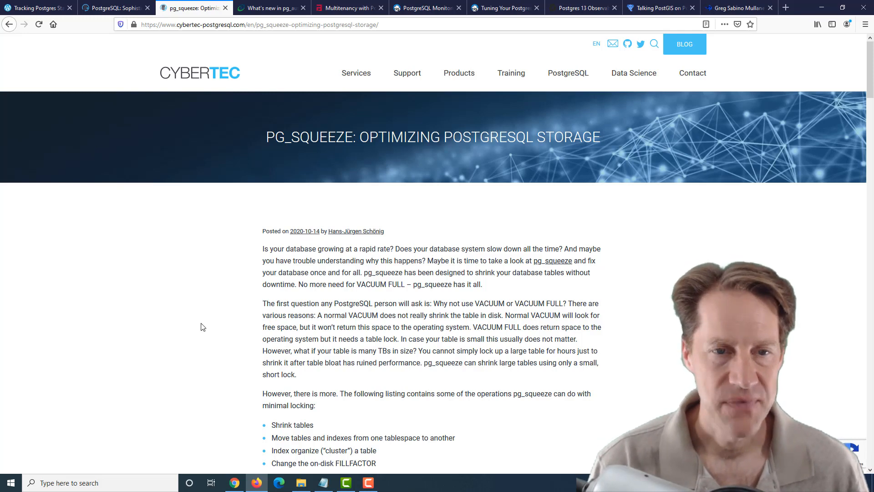
scroll("down", 3)
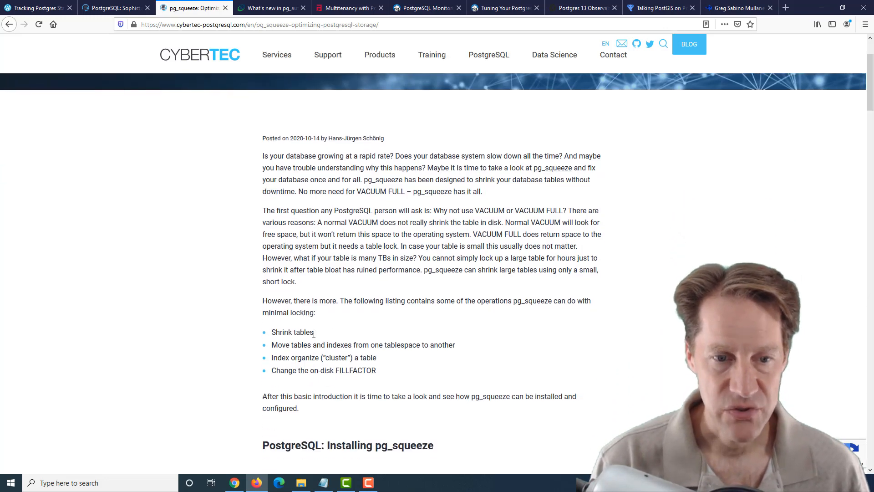
double_click(293, 332)
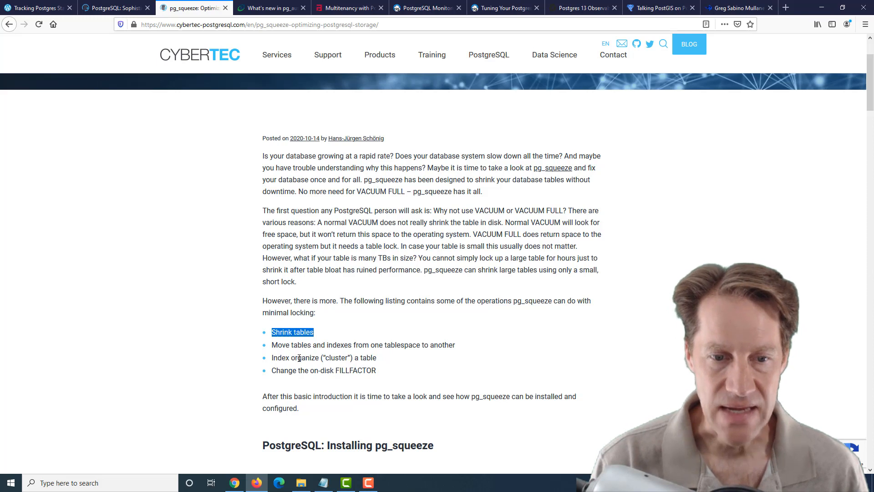
mouse_move(321, 359)
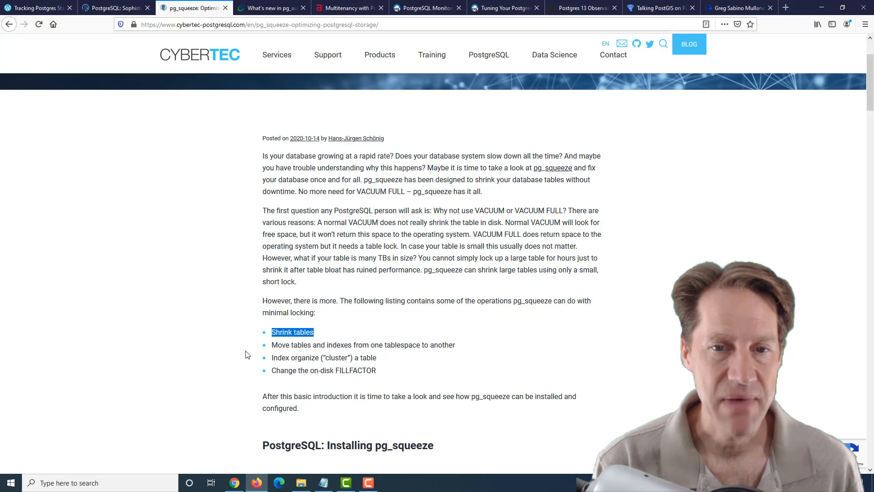
- Read down to the bloat example, highlighting the 69 MB table size result
scroll("down", 3)
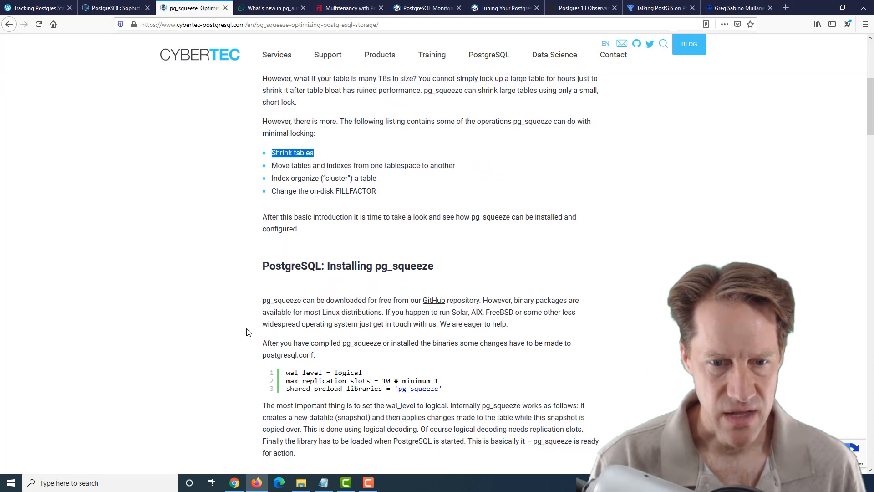
scroll("down", 3)
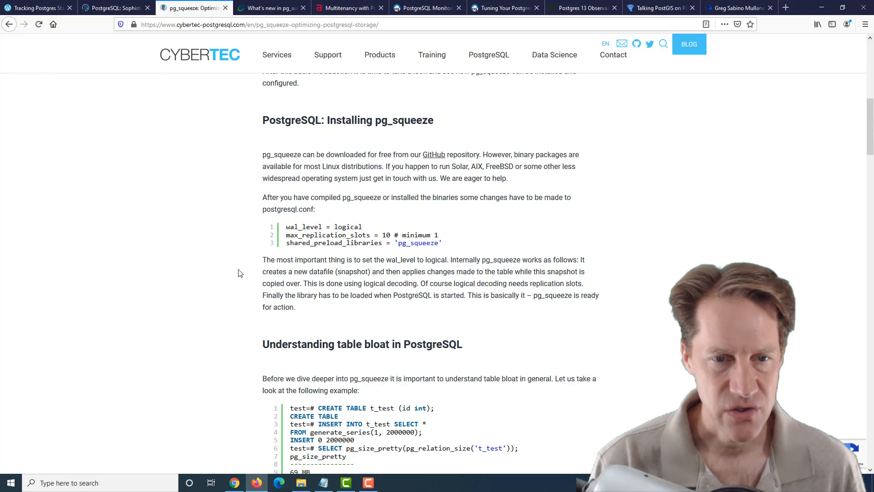
mouse_move(240, 260)
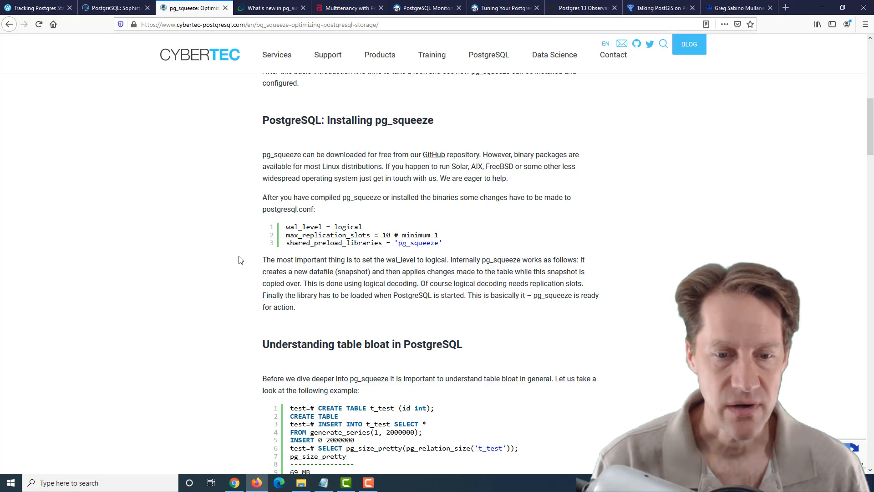
scroll("down", 3)
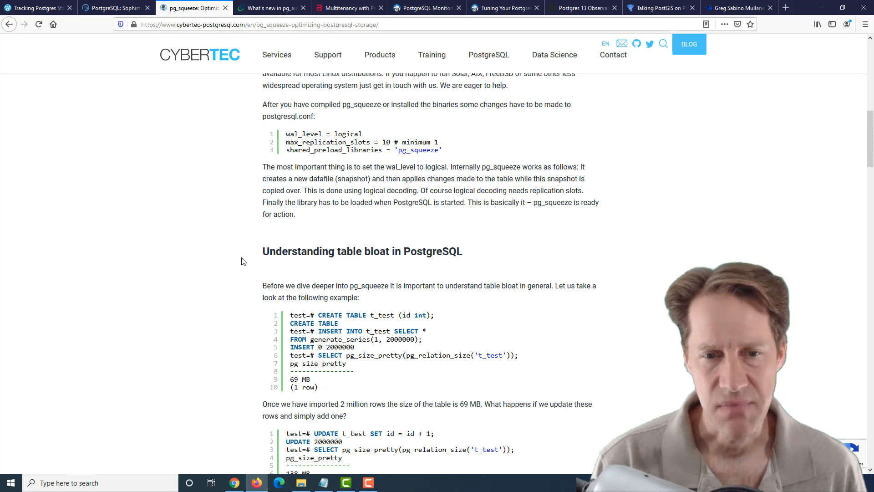
scroll("down", 3)
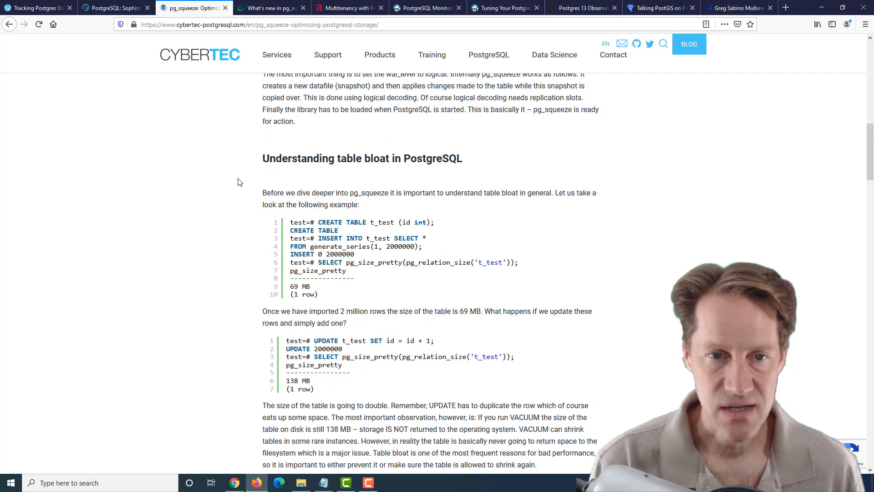
scroll("down", 3)
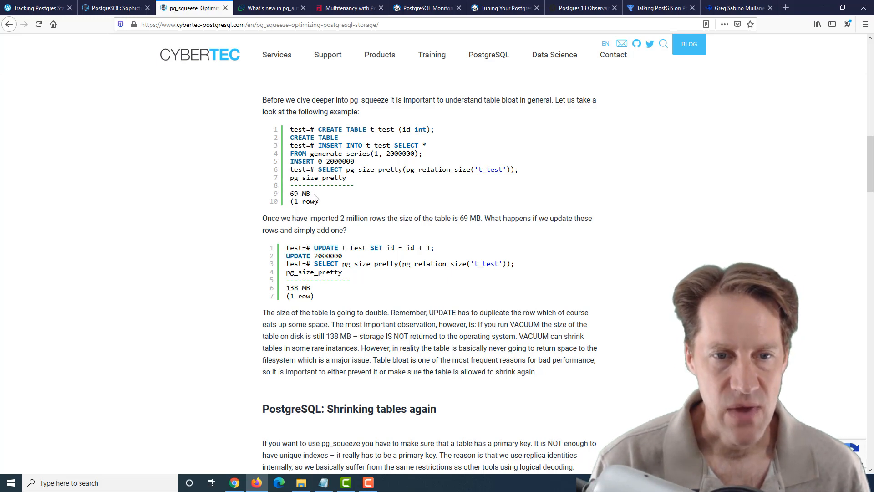
double_click(300, 193)
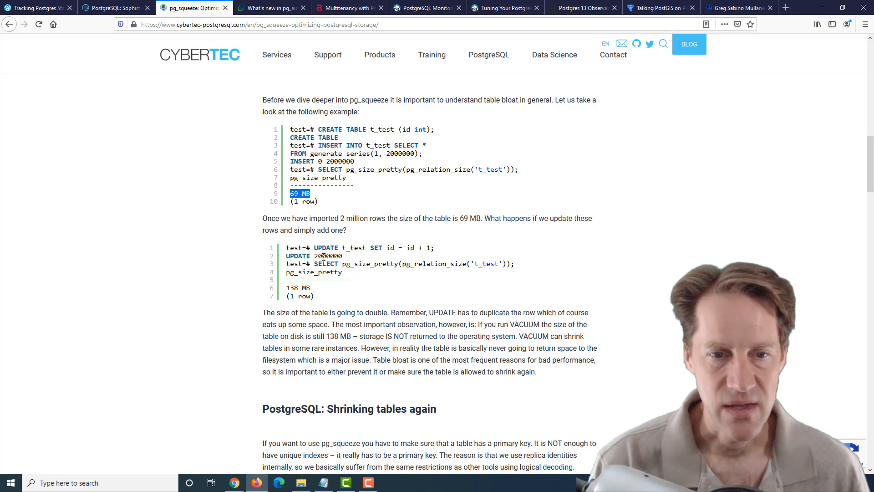
mouse_move(313, 294)
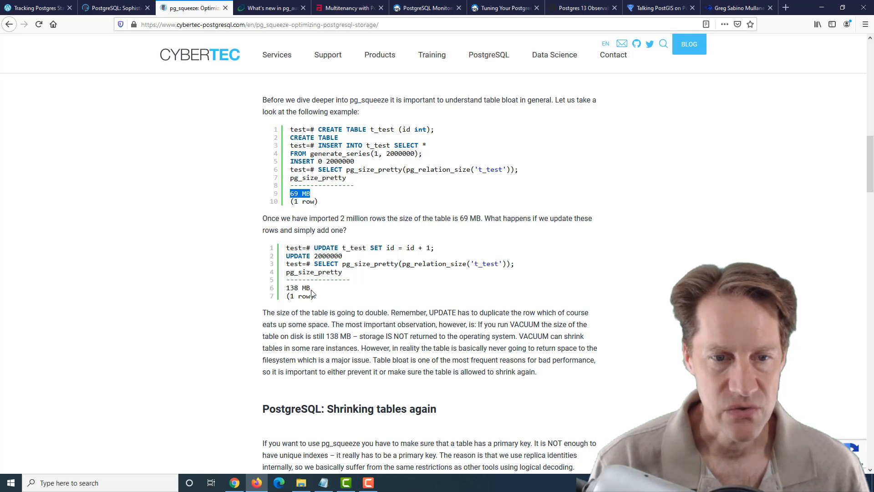
- Continue to the scheduling code and highlight the squeeze.tables name
scroll("down", 3)
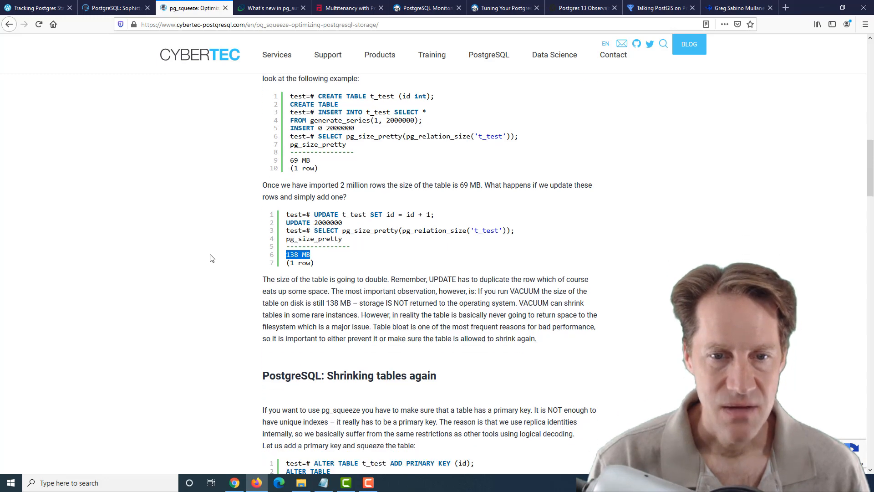
scroll("down", 3)
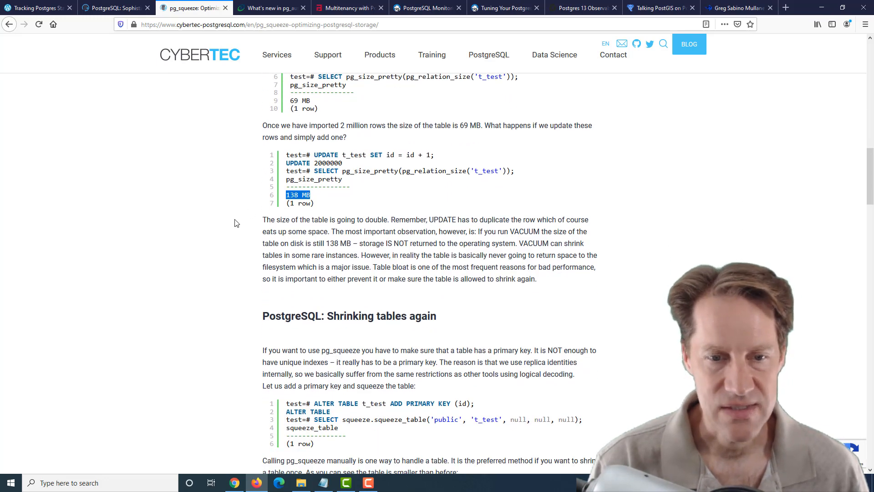
scroll("down", 3)
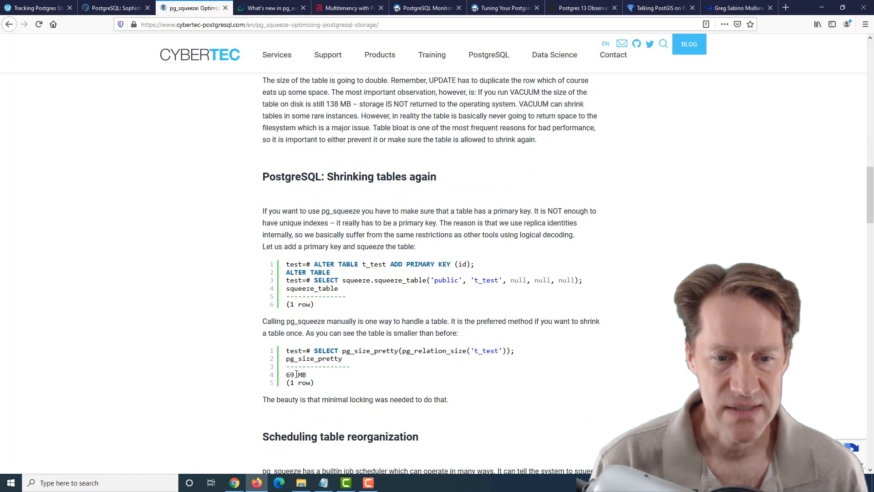
scroll("up", 3)
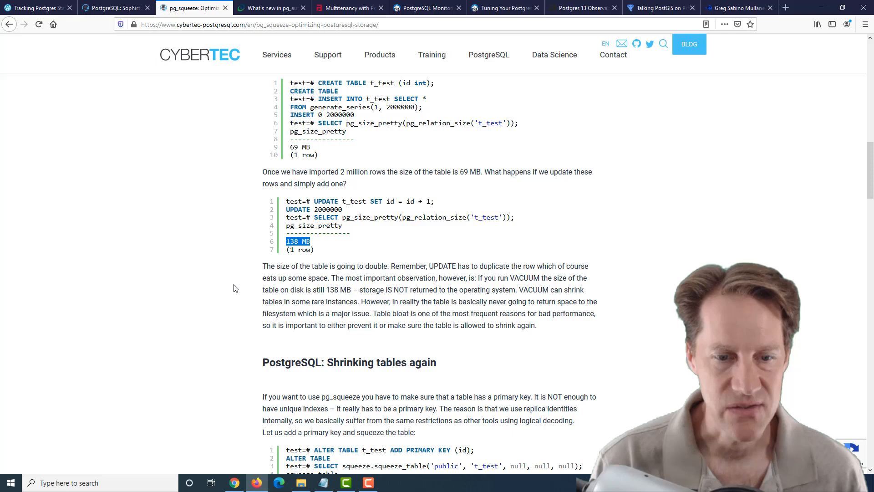
scroll("down", 3)
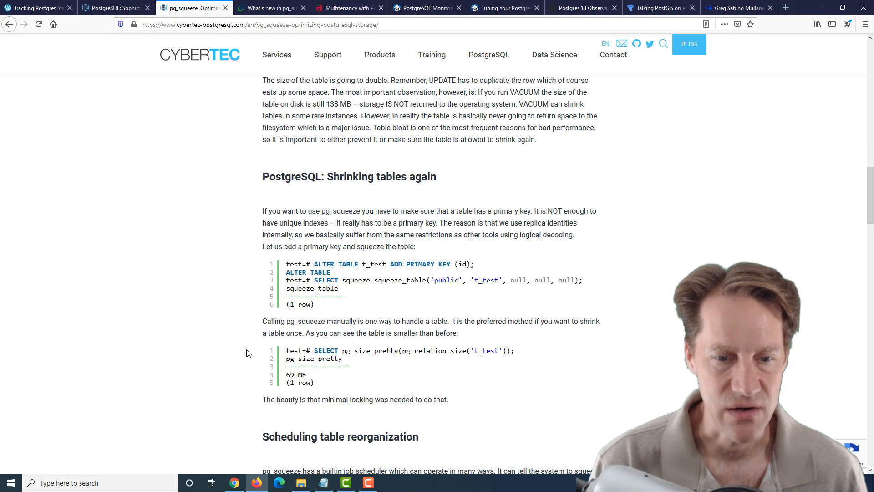
scroll("down", 3)
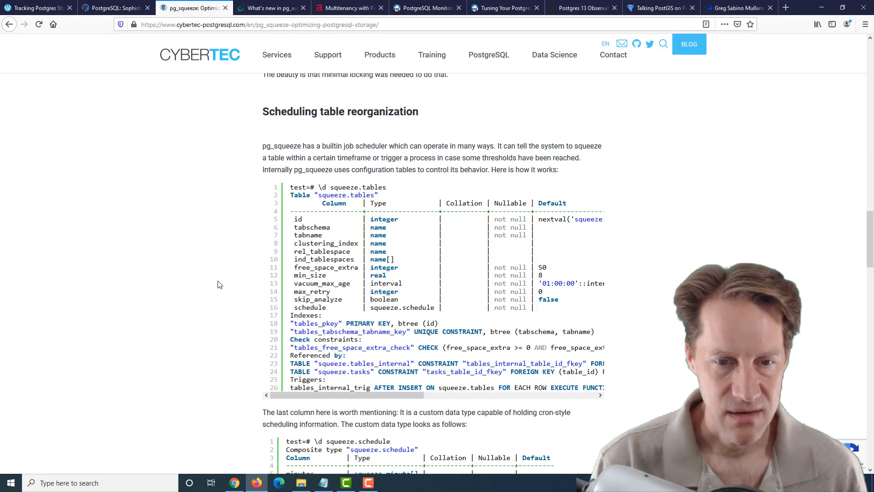
scroll("down", 3)
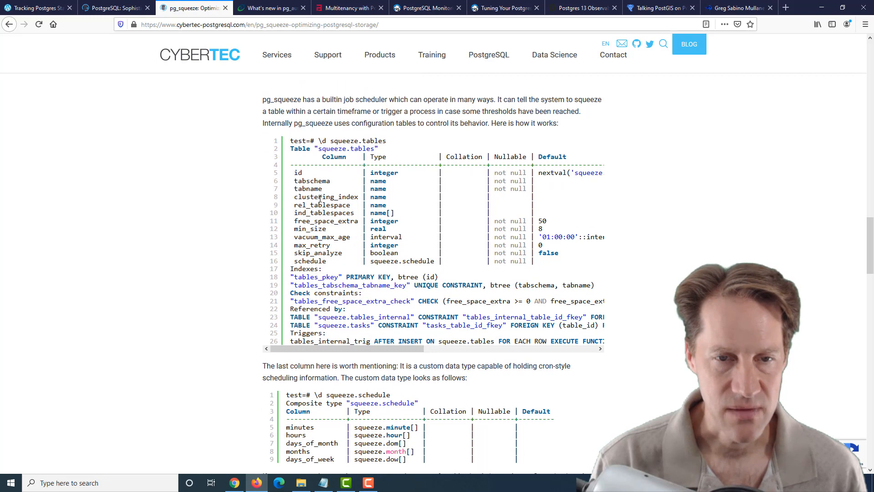
double_click(365, 140)
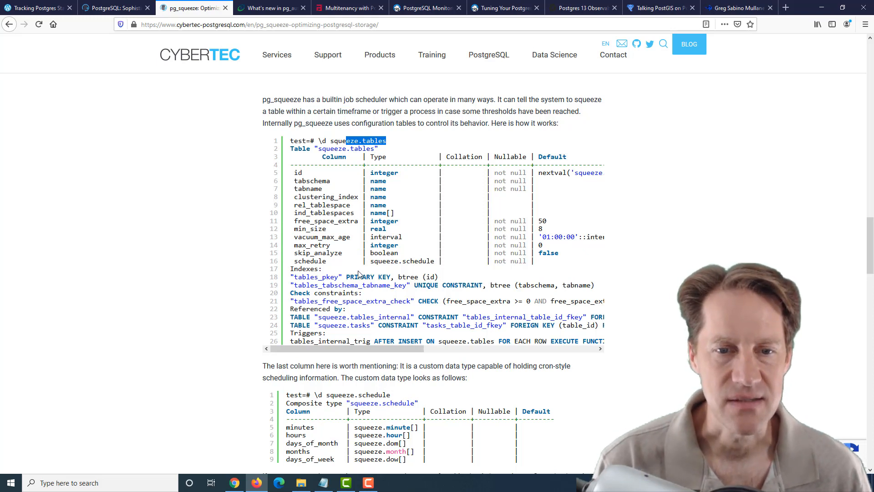
- Scroll on to the configuration output and the 'Handling errors' section
scroll("down", 3)
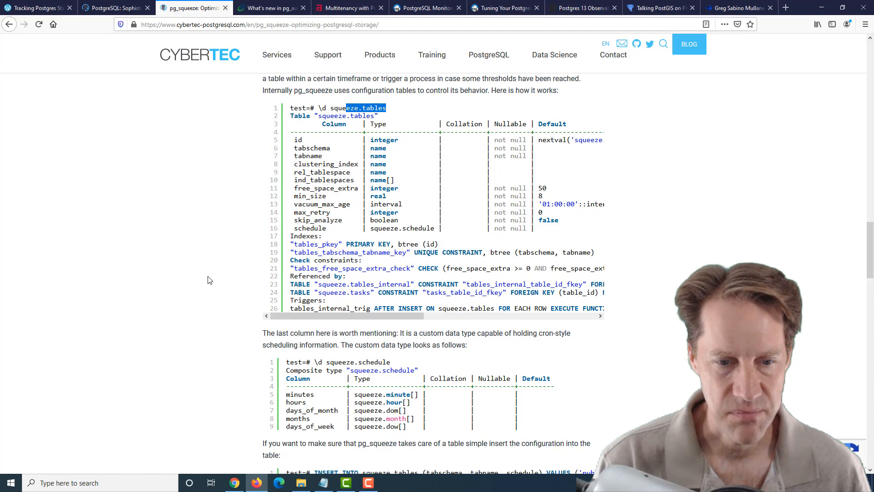
scroll("down", 3)
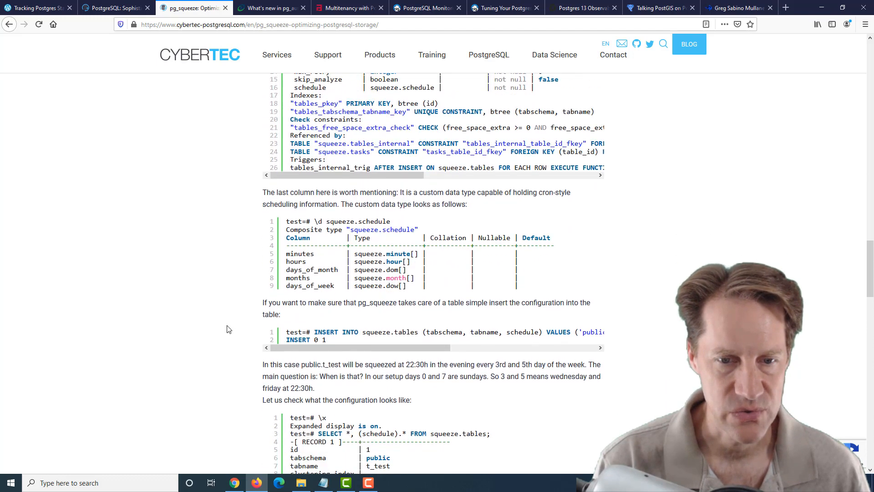
scroll("down", 3)
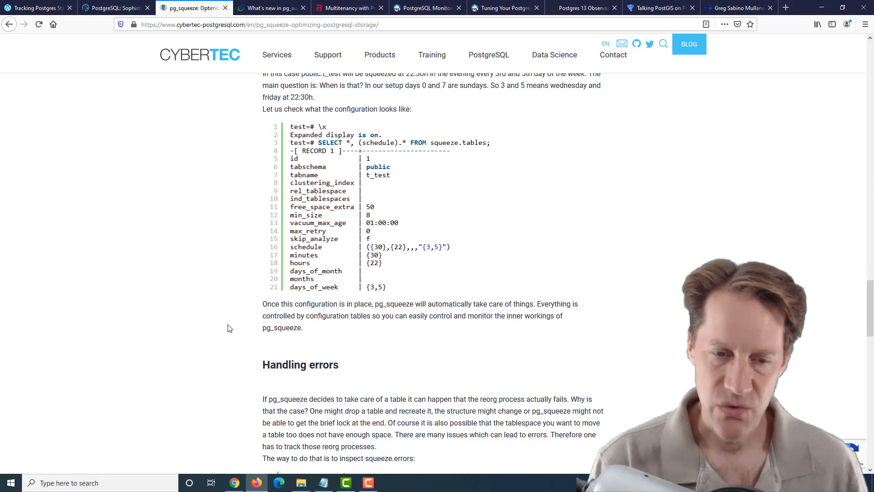
scroll("down", 3)
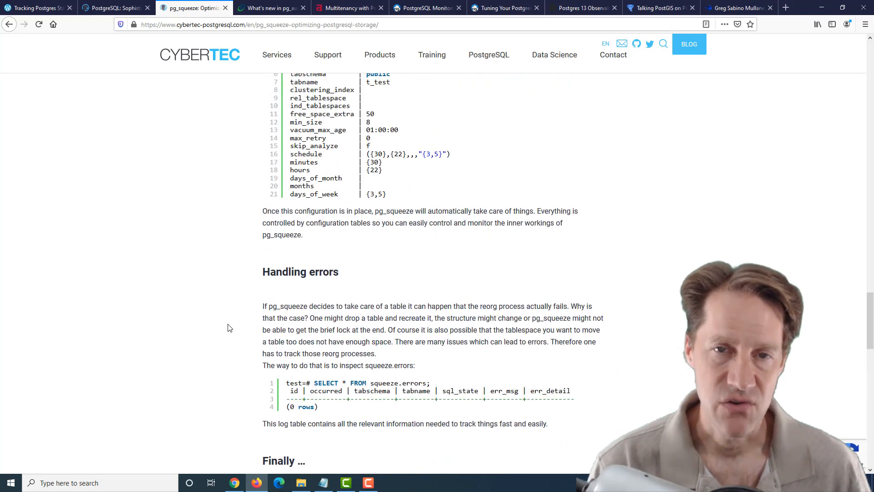
mouse_move(224, 327)
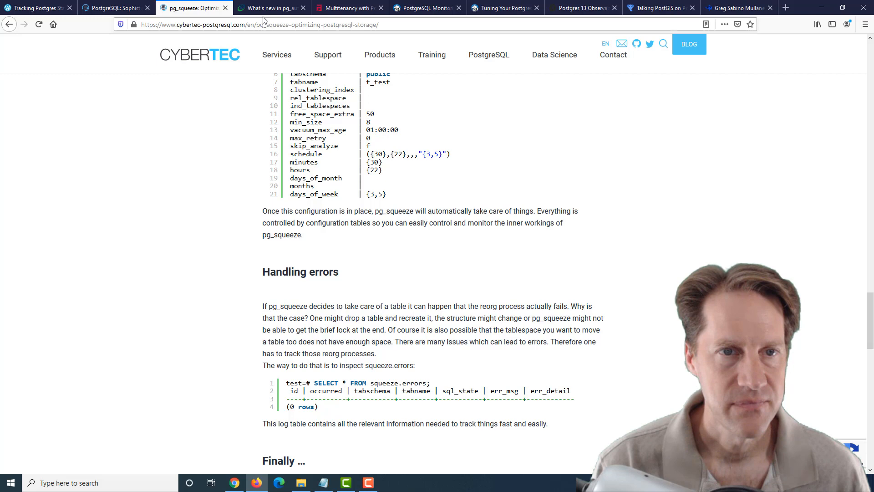
- Switch to the pg_auto_failover 1.4 post and read down to 'Postgres HA with a single standby'
left_click(271, 8)
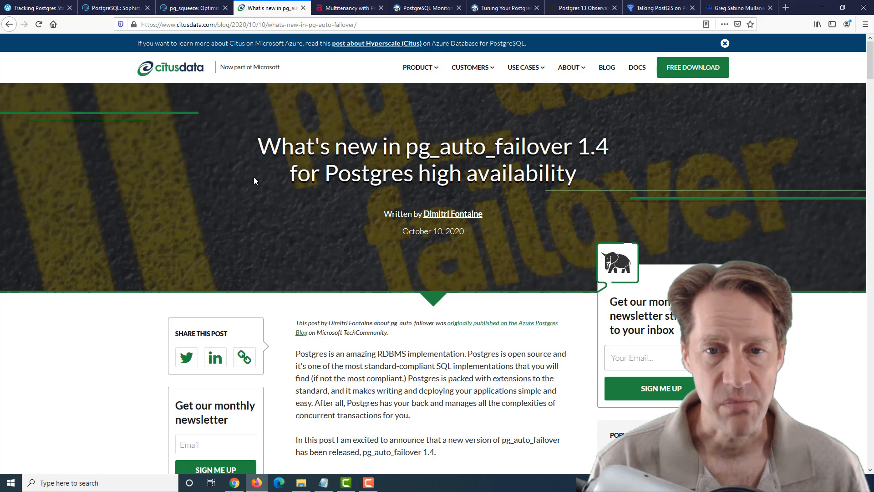
mouse_move(280, 67)
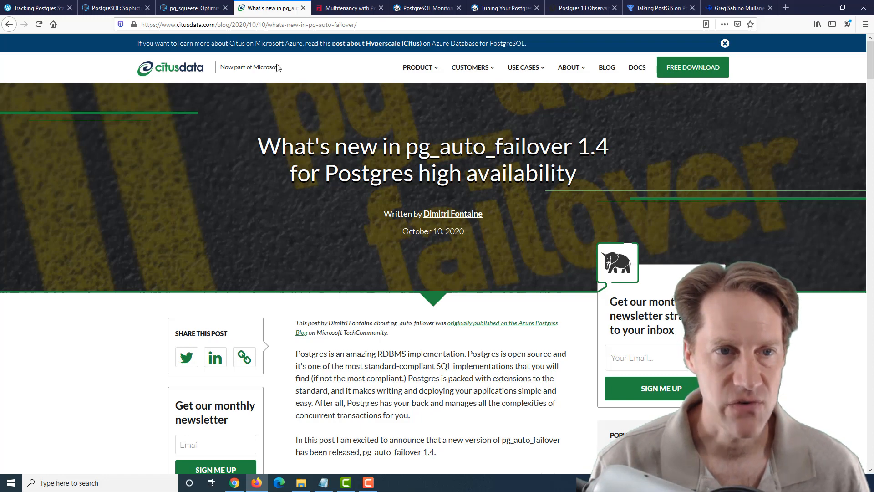
scroll("down", 3)
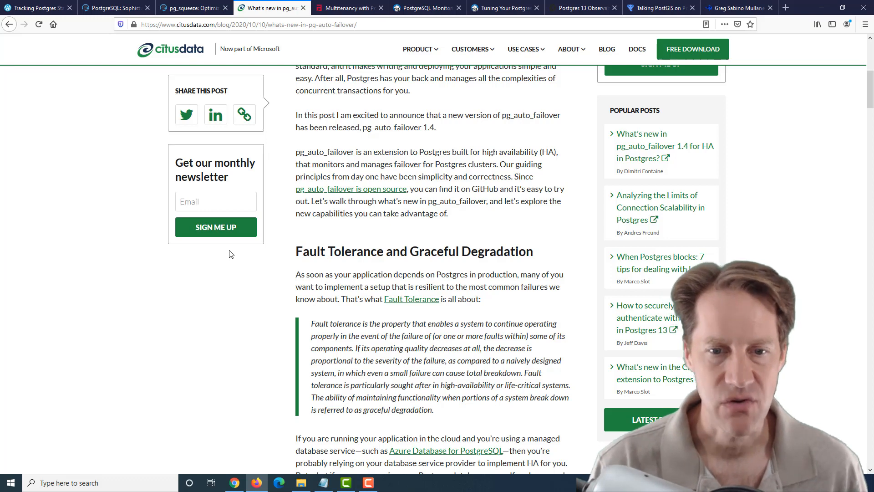
scroll("down", 3)
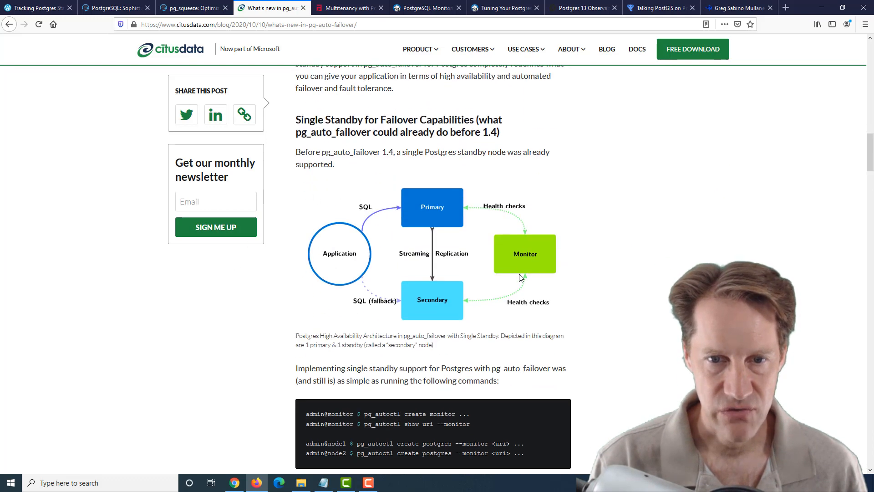
mouse_move(514, 271)
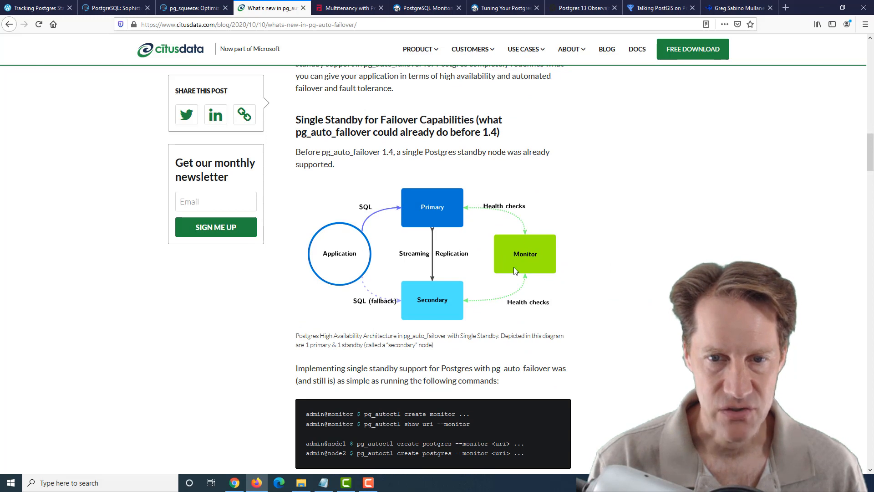
mouse_move(522, 222)
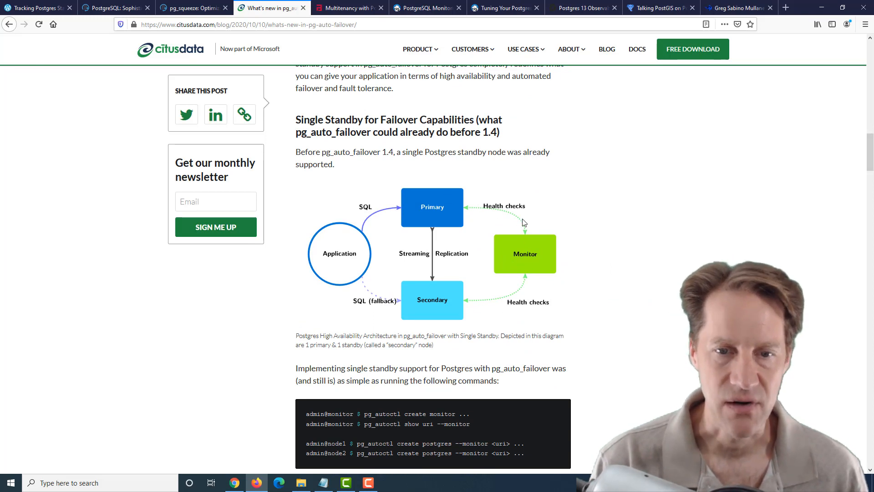
mouse_move(358, 318)
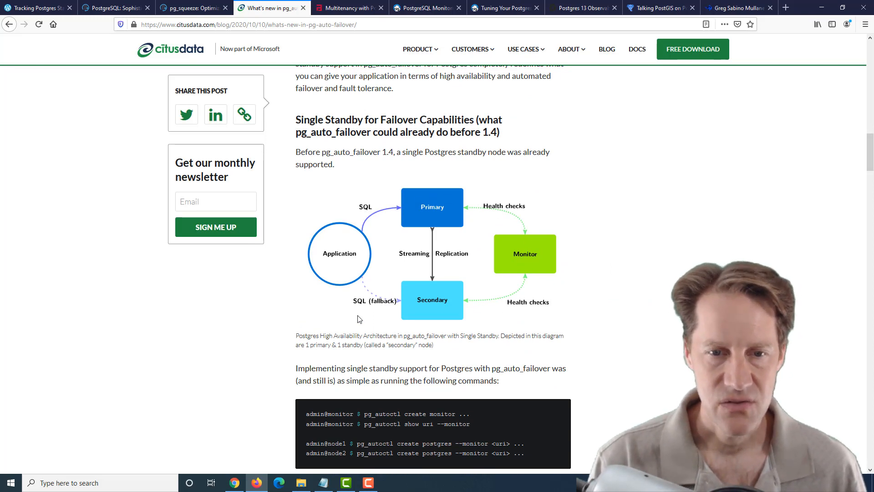
scroll("down", 3)
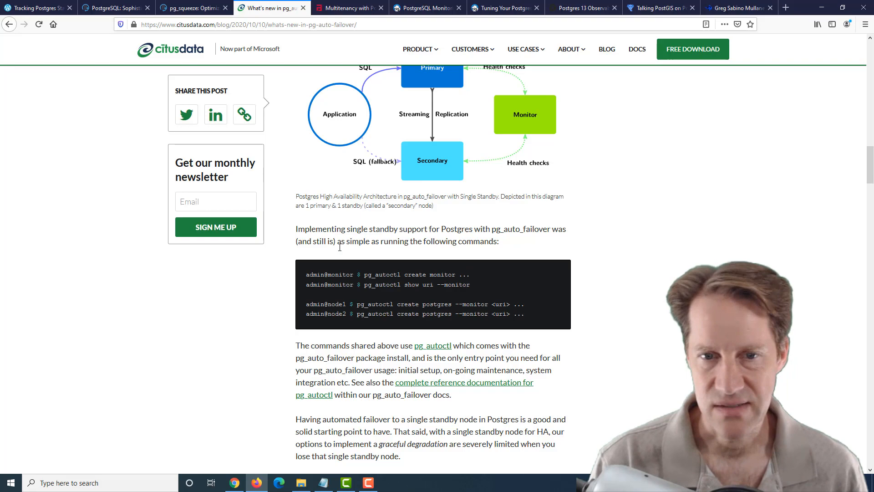
scroll("down", 3)
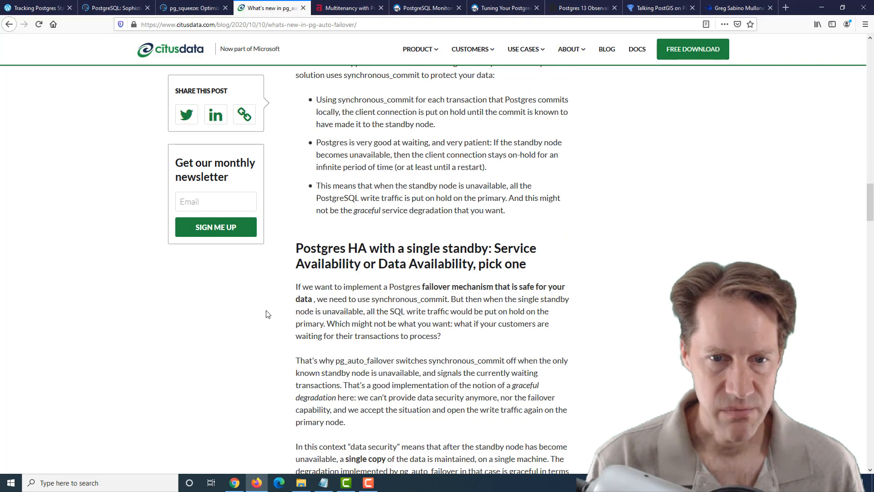
scroll("down", 3)
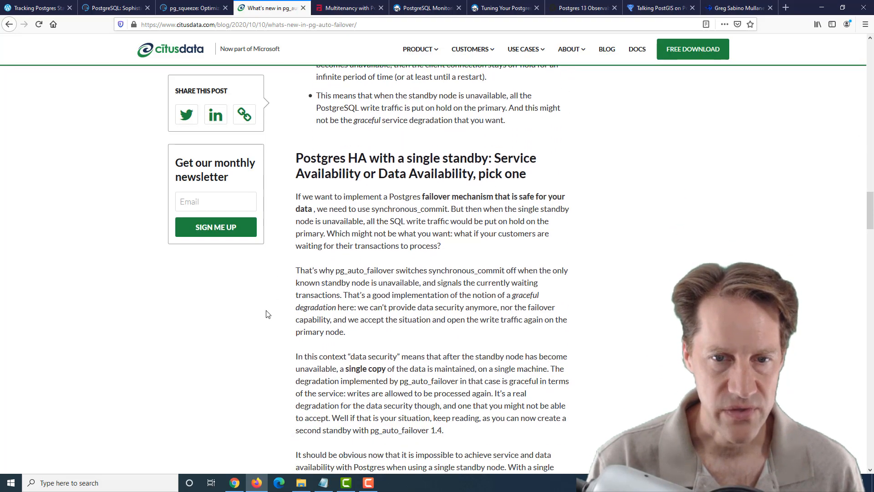
- Finish the pg_auto_failover post at its replication settings, then switch to the multitenancy with Postgres schemas article
scroll("down", 3)
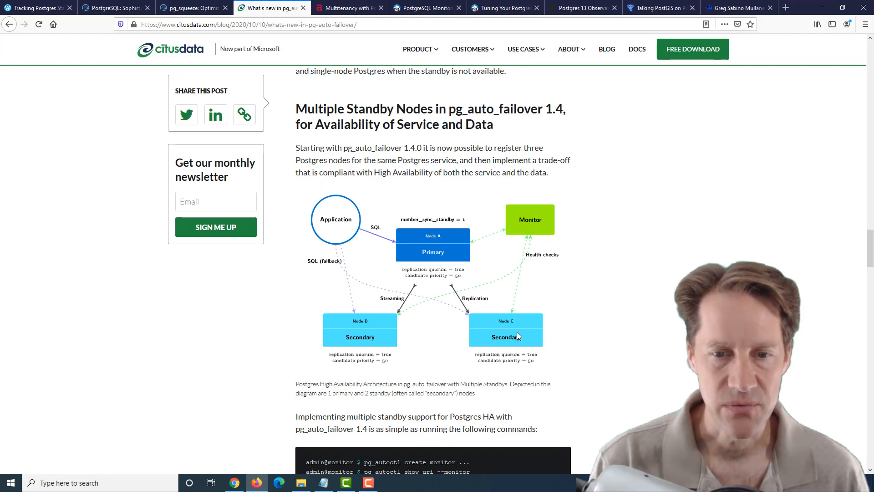
mouse_move(431, 237)
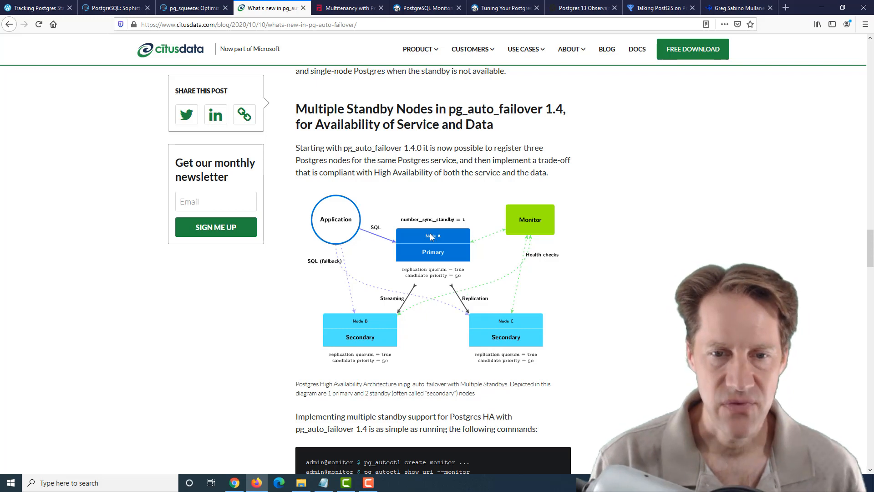
mouse_move(506, 326)
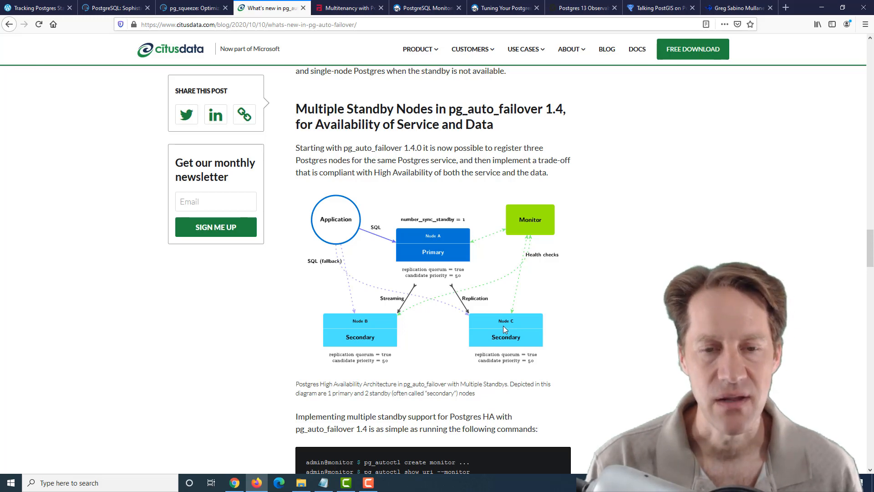
mouse_move(507, 347)
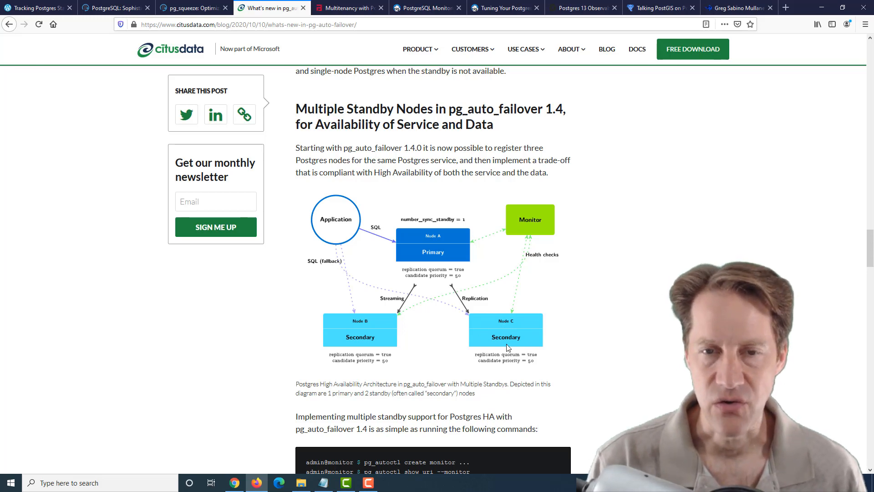
mouse_move(465, 335)
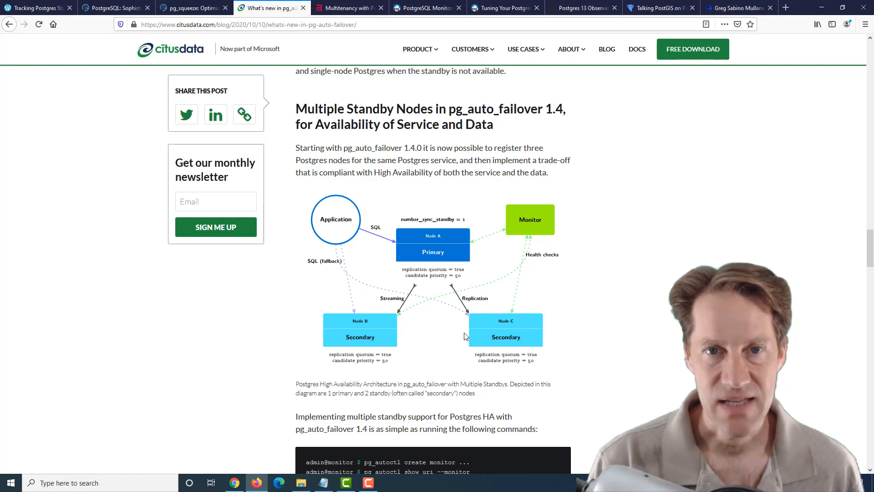
mouse_move(486, 230)
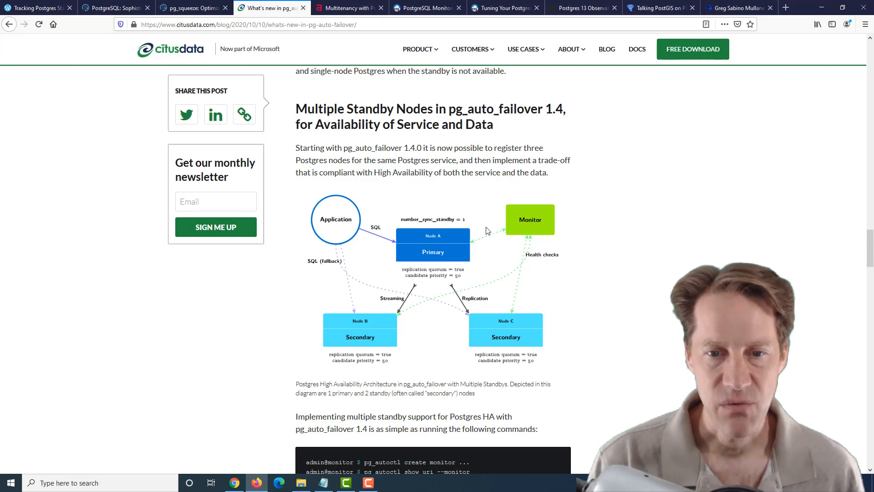
mouse_move(466, 240)
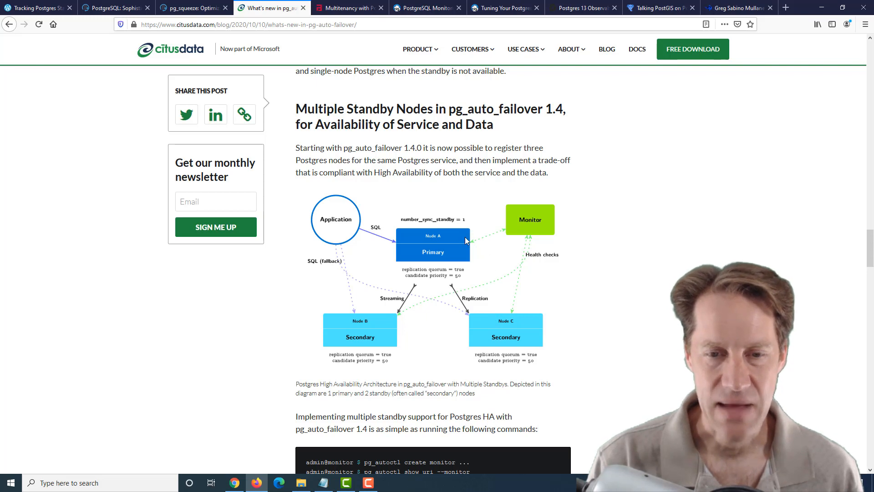
mouse_move(449, 221)
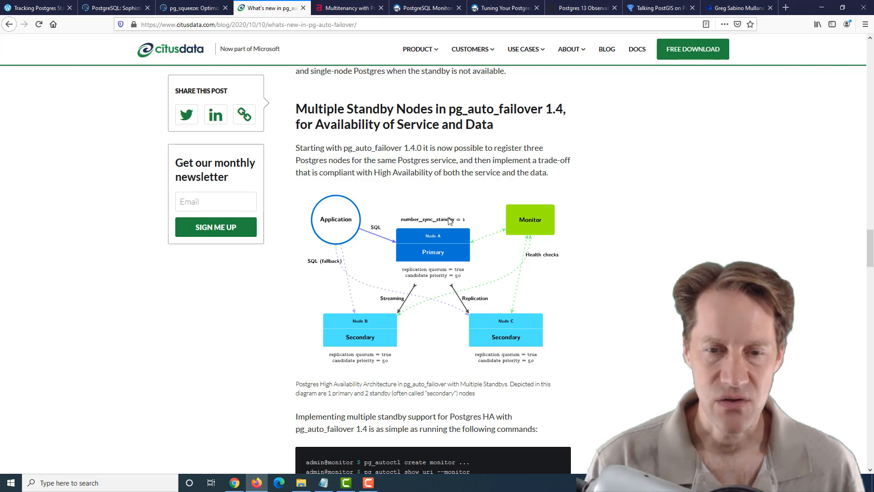
mouse_move(454, 239)
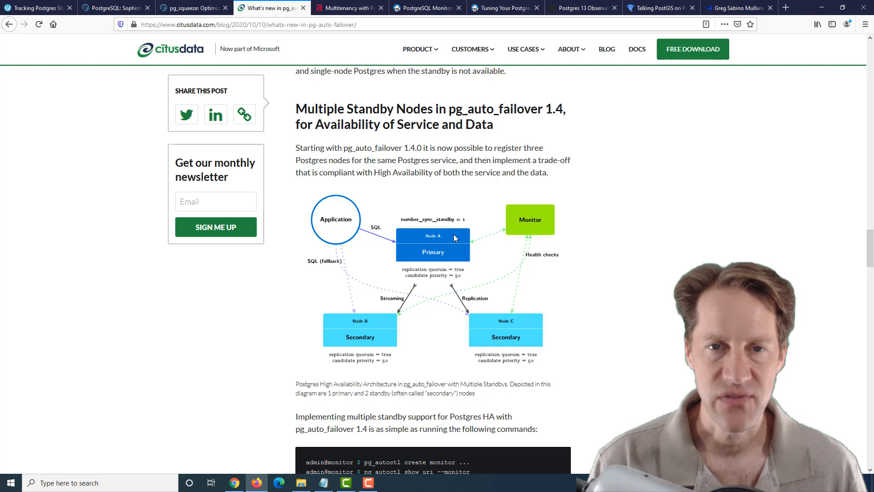
mouse_move(423, 258)
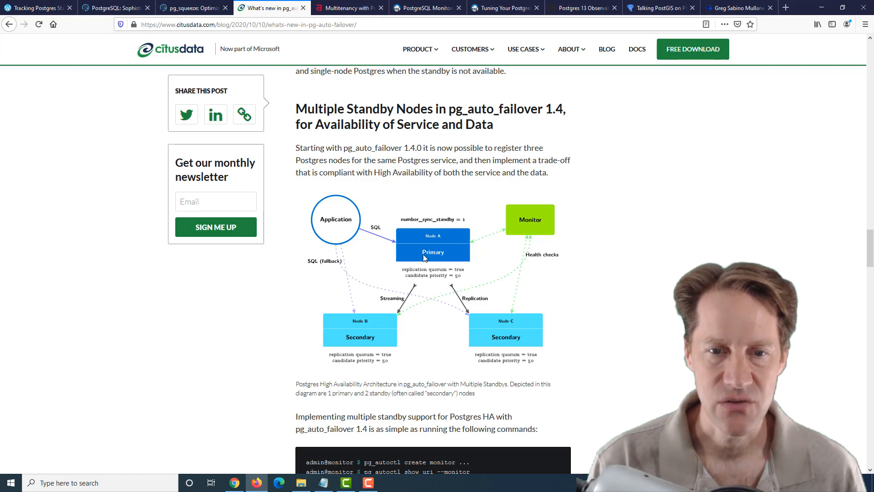
mouse_move(443, 241)
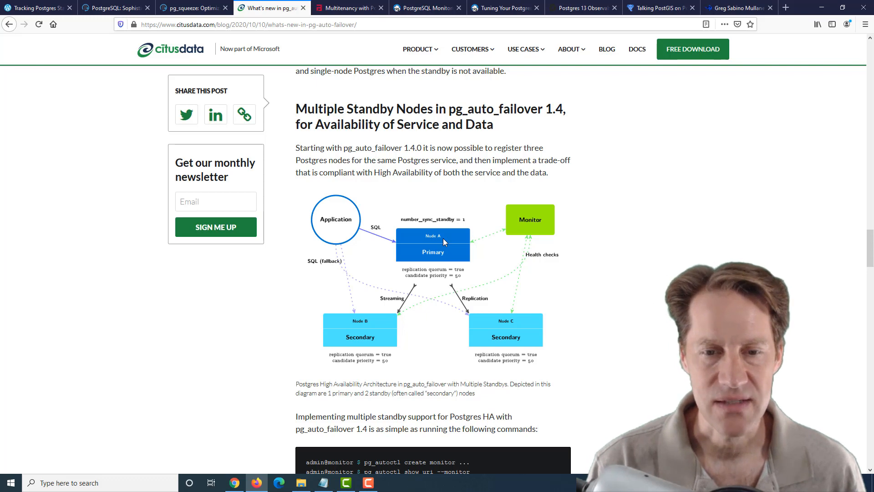
mouse_move(400, 314)
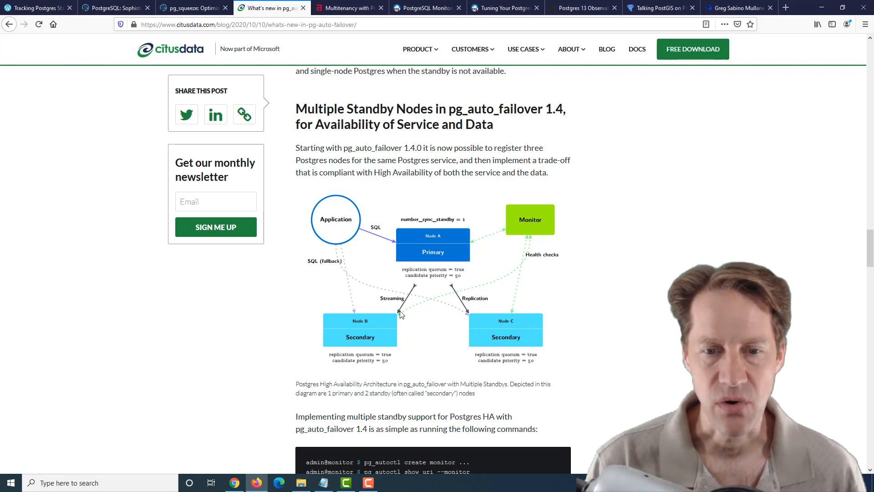
mouse_move(507, 315)
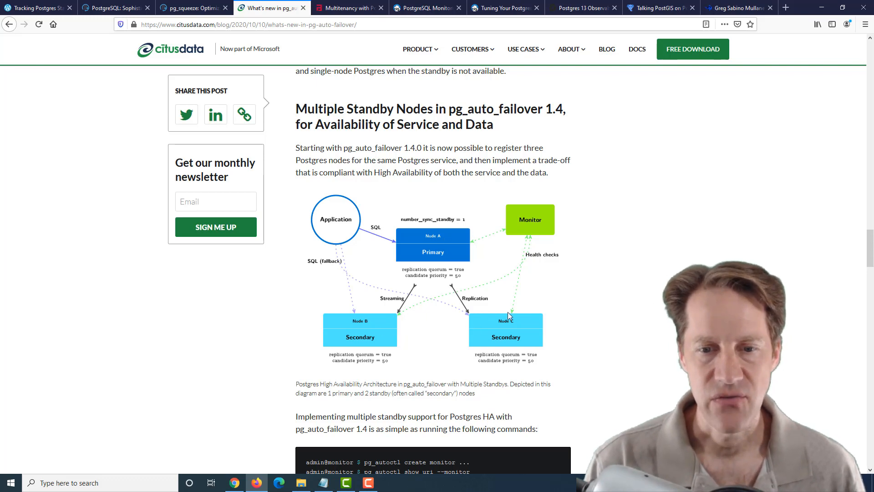
mouse_move(508, 326)
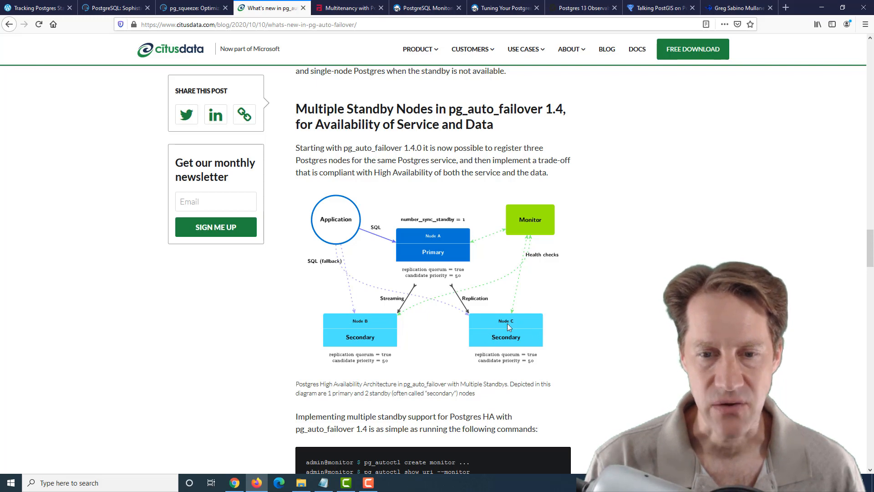
mouse_move(344, 241)
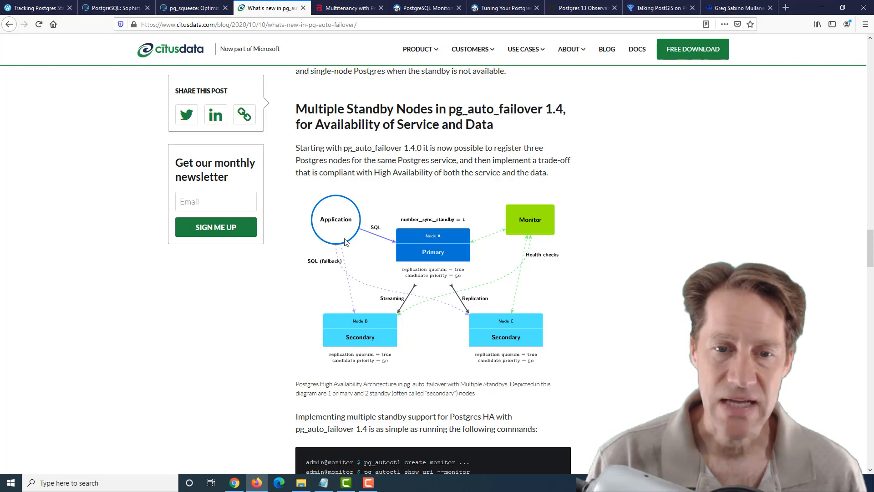
mouse_move(443, 258)
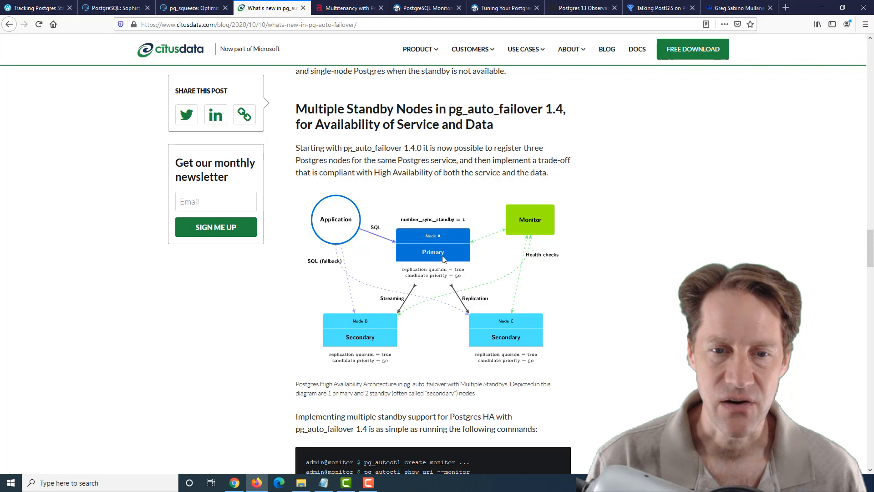
mouse_move(463, 247)
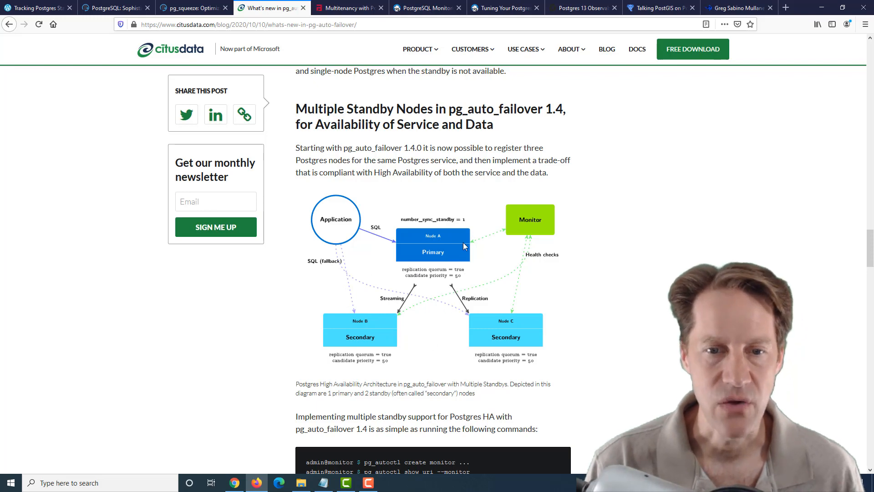
mouse_move(505, 219)
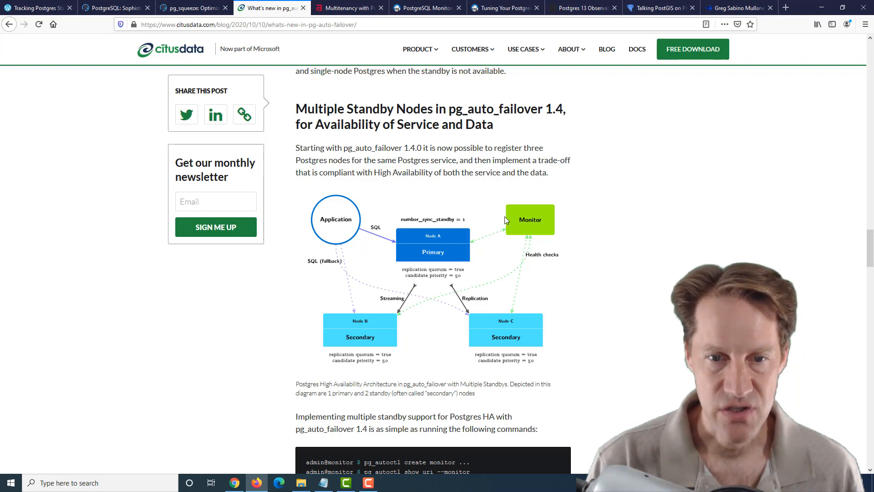
scroll("down", 3)
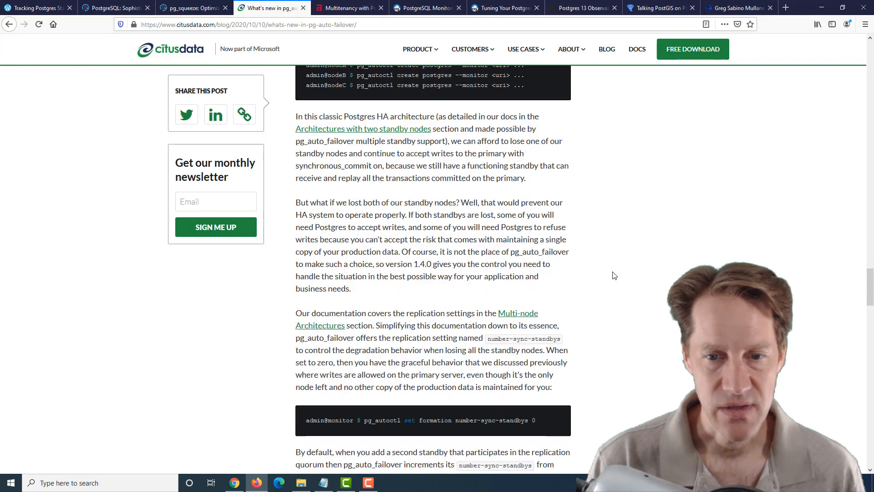
scroll("down", 3)
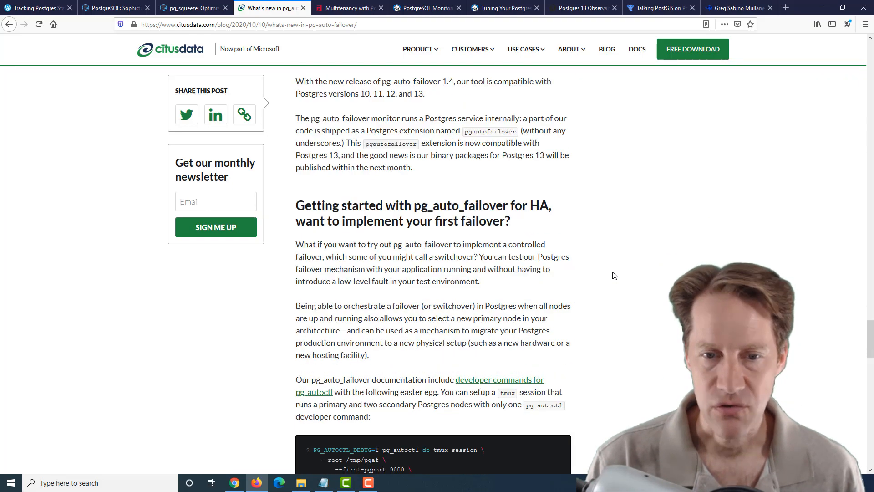
scroll("down", 3)
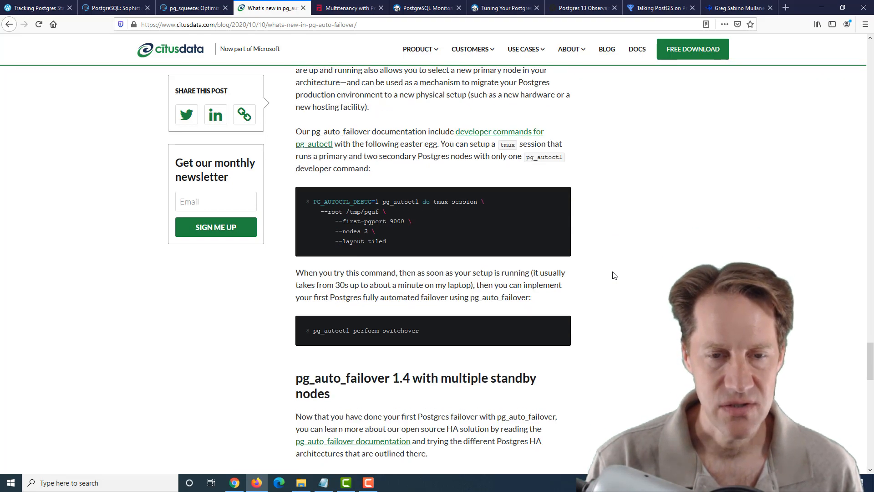
scroll("down", 3)
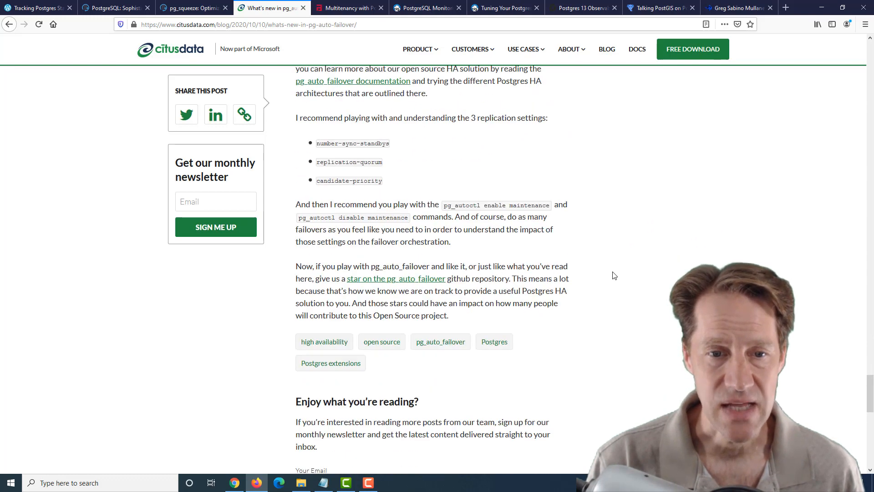
scroll("up", 3)
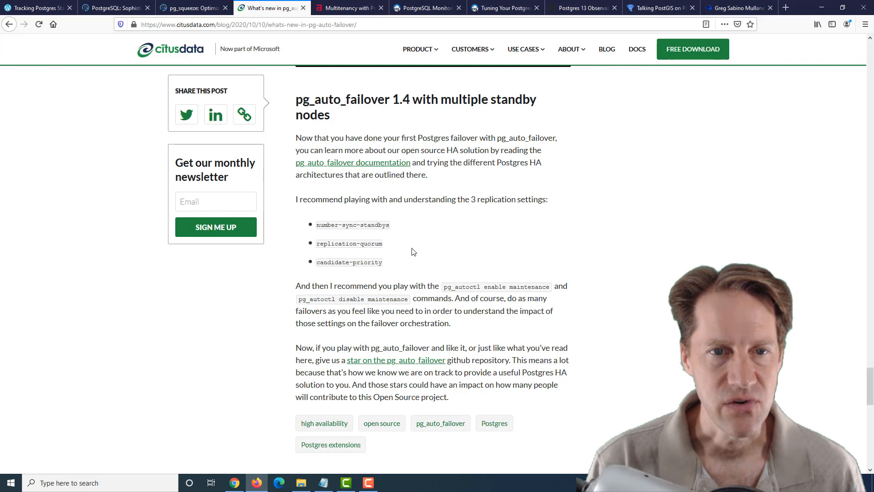
mouse_move(404, 236)
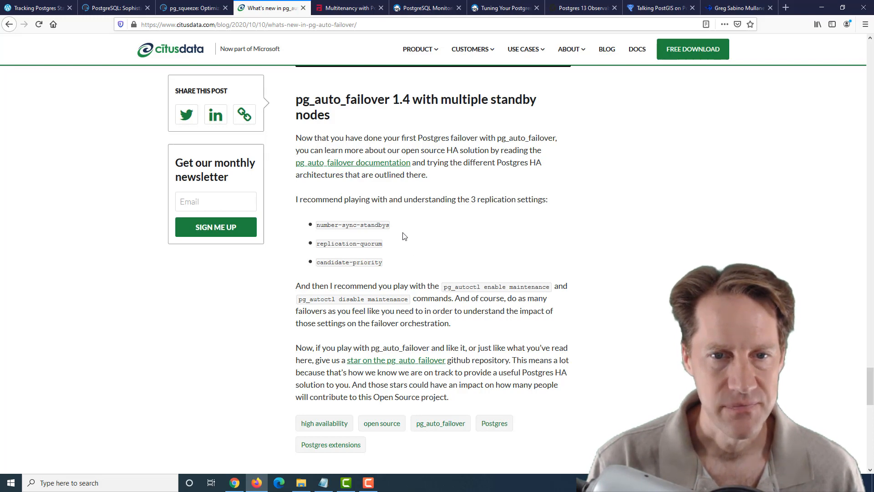
left_click(346, 8)
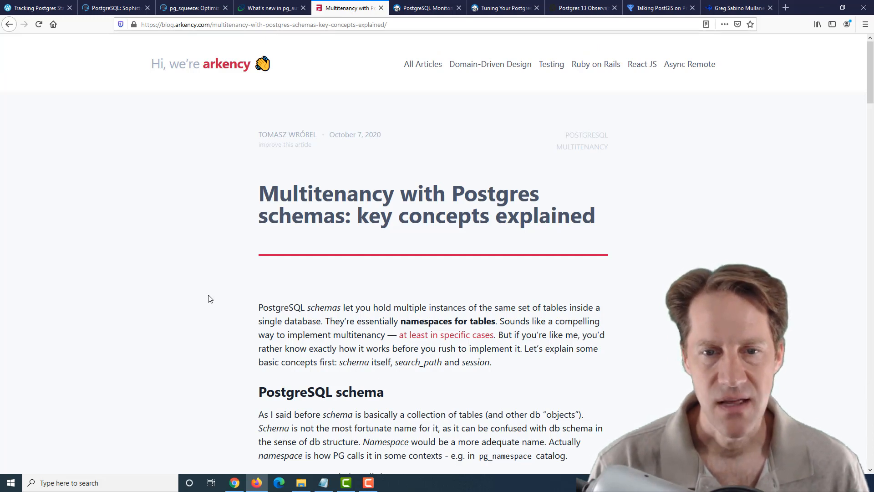
mouse_move(294, 242)
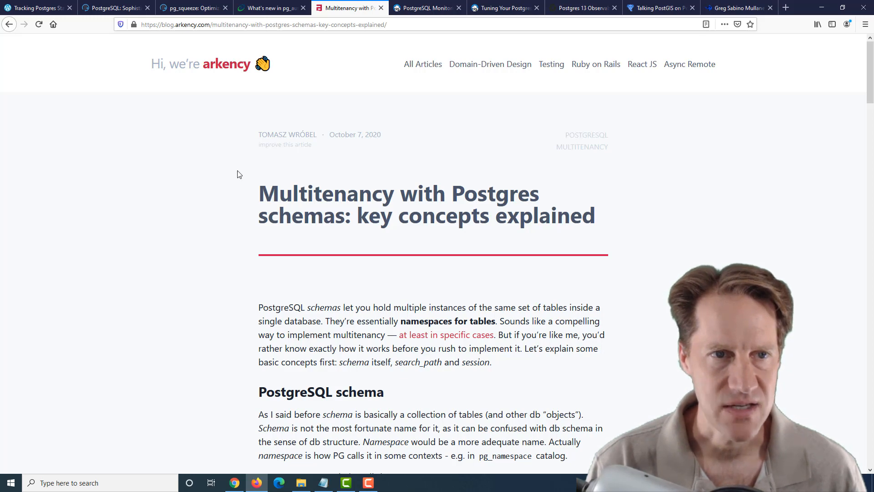
- Read the schema basics, highlighting the phrase 'namespaces for tables'
scroll("down", 3)
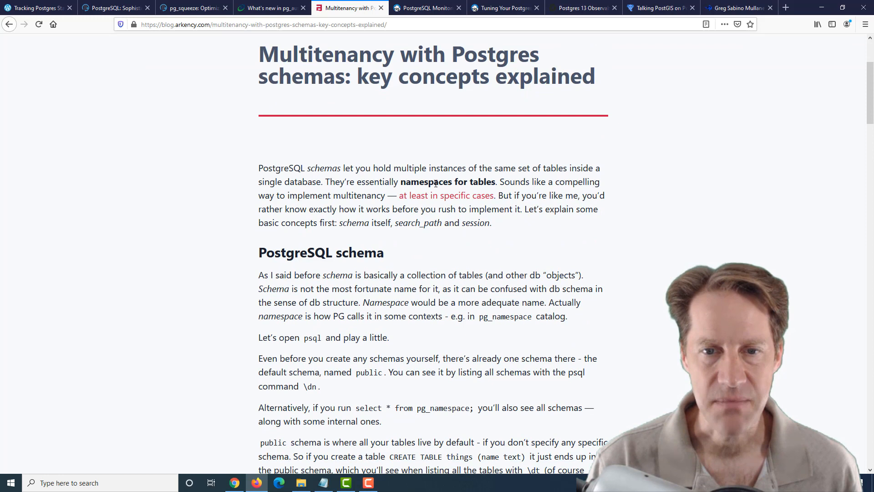
double_click(448, 182)
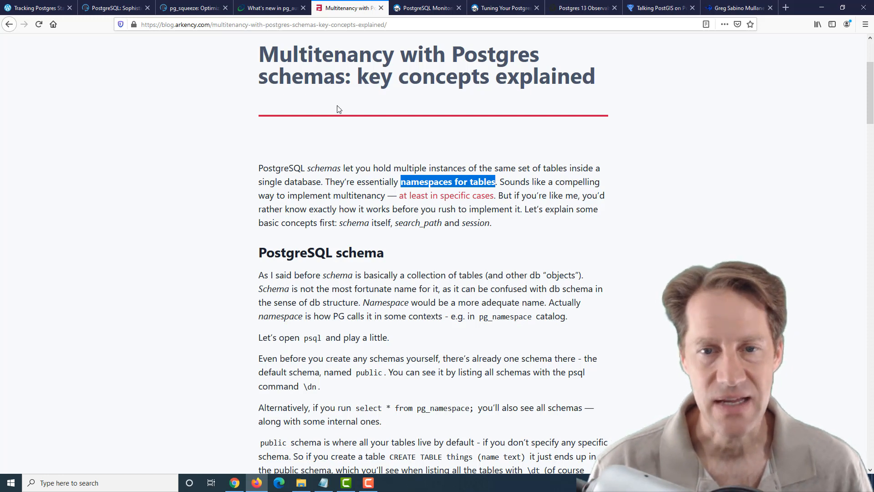
mouse_move(242, 222)
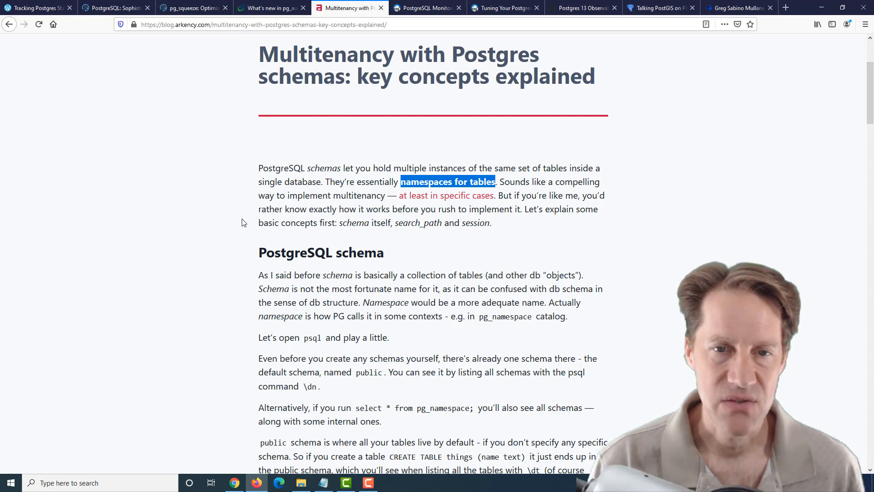
scroll("down", 3)
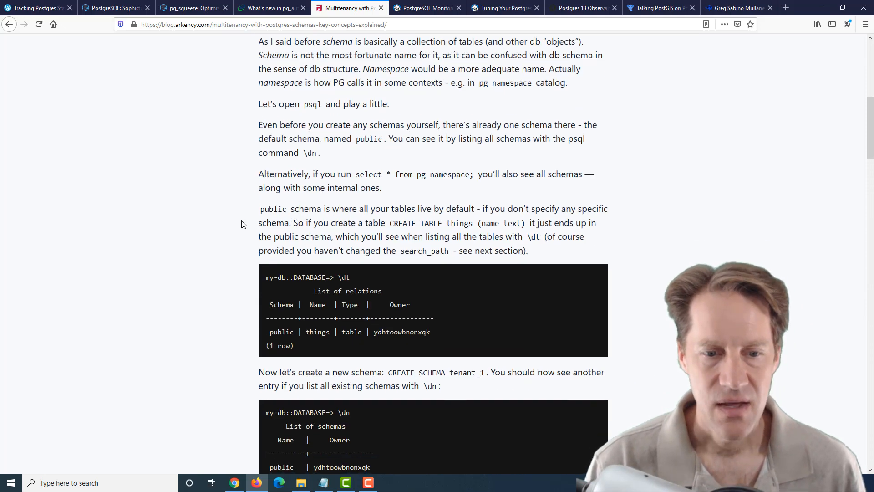
scroll("down", 3)
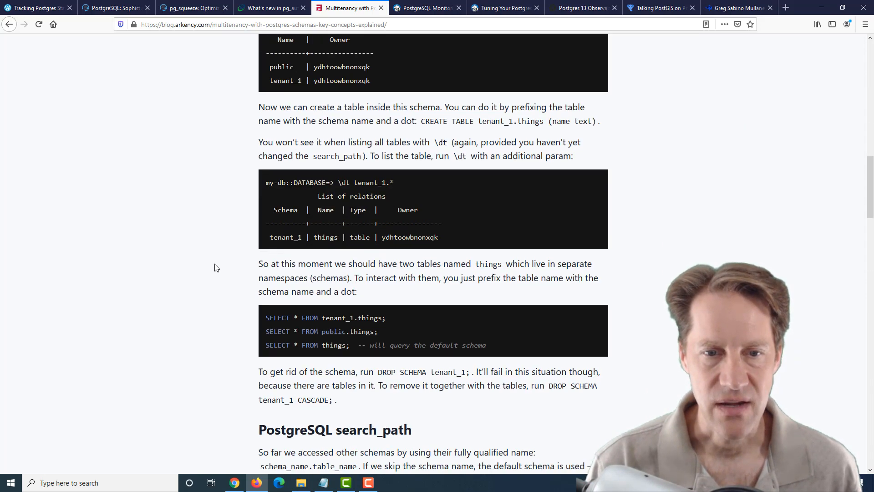
- Scroll to the search_path section, highlighting tenant_1 and public in the query examples
scroll("down", 3)
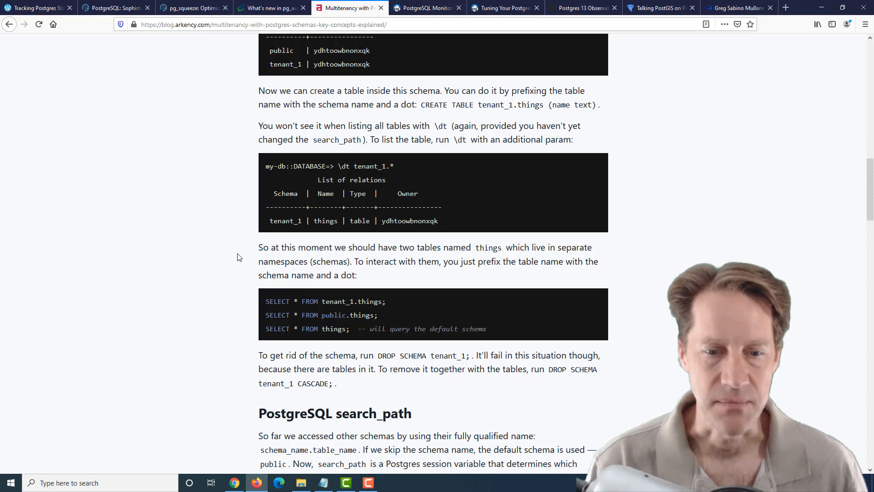
scroll("down", 3)
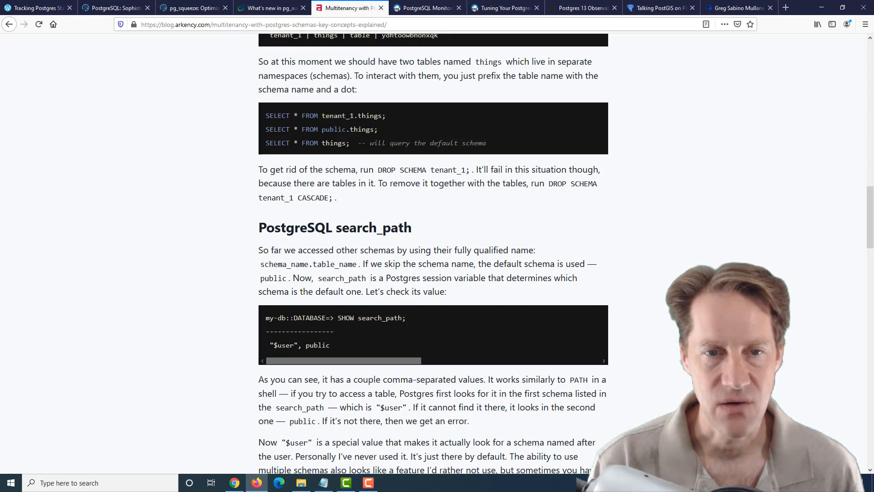
double_click(337, 115)
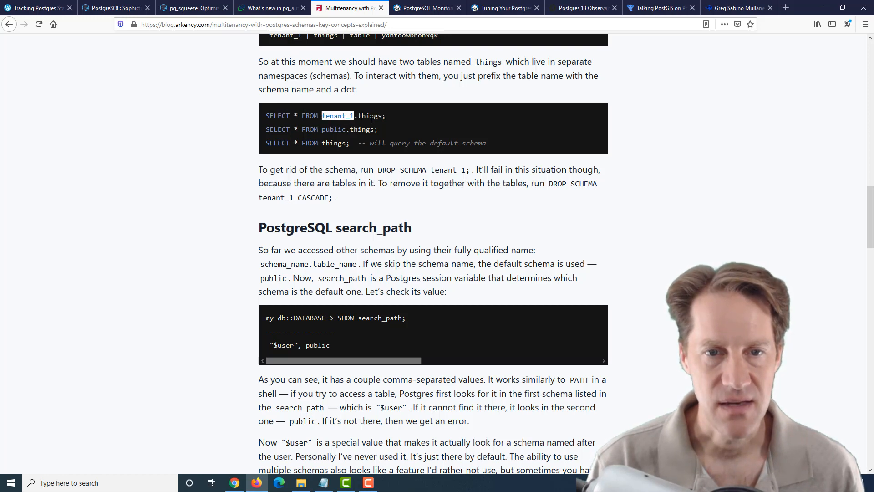
triple_click(326, 116)
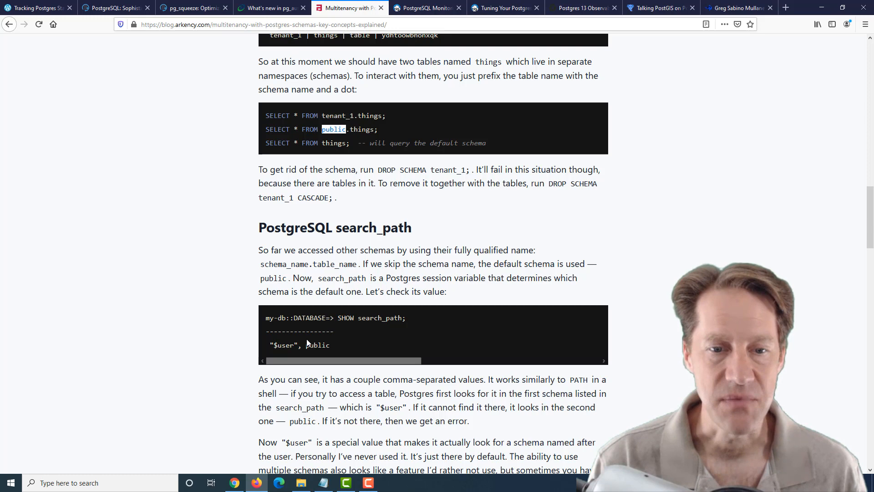
- Read the PostgreSQL session section, highlighting PgBouncer, then switch to the Crunchy Data monitoring alerts post
scroll("down", 3)
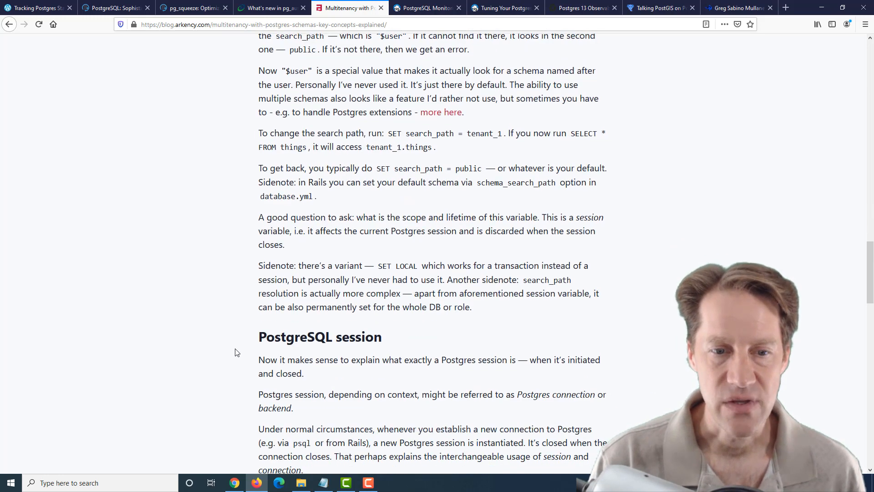
scroll("down", 3)
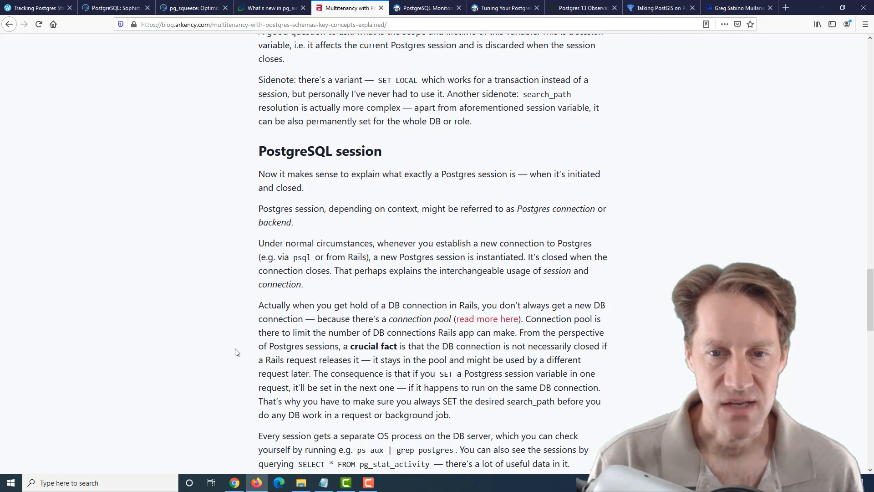
scroll("down", 3)
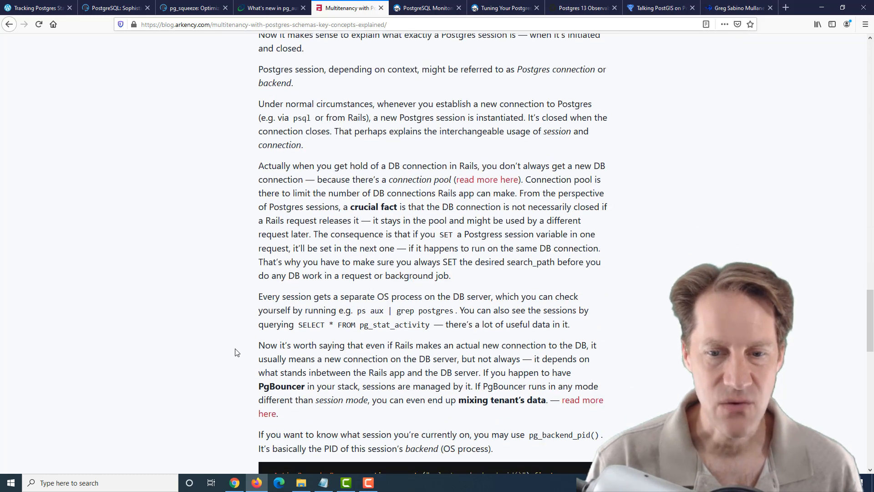
scroll("down", 3)
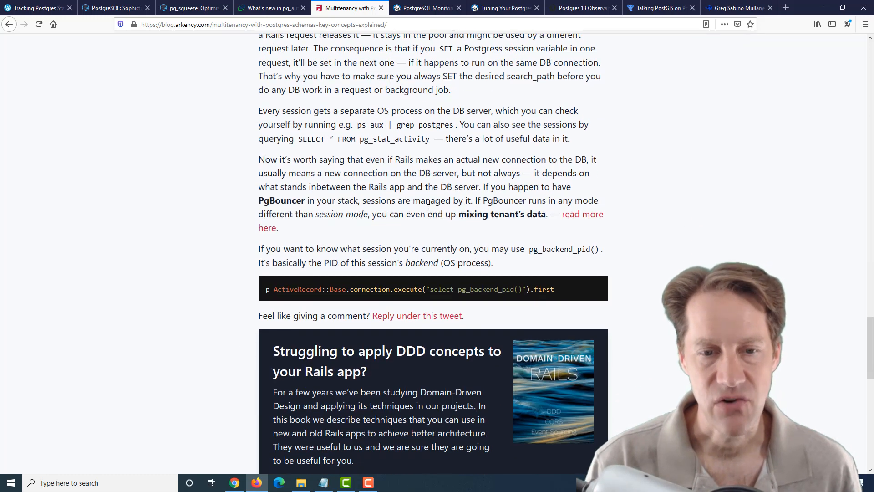
mouse_move(218, 208)
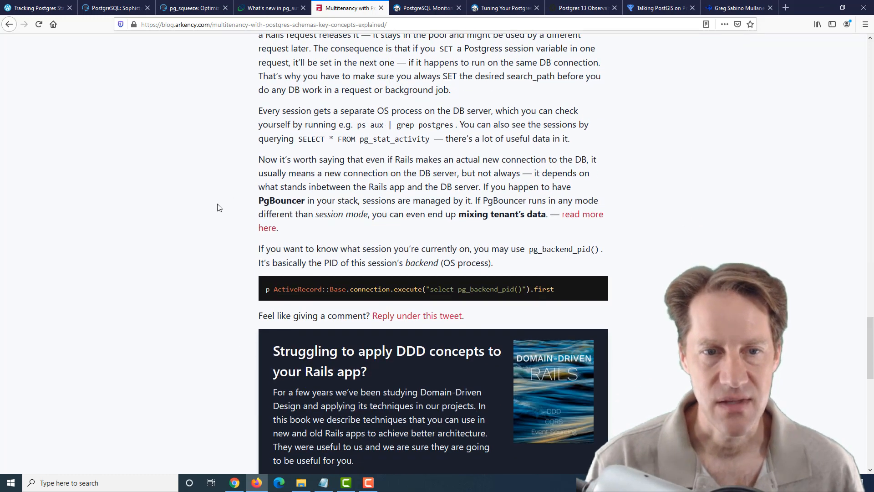
double_click(281, 201)
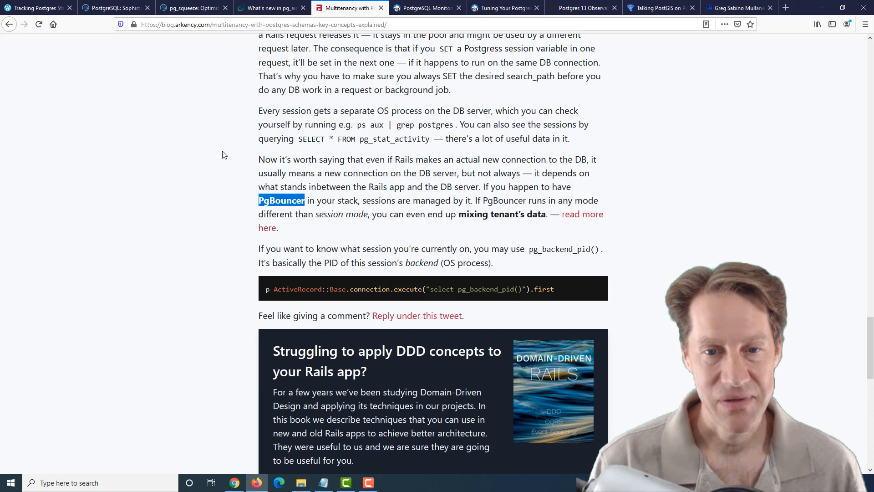
mouse_move(487, 208)
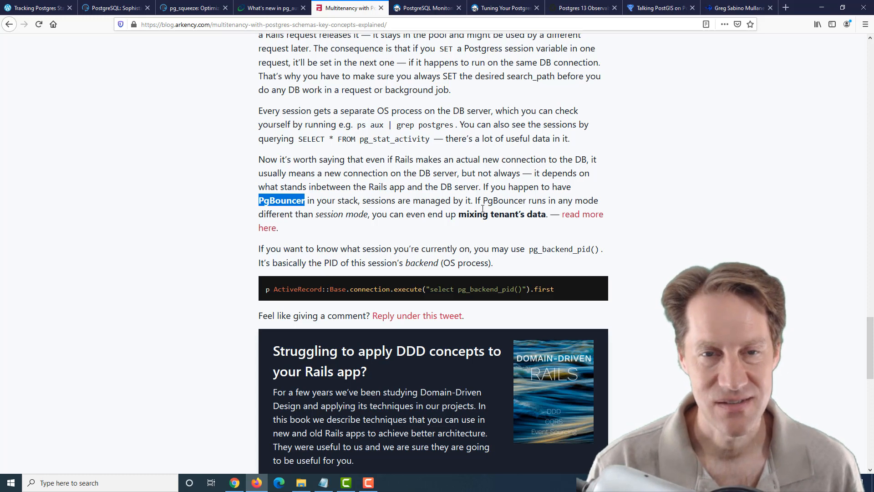
mouse_move(629, 176)
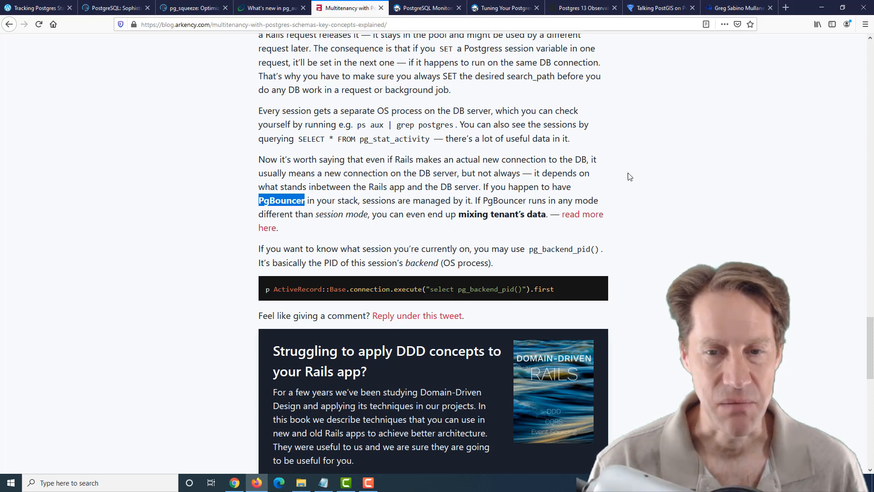
scroll("up", 3)
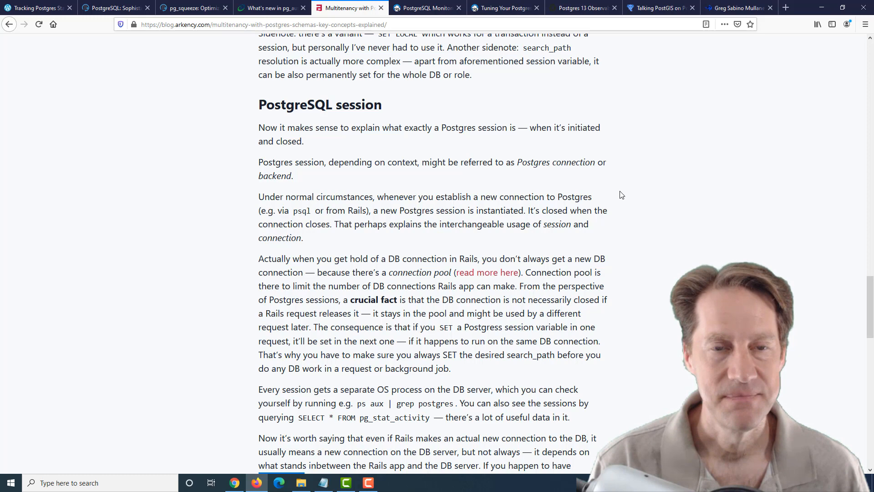
left_click(426, 8)
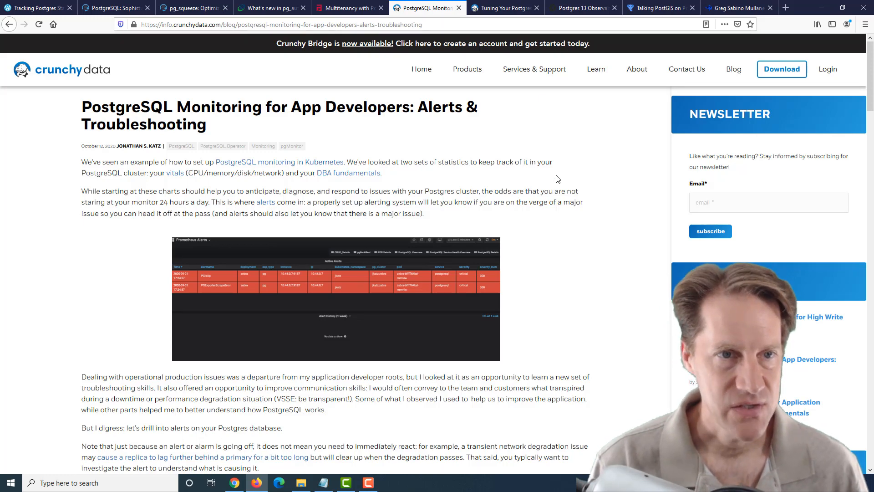
scroll("down", 3)
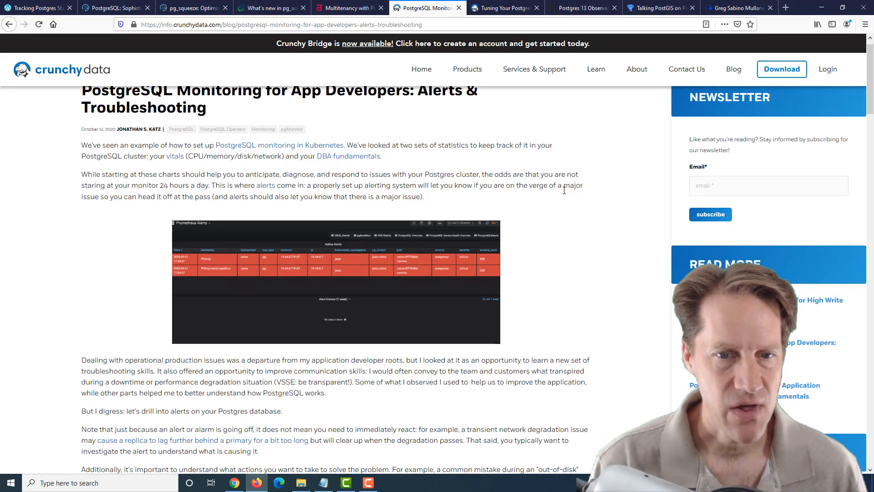
scroll("down", 3)
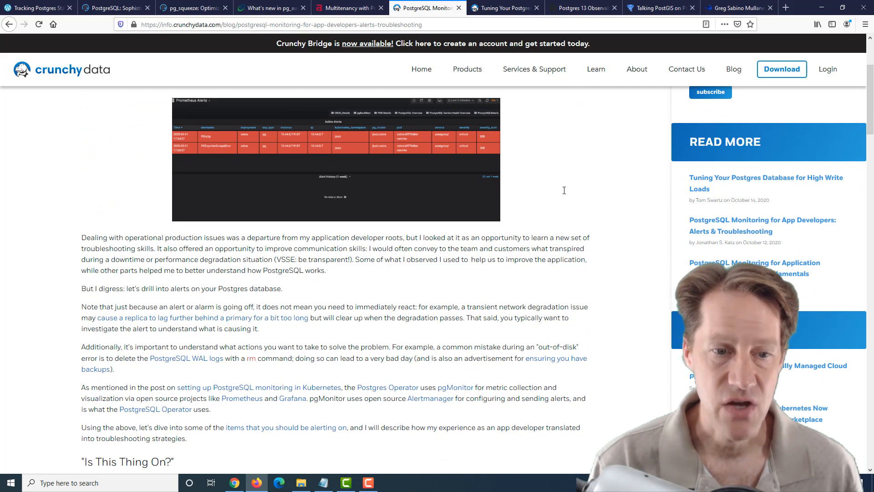
scroll("down", 3)
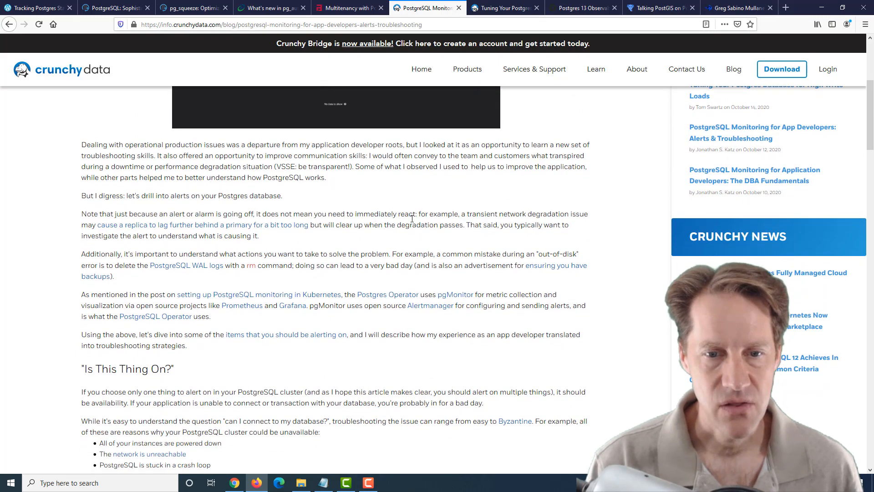
mouse_move(387, 294)
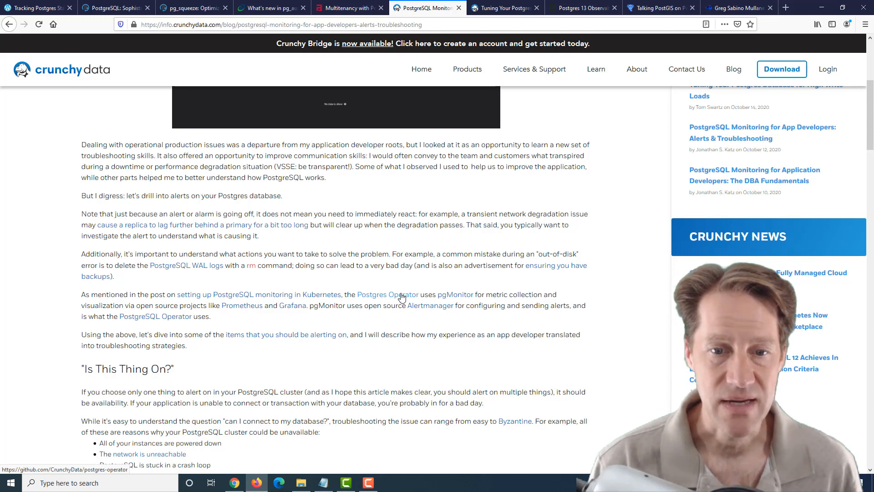
mouse_move(455, 294)
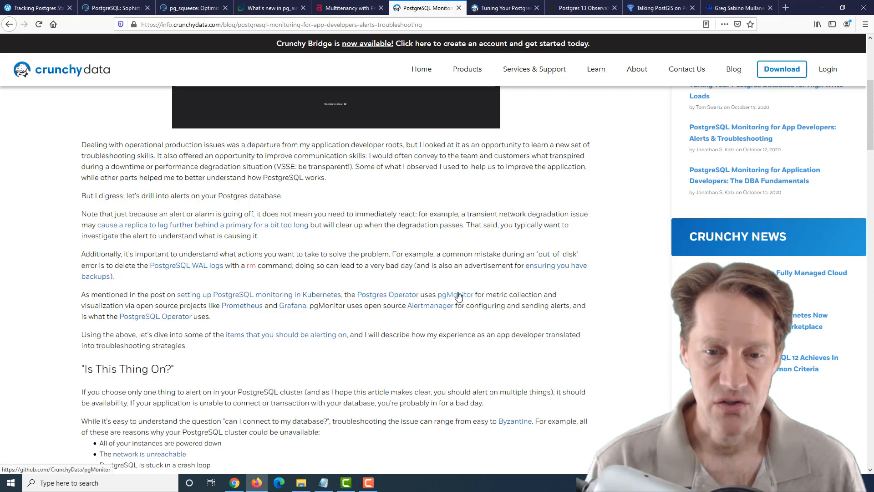
mouse_move(430, 306)
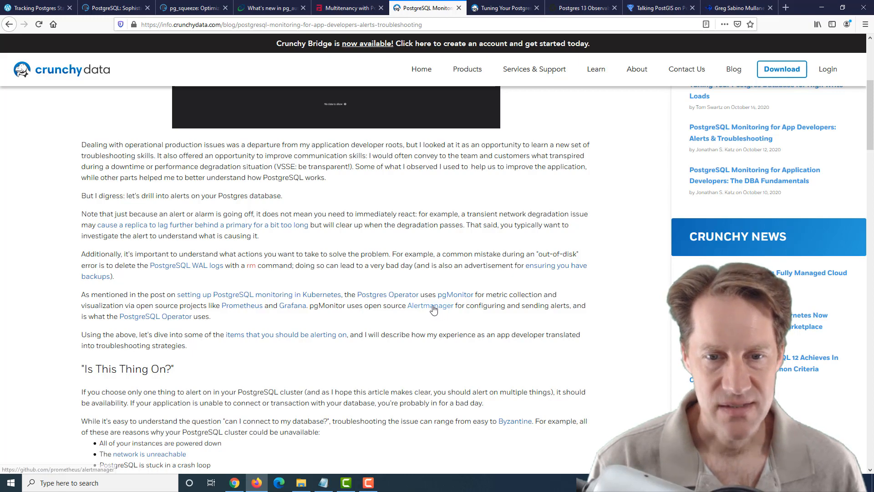
mouse_move(425, 308)
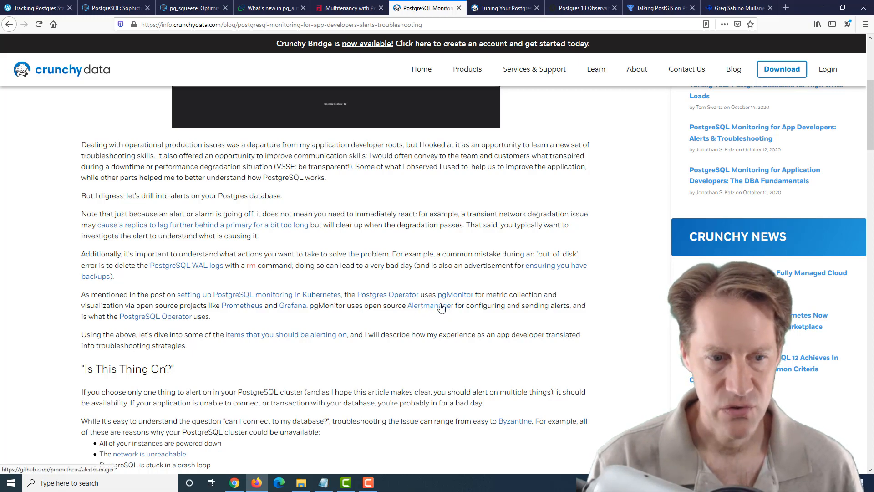
scroll("up", 3)
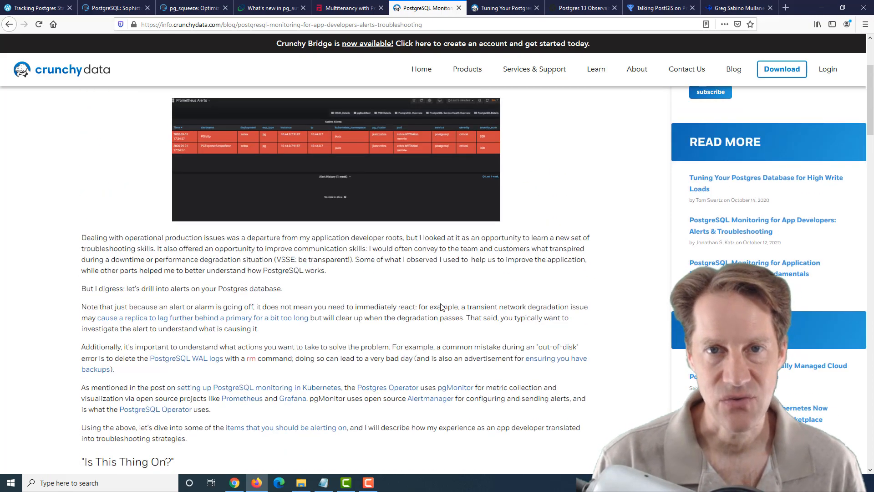
scroll("down", 3)
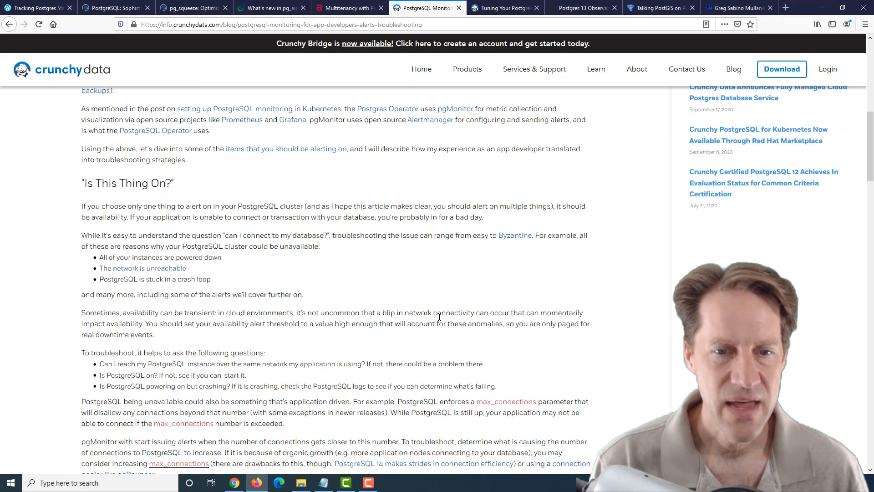
mouse_move(439, 113)
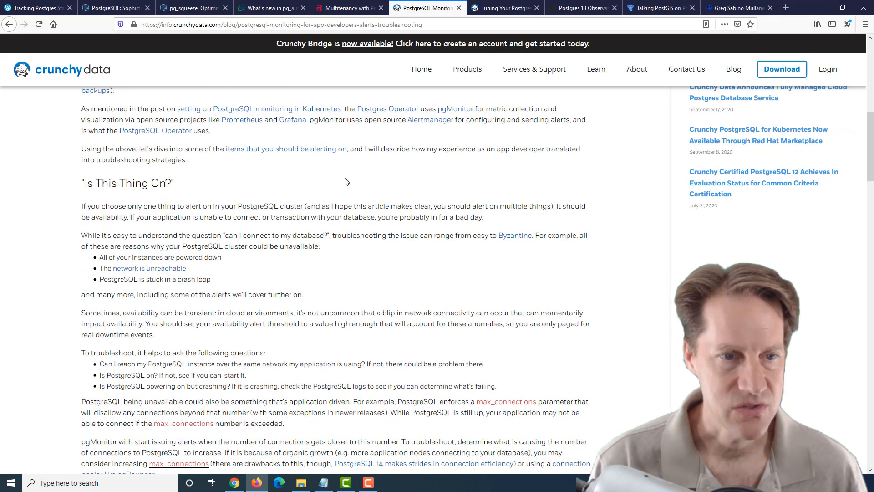
mouse_move(162, 240)
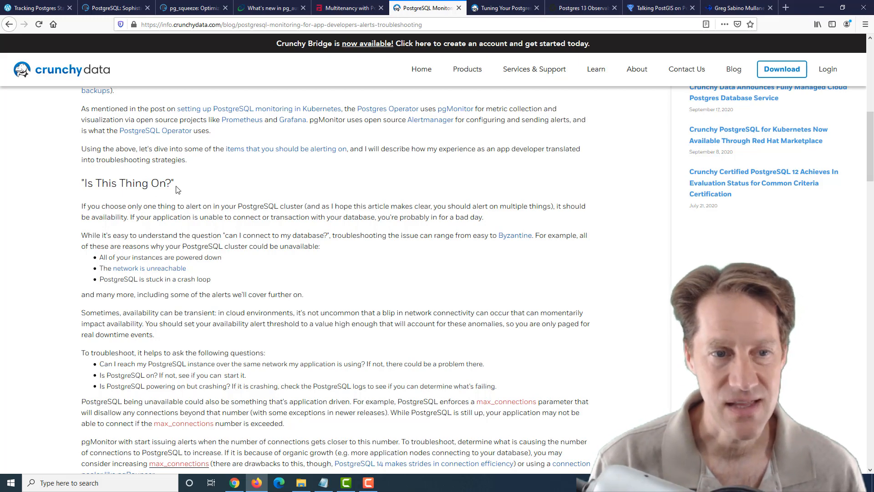
mouse_move(184, 195)
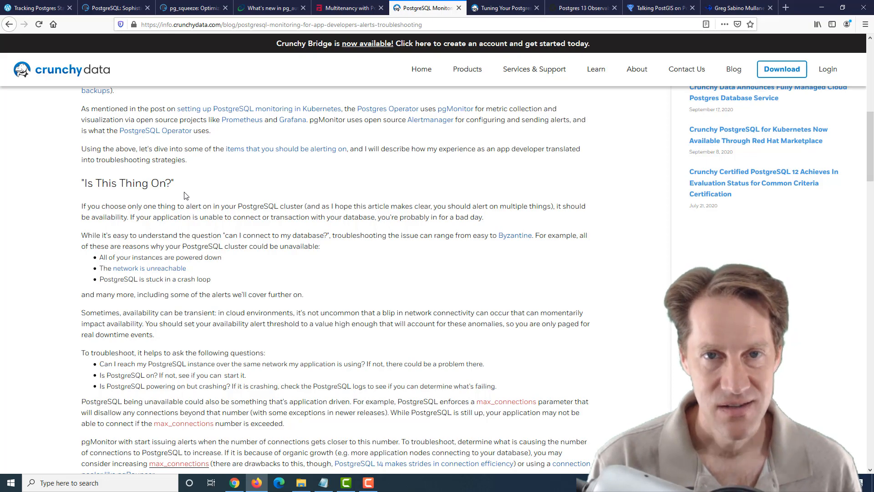
scroll("down", 3)
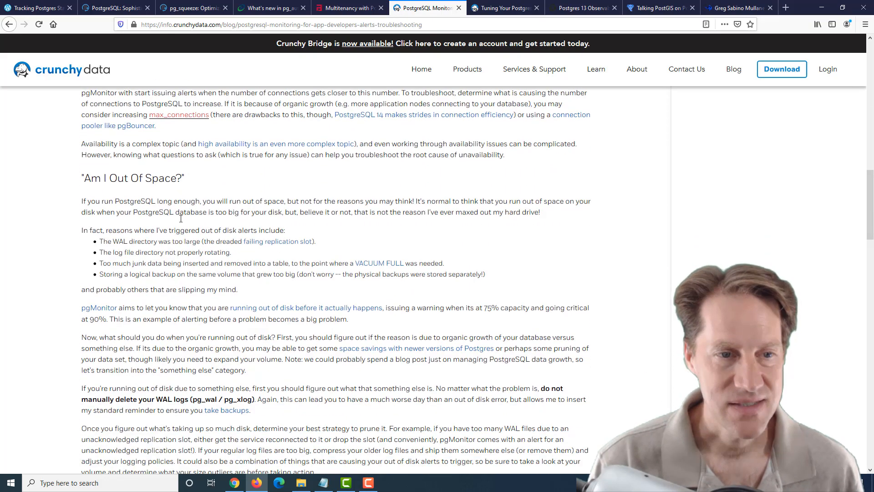
- Scroll the Alerts & Troubleshooting post down to its conclusion
scroll("down", 3)
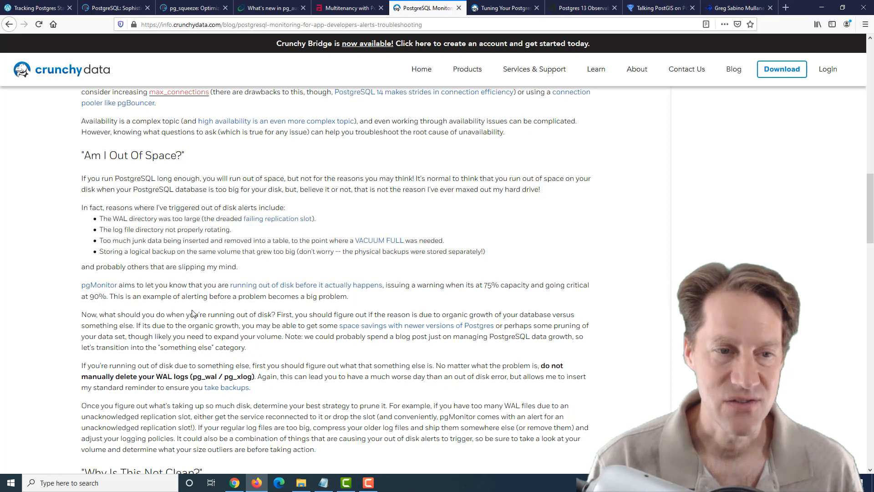
scroll("down", 3)
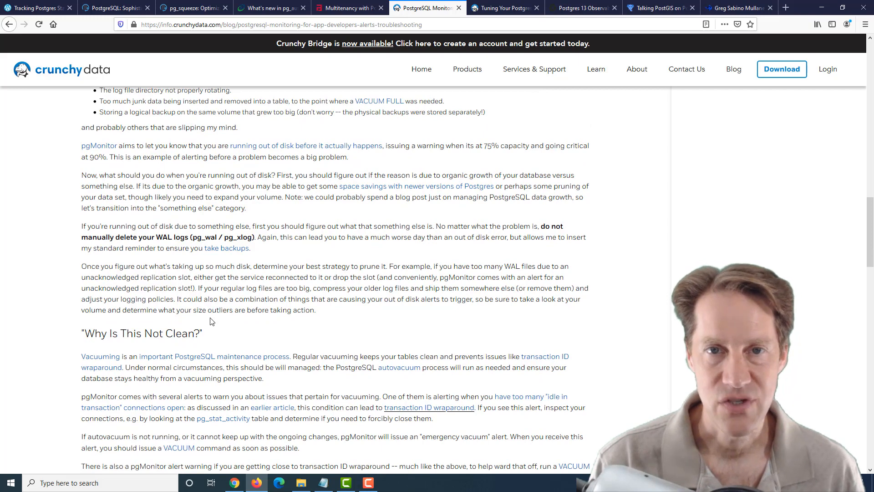
scroll("down", 3)
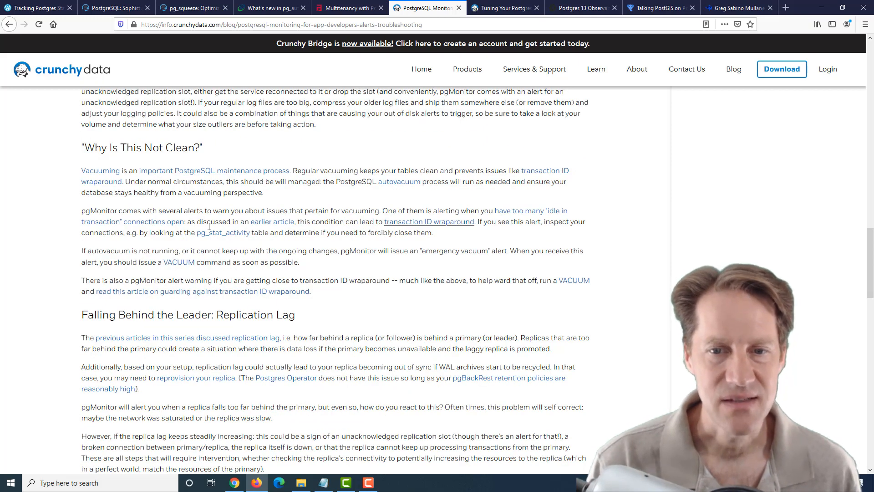
mouse_move(223, 232)
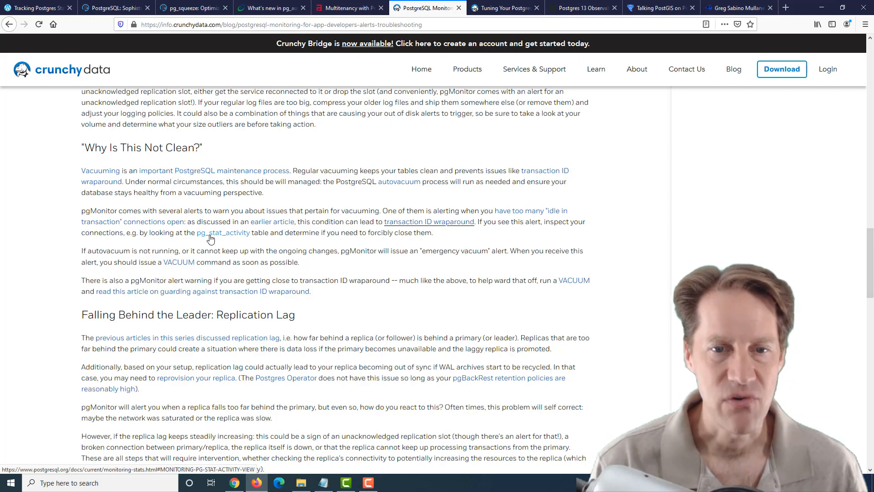
mouse_move(427, 221)
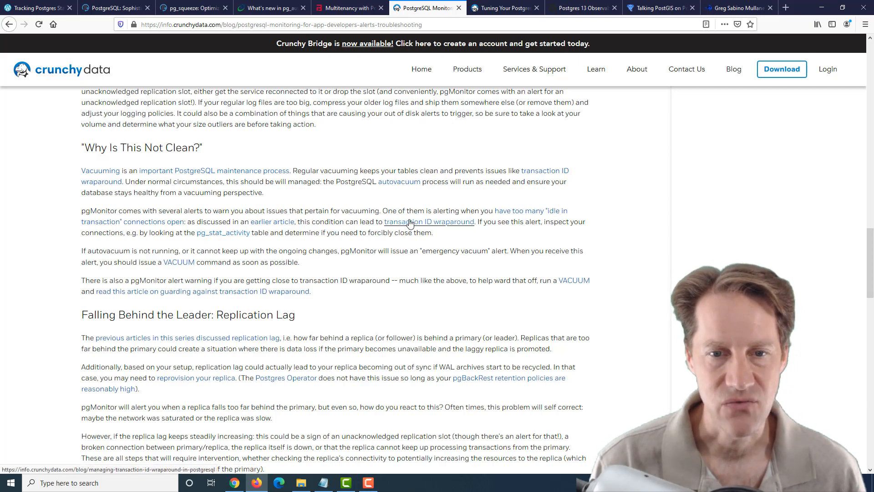
mouse_move(432, 221)
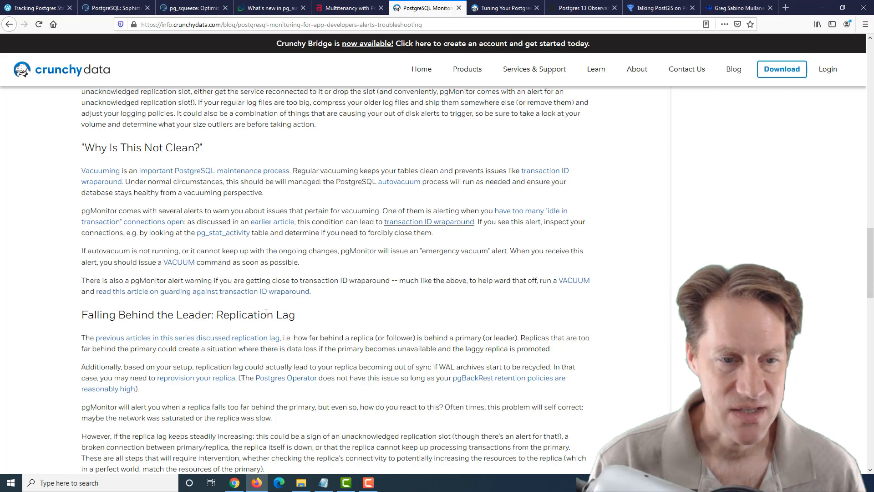
scroll("down", 3)
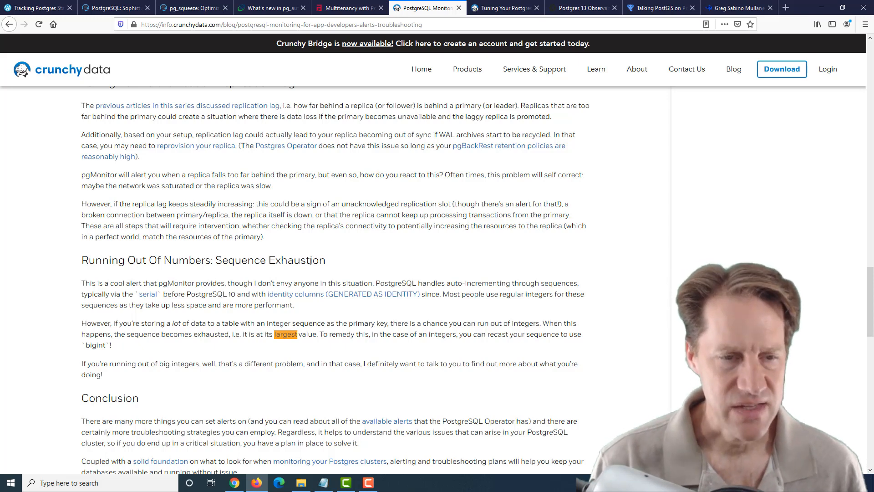
scroll("down", 3)
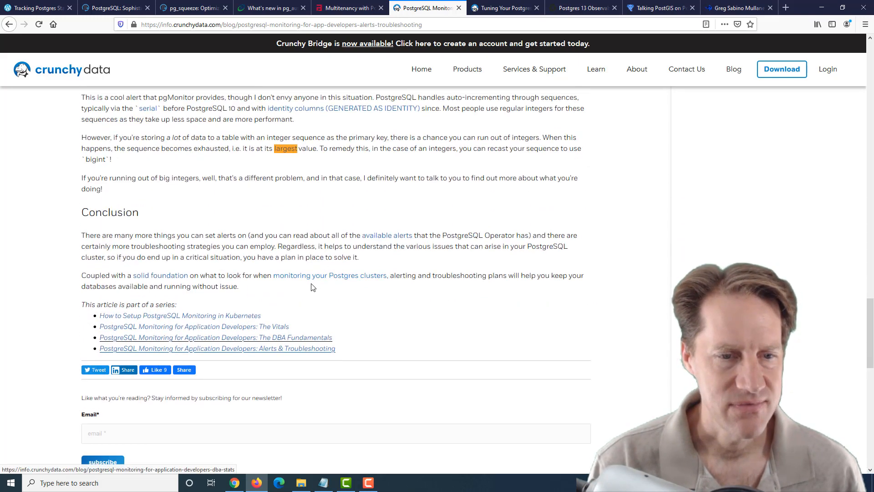
- Return to the top and switch to the Tuning Your Postgres Database for High Write Loads post
scroll("up", 3)
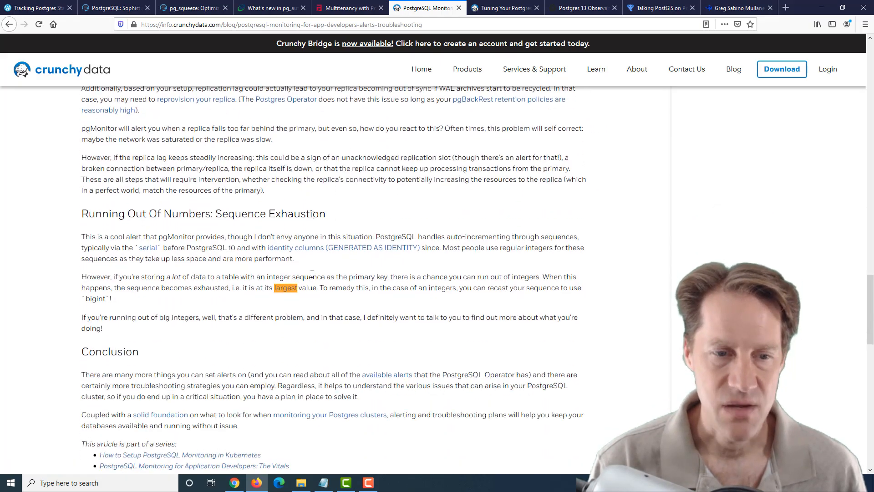
scroll("up", 3)
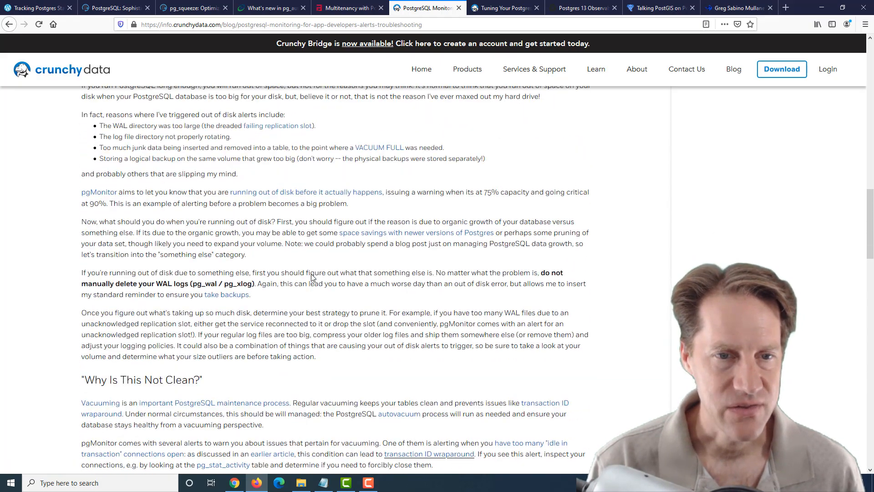
scroll("up", 3)
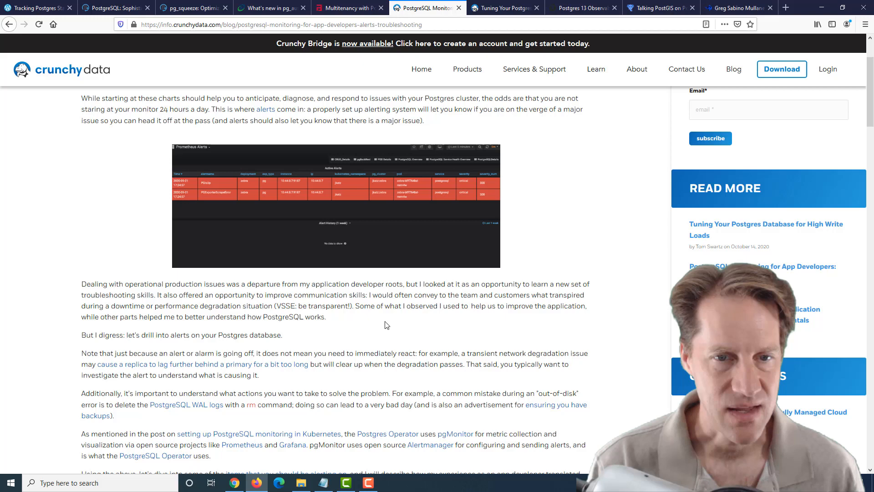
scroll("up", 3)
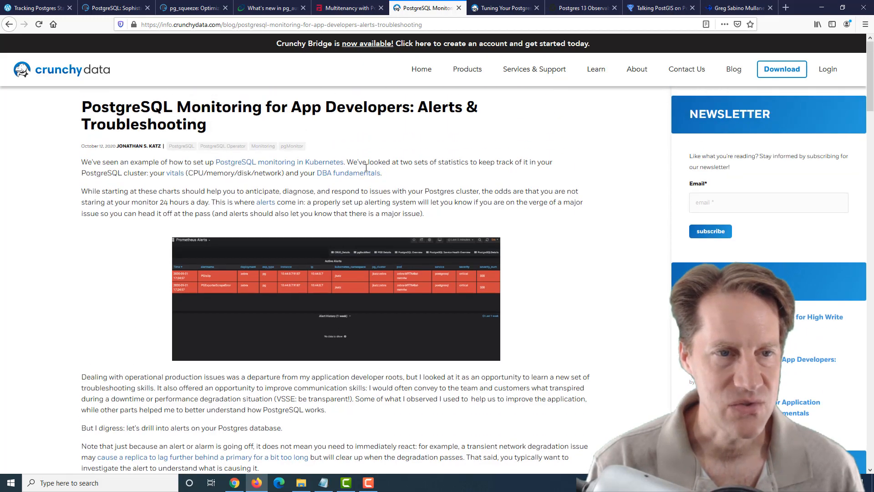
left_click(504, 8)
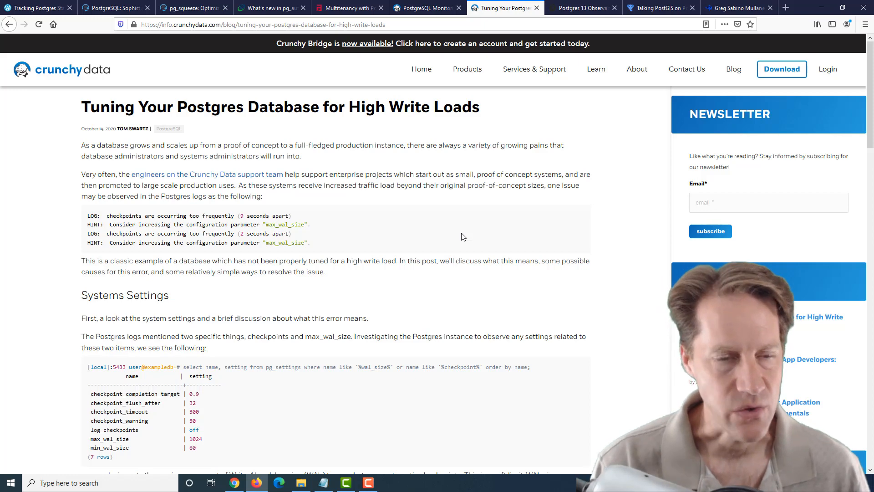
mouse_move(426, 232)
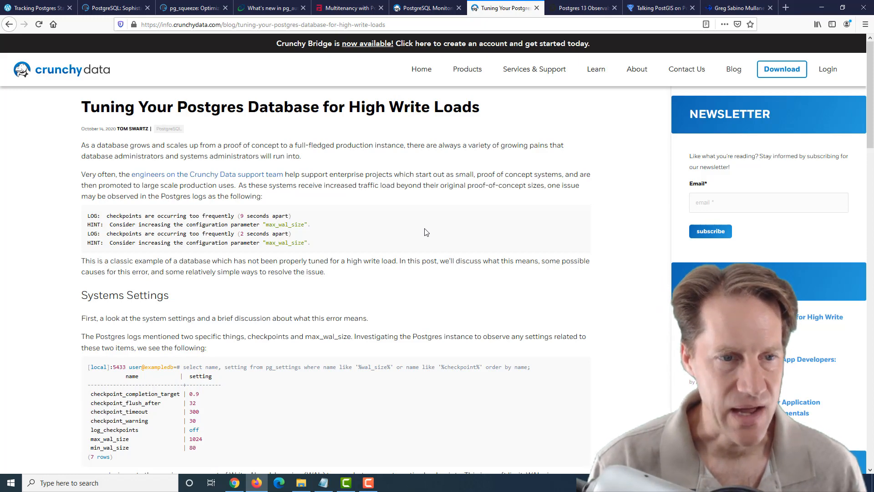
scroll("down", 3)
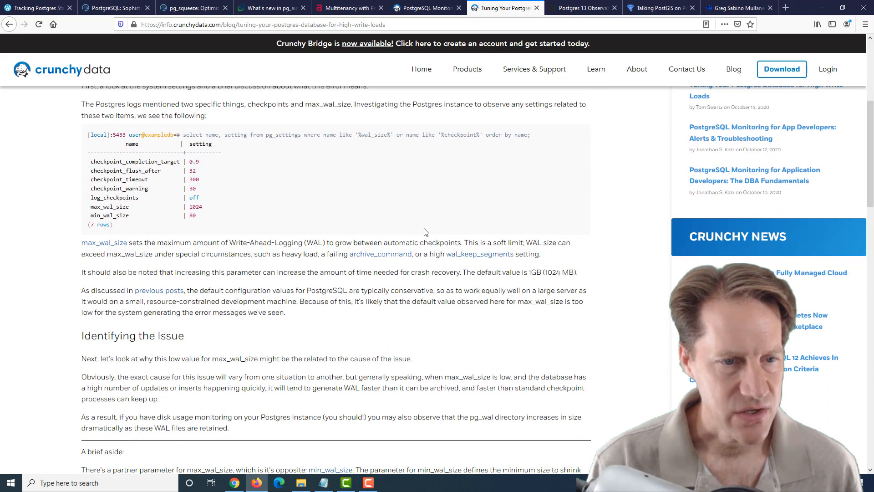
scroll("up", 3)
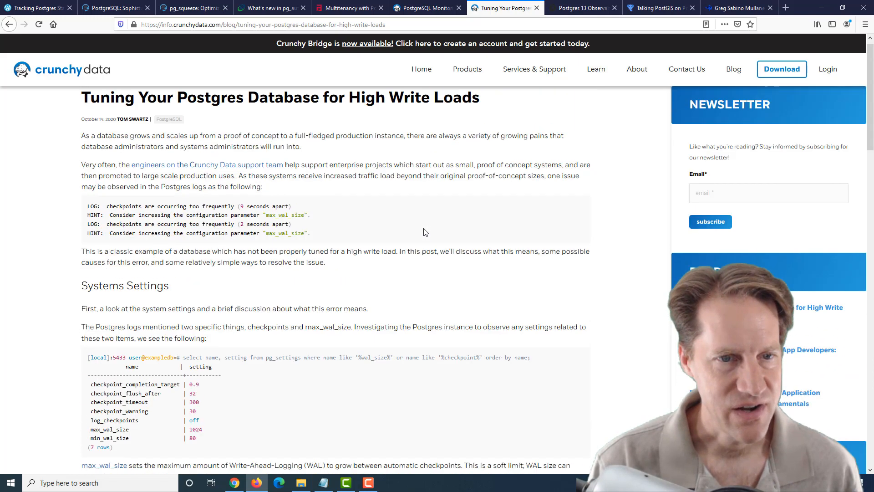
scroll("down", 3)
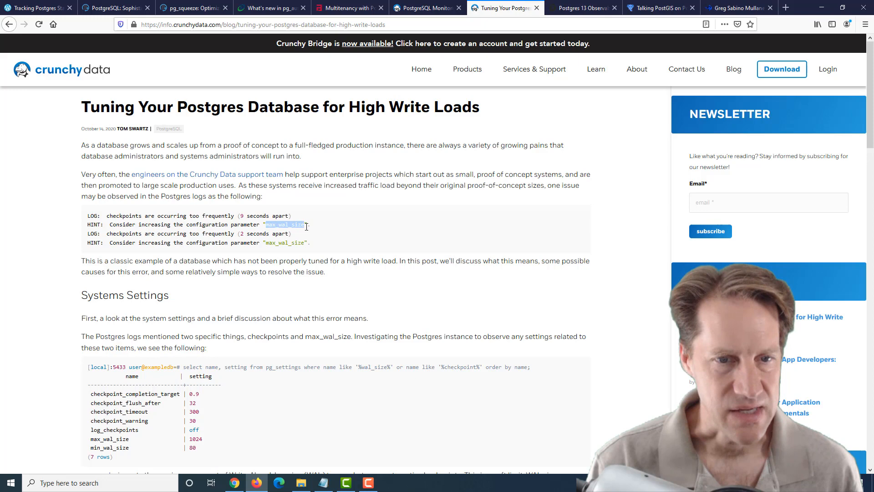
scroll("down", 3)
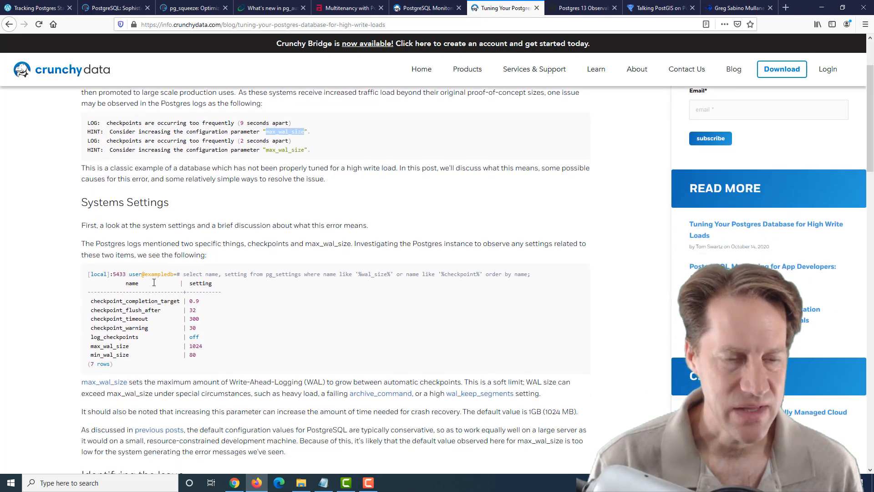
scroll("up", 3)
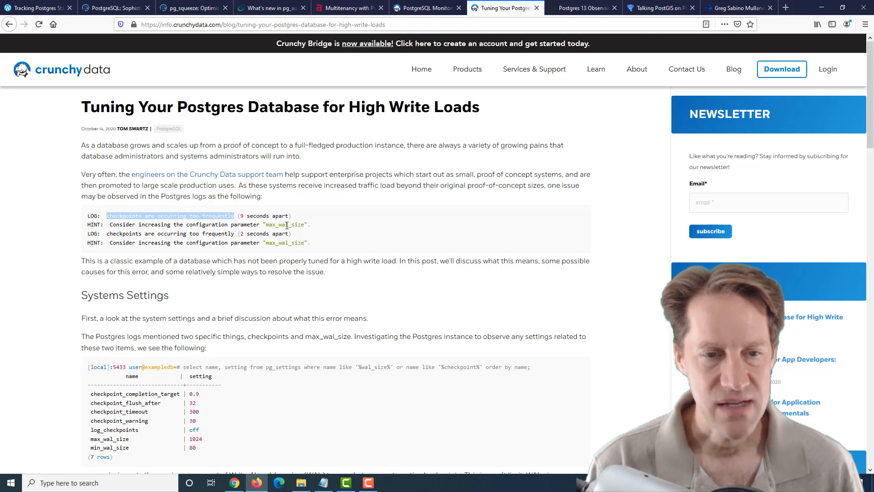
mouse_move(297, 225)
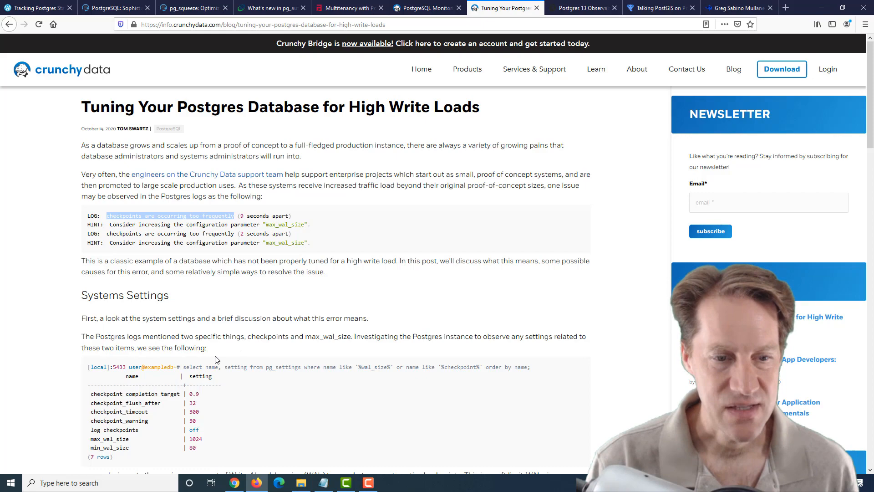
scroll("down", 3)
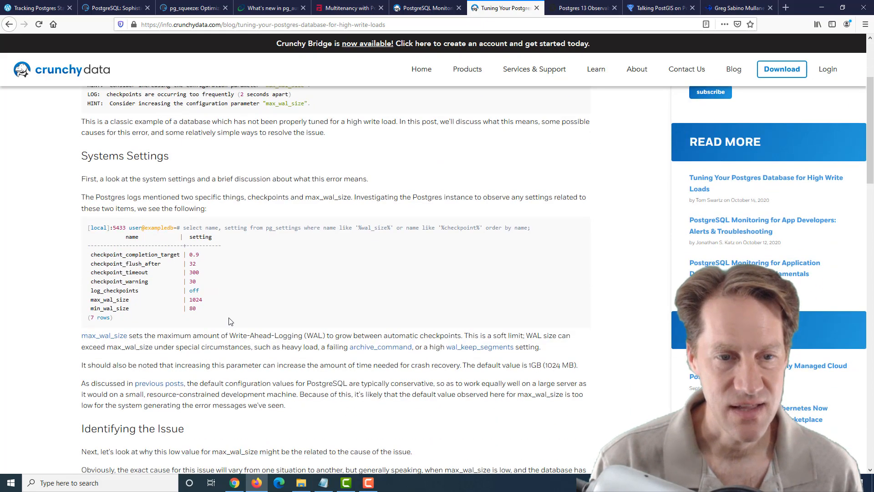
scroll("down", 3)
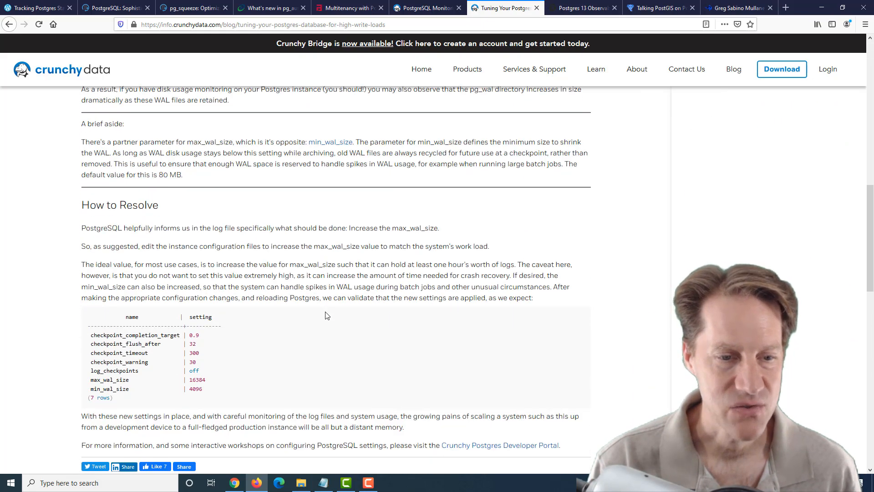
scroll("down", 3)
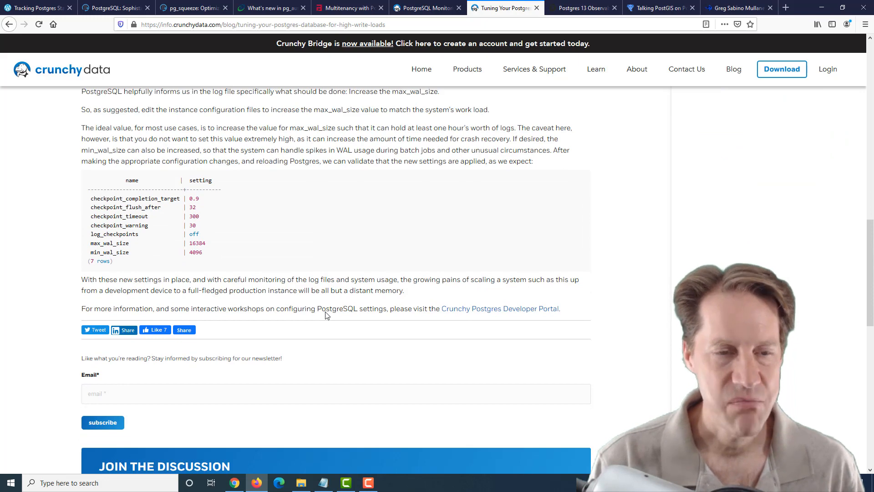
scroll("up", 3)
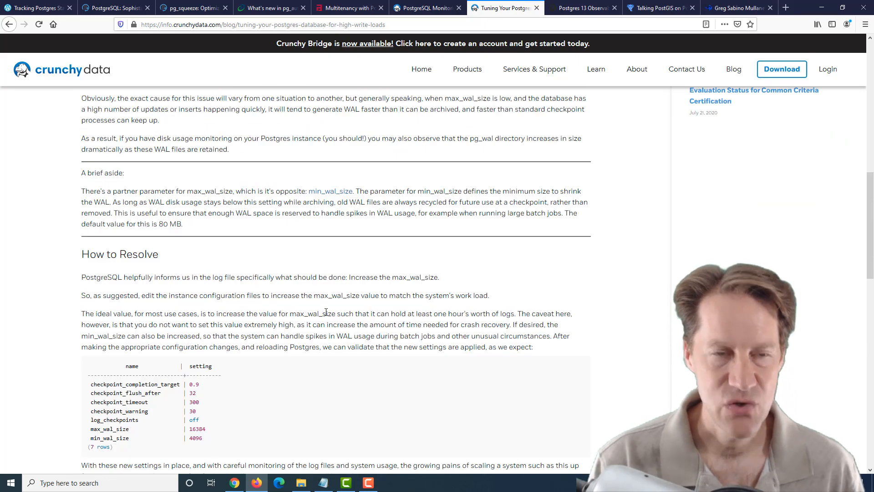
scroll("up", 3)
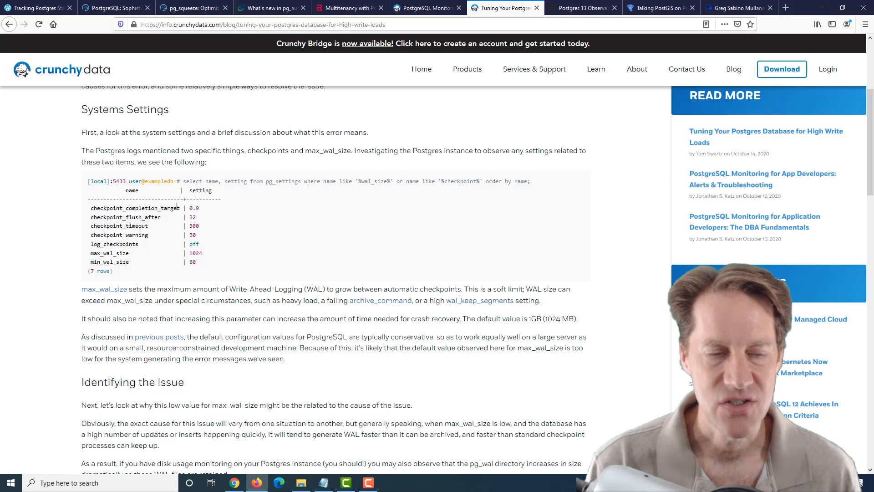
mouse_move(157, 224)
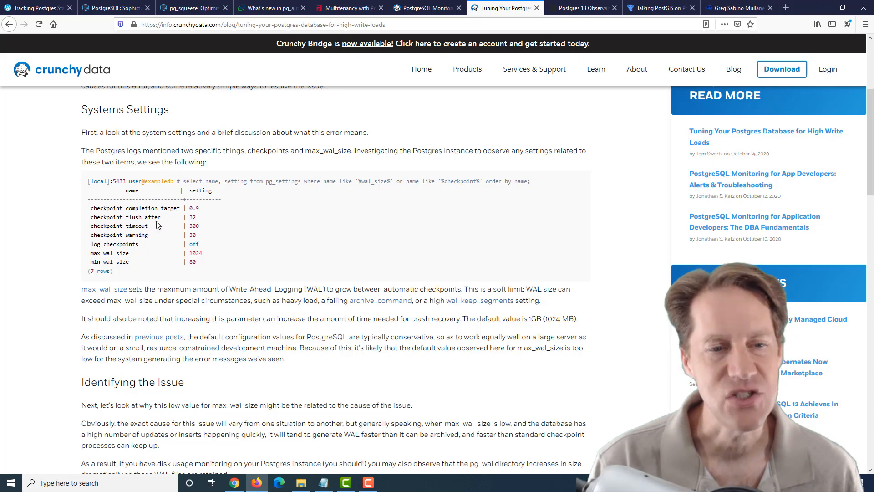
scroll("up", 3)
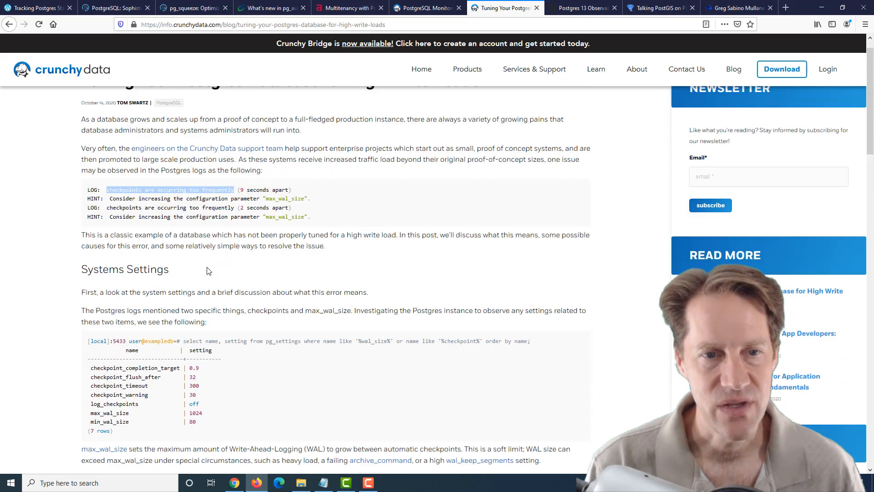
scroll("up", 3)
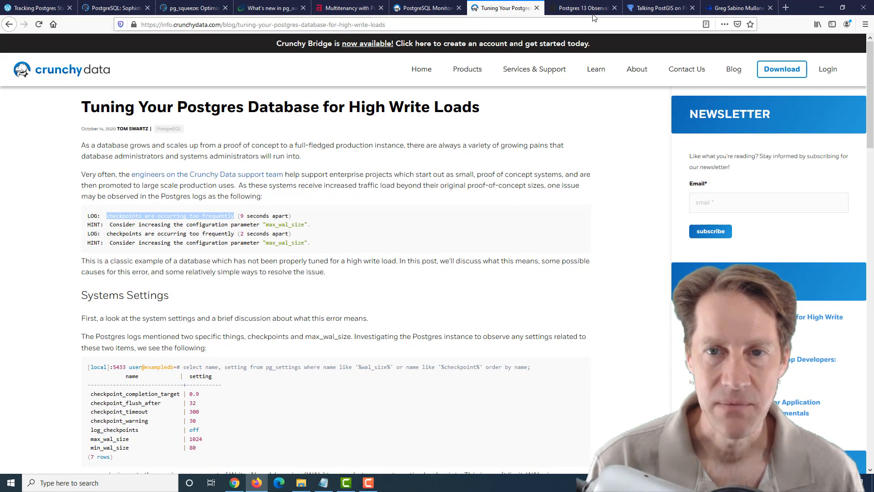
left_click(583, 8)
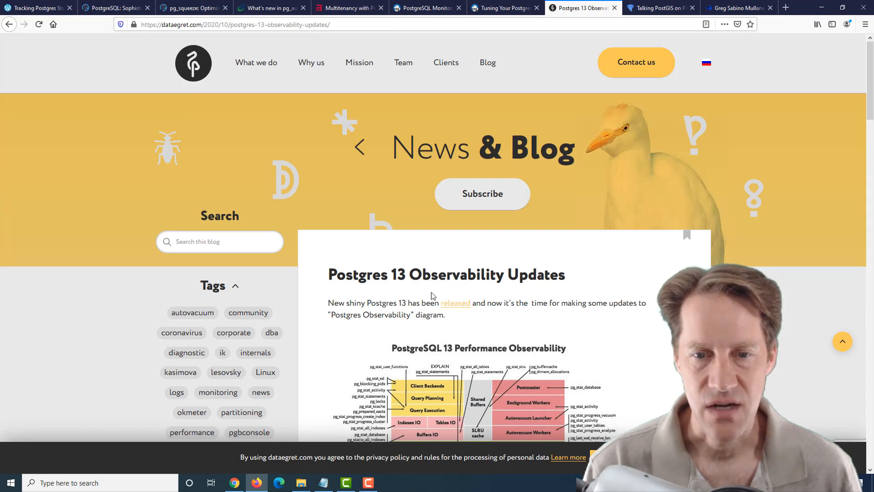
- Read the Postgres 13 Observability post down to the comments and back, then switch to Talking PostGIS on Podcasts
scroll("down", 3)
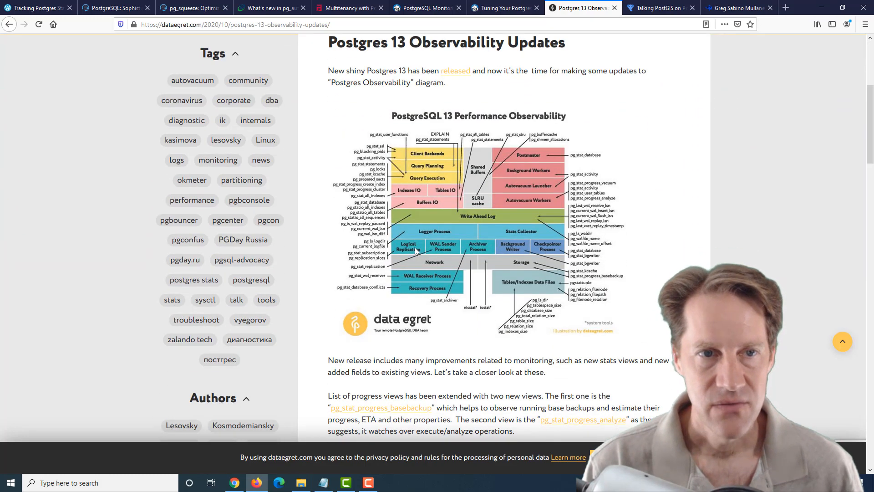
mouse_move(466, 234)
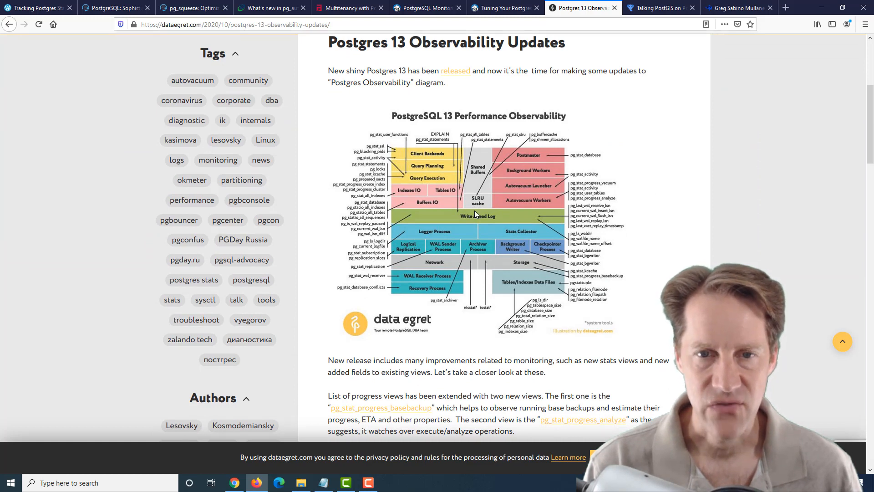
mouse_move(468, 121)
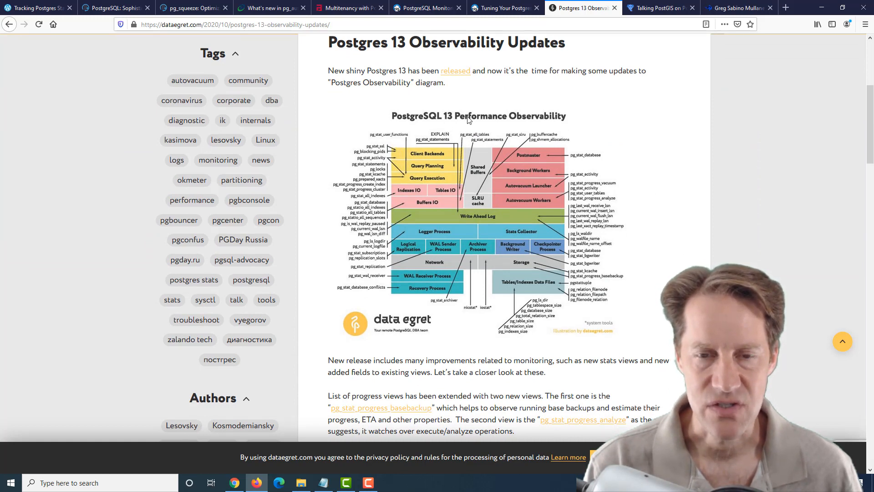
mouse_move(677, 173)
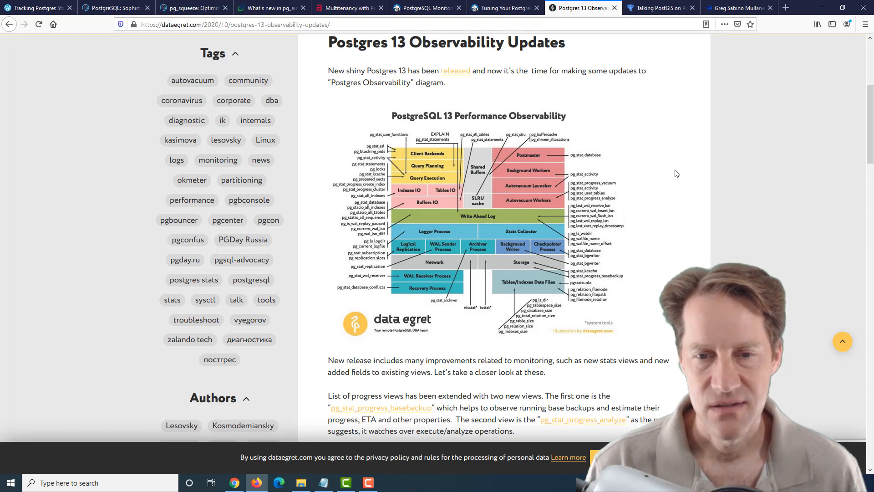
mouse_move(431, 193)
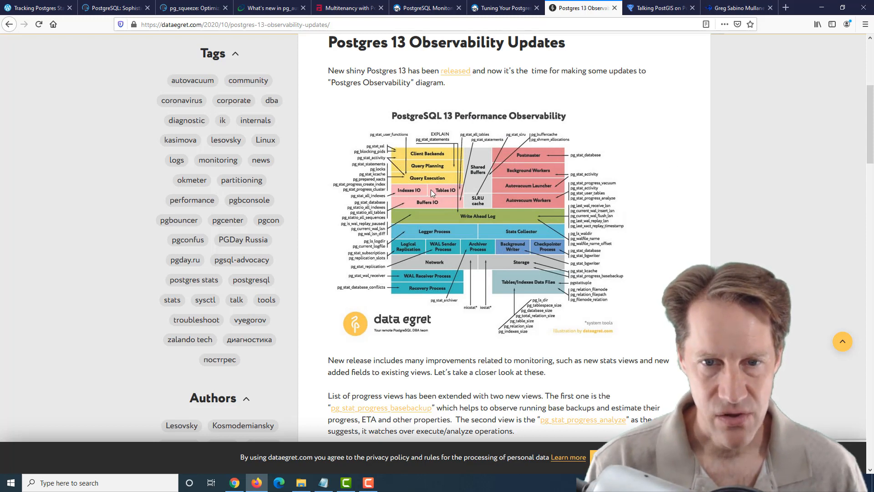
mouse_move(551, 224)
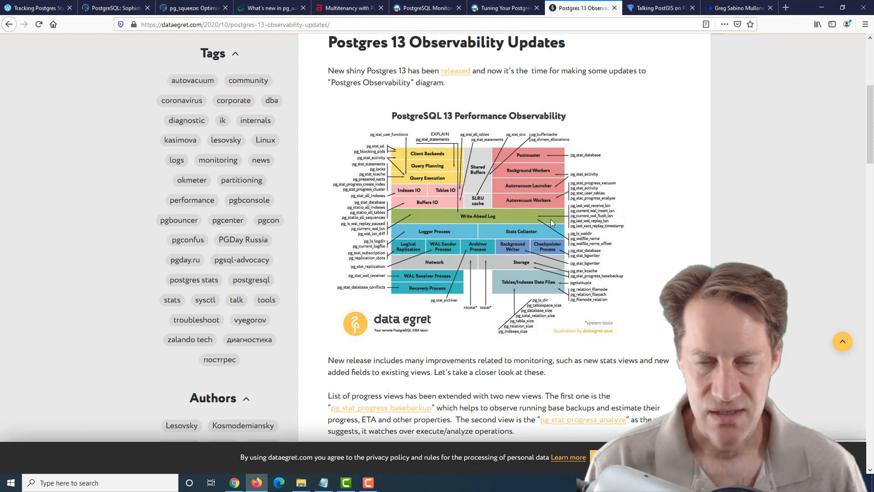
mouse_move(516, 163)
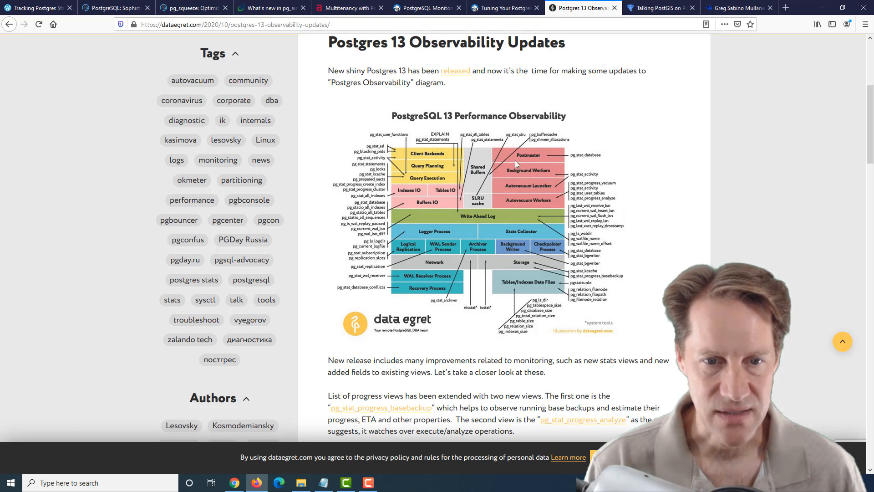
mouse_move(354, 273)
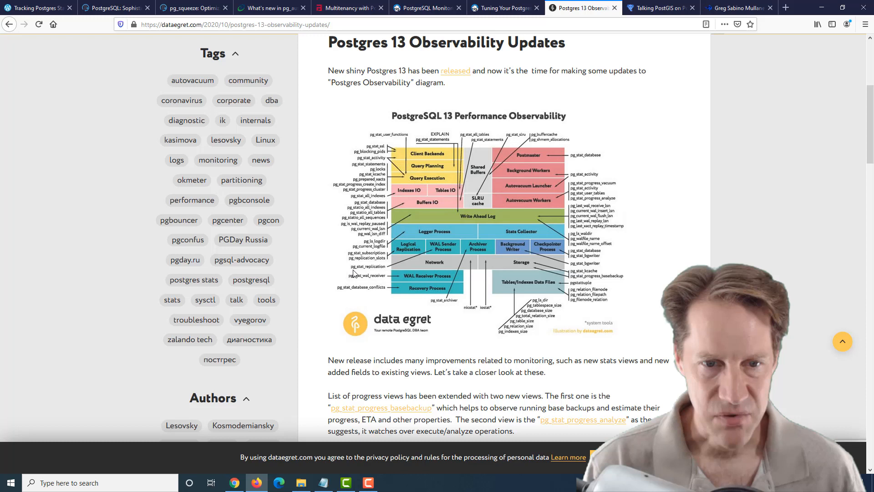
mouse_move(402, 281)
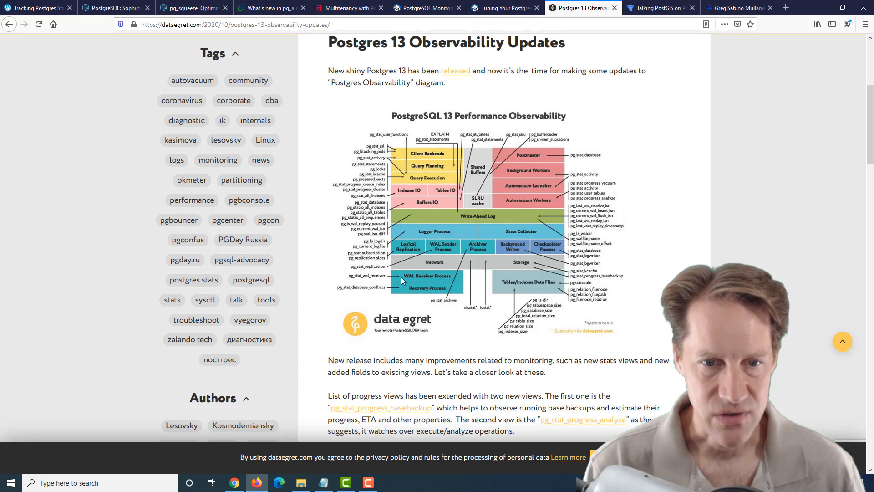
mouse_move(382, 270)
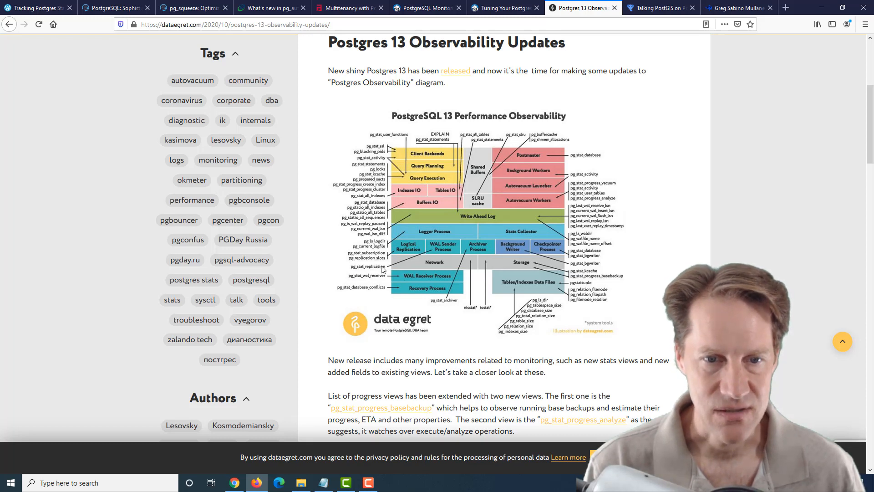
mouse_move(532, 142)
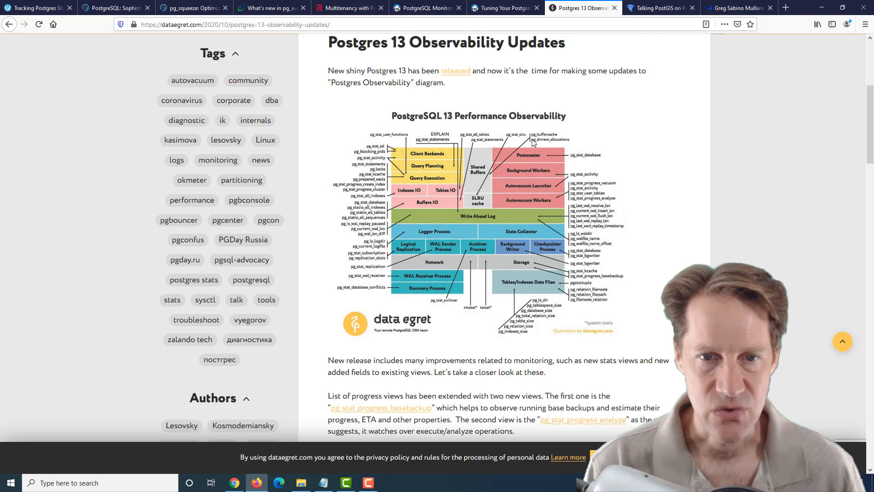
scroll("down", 3)
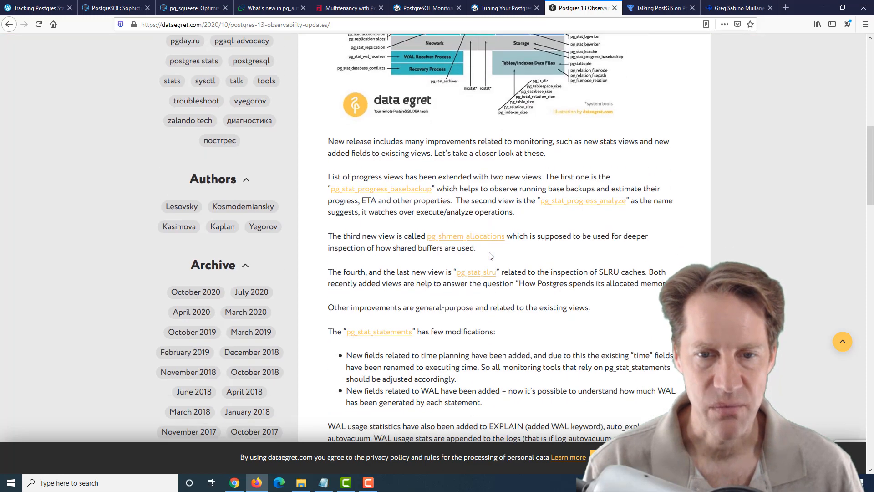
scroll("down", 3)
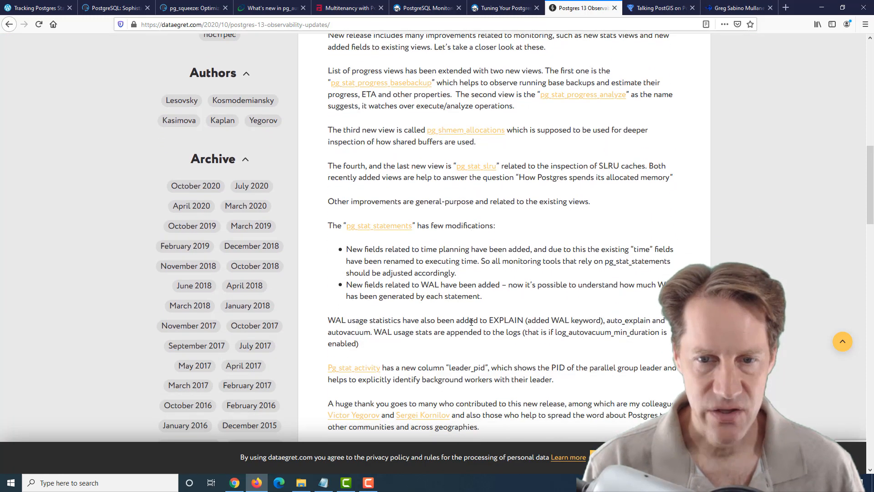
scroll("down", 3)
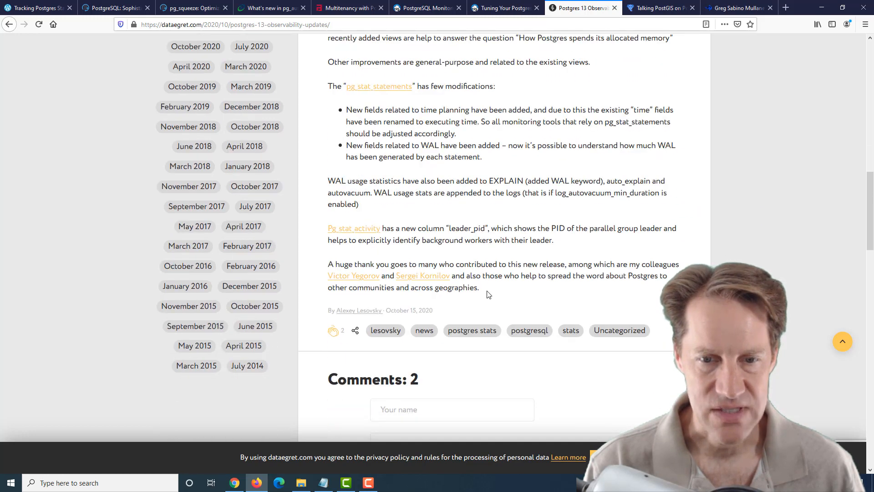
scroll("up", 3)
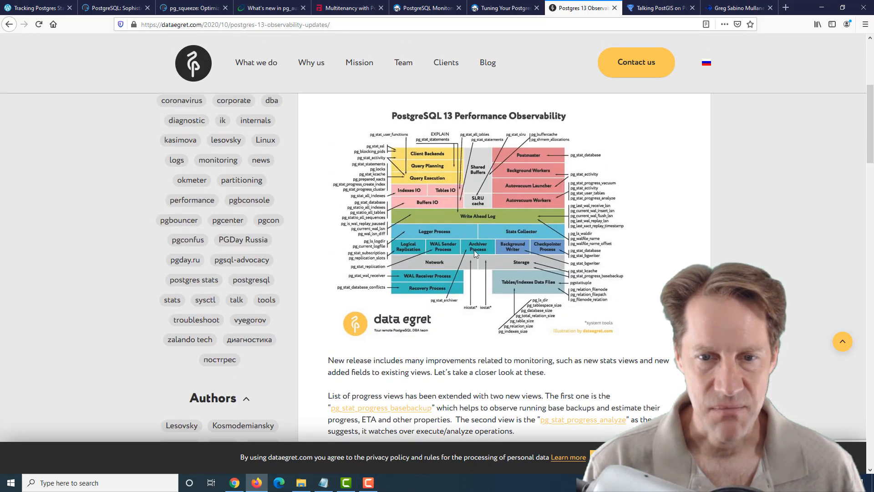
mouse_move(639, 35)
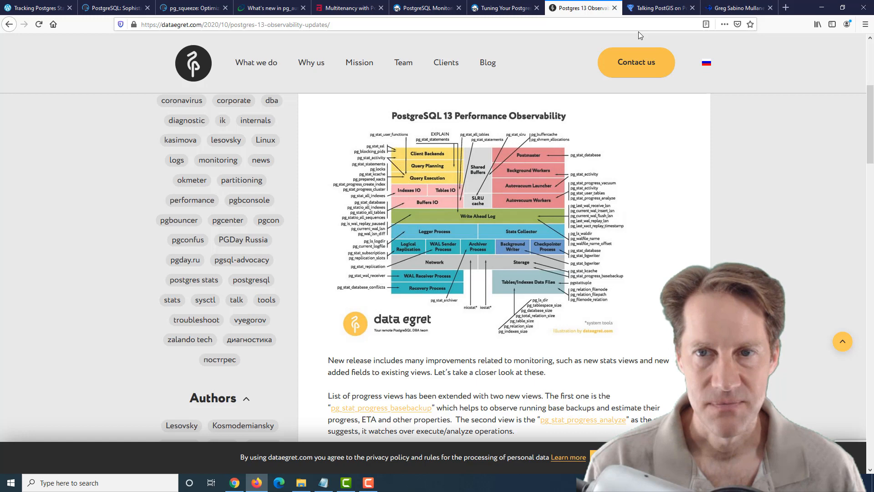
left_click(661, 7)
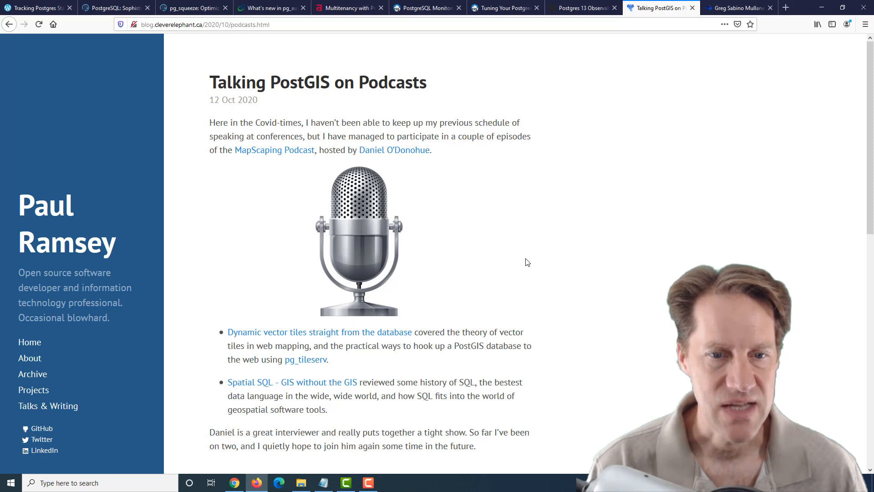
mouse_move(370, 326)
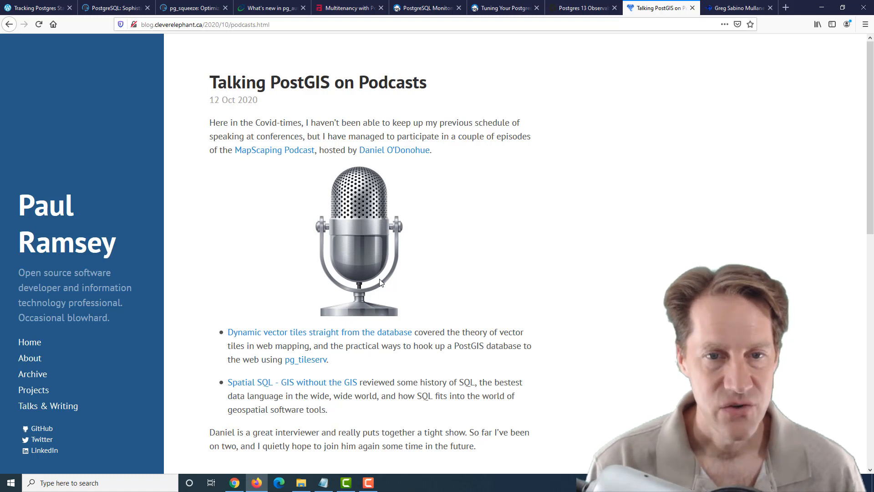
mouse_move(362, 359)
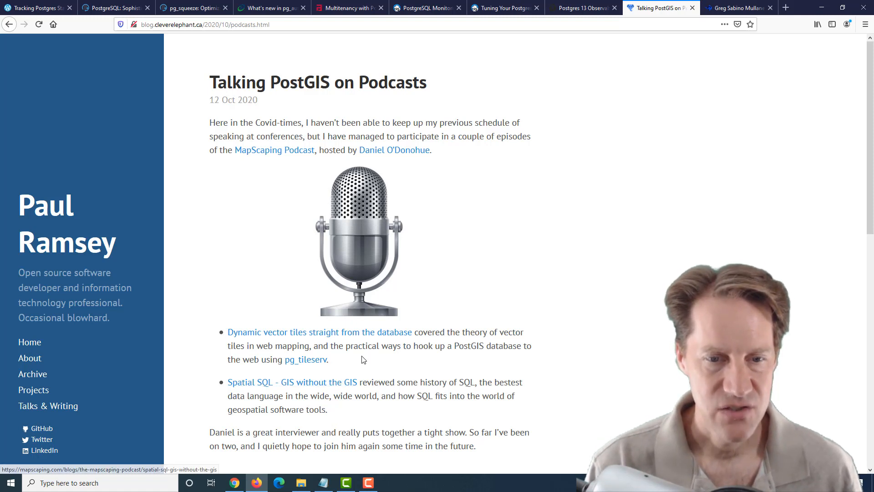
- Skim the Talking PostGIS on Podcasts post, then switch to the Greg Sabino Mullane interview
scroll("down", 3)
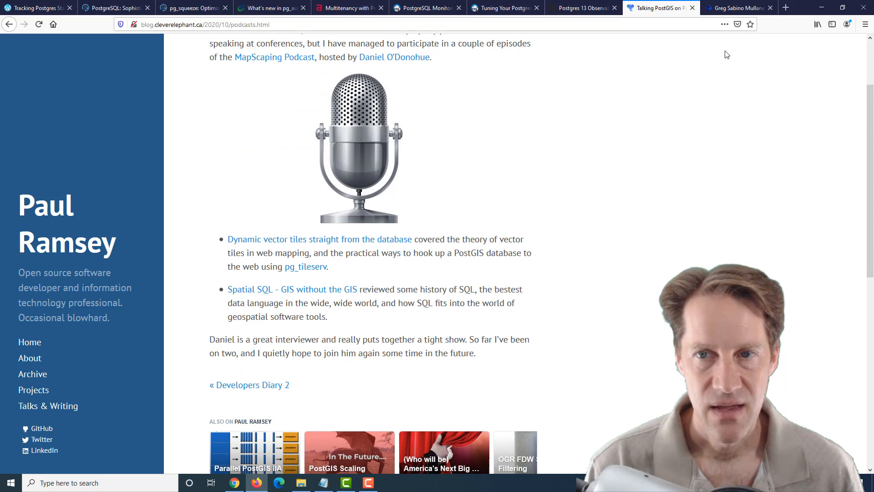
left_click(736, 8)
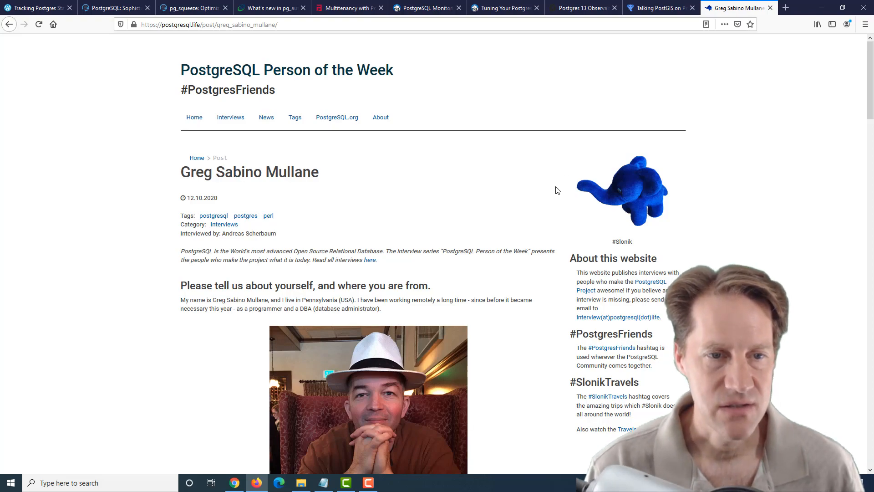
- Scroll down the Greg Sabino Mullane interview to its closing questions and footnotes
scroll("down", 3)
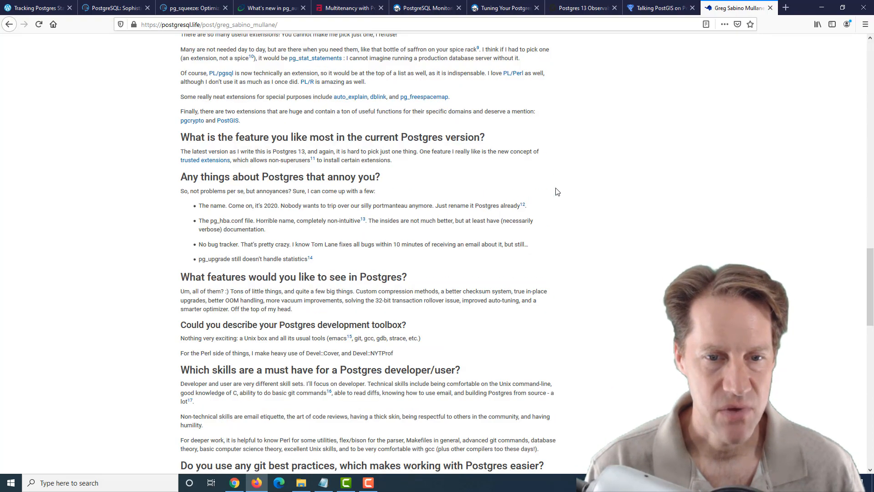
scroll("down", 3)
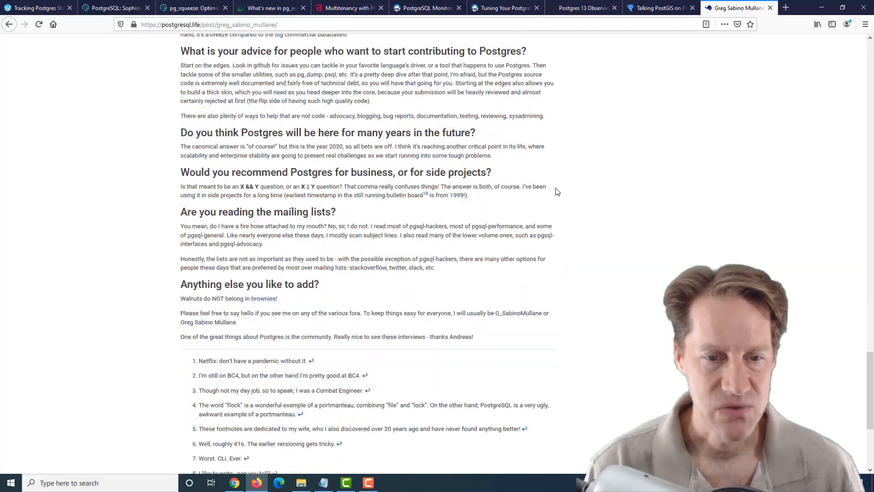